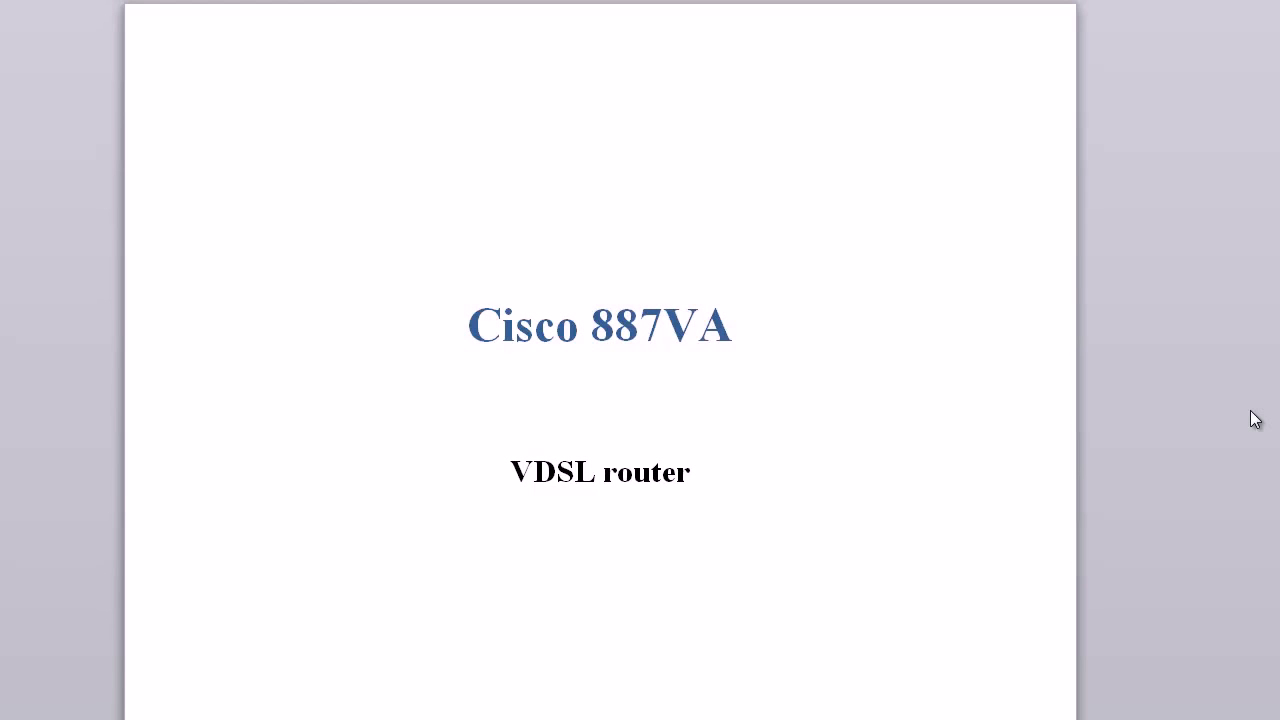
{"action": "mouse_move", "coordinate": [858, 399]}
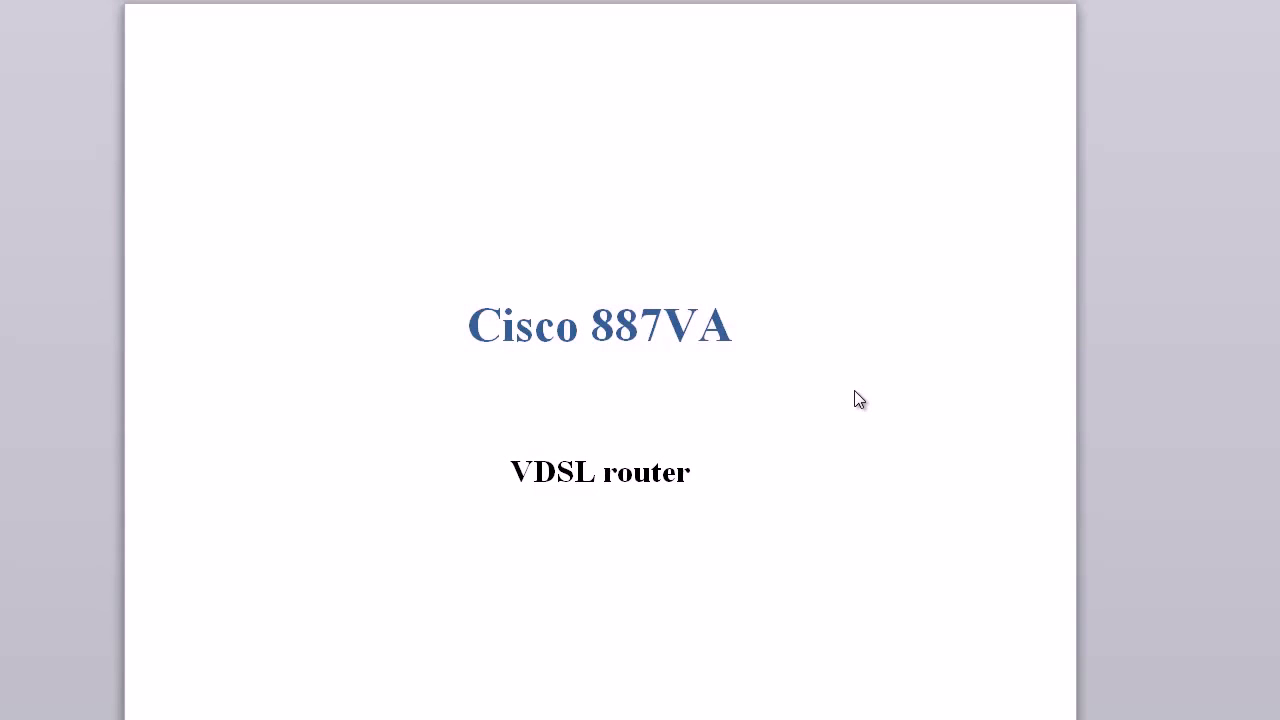
{"action": "mouse_move", "coordinate": [1256, 391]}
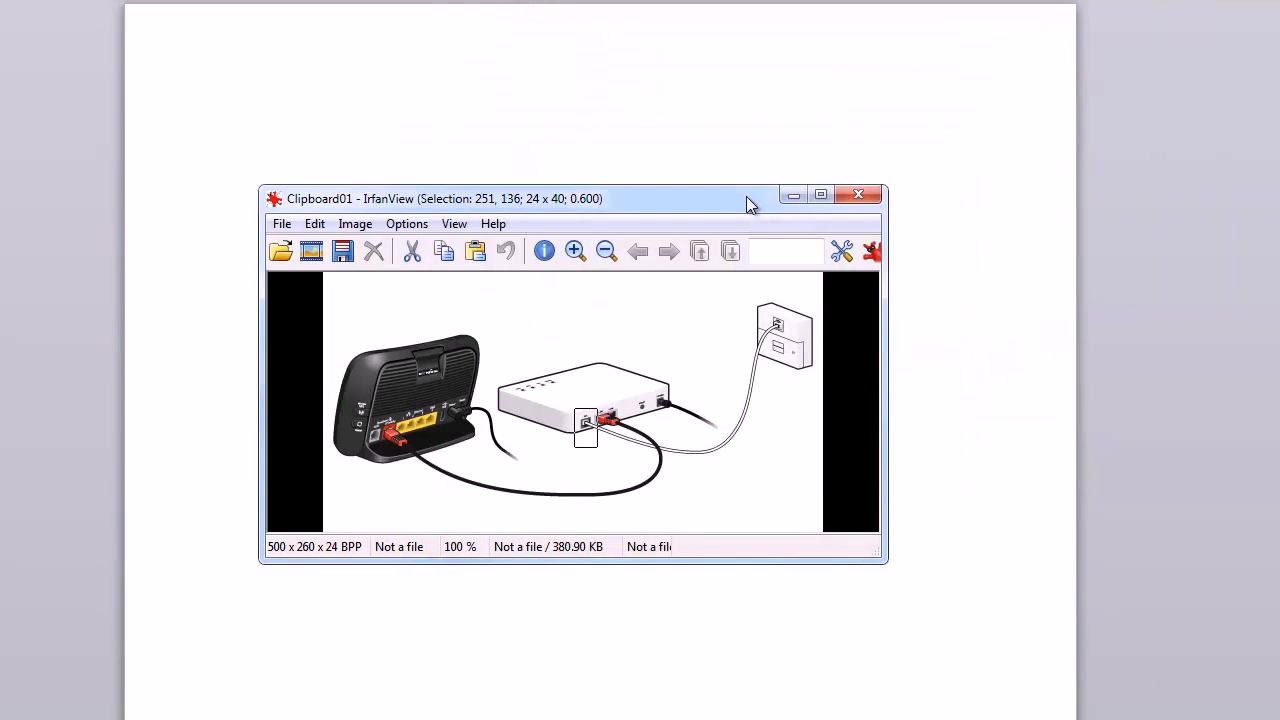
{"action": "mouse_move", "coordinate": [878, 427]}
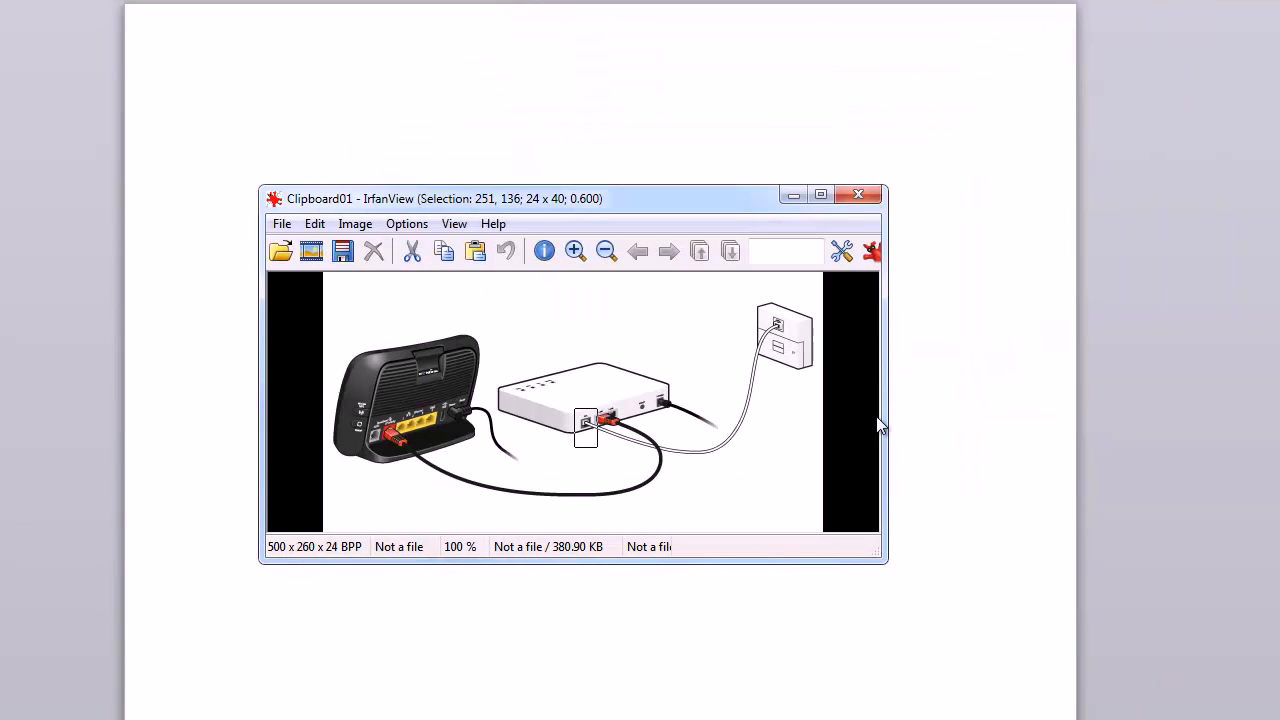
{"action": "mouse_move", "coordinate": [778, 338]}
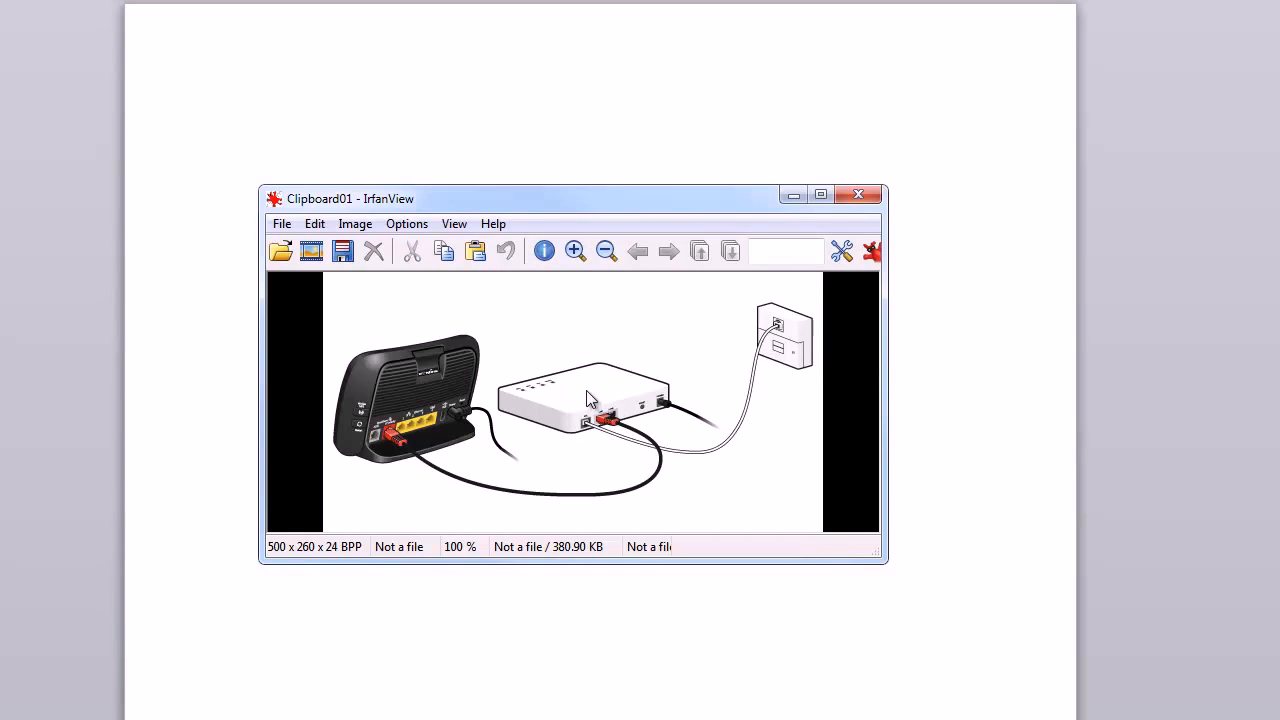
- Mark the modem's cable connection ports with selection boxes on the IrfanView cabling diagram
{"action": "left_click_drag", "start_coordinate": [588, 400], "coordinate": [655, 460]}
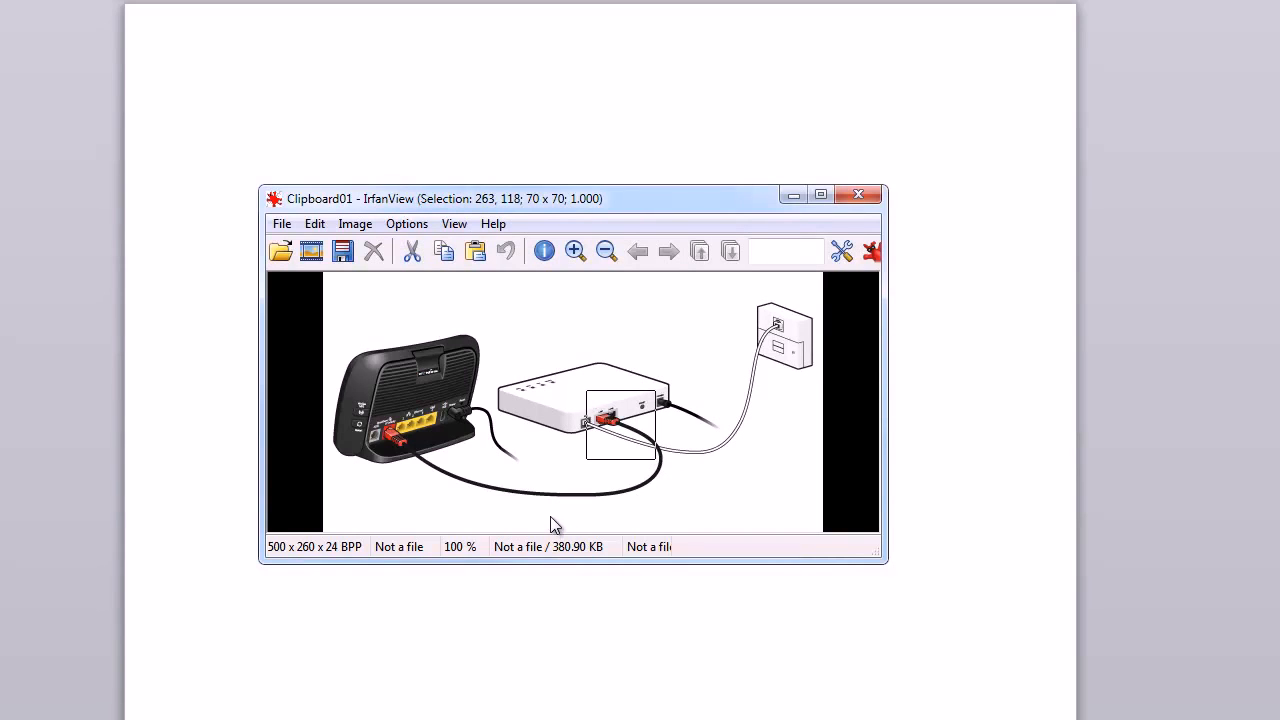
{"action": "mouse_move", "coordinate": [371, 346]}
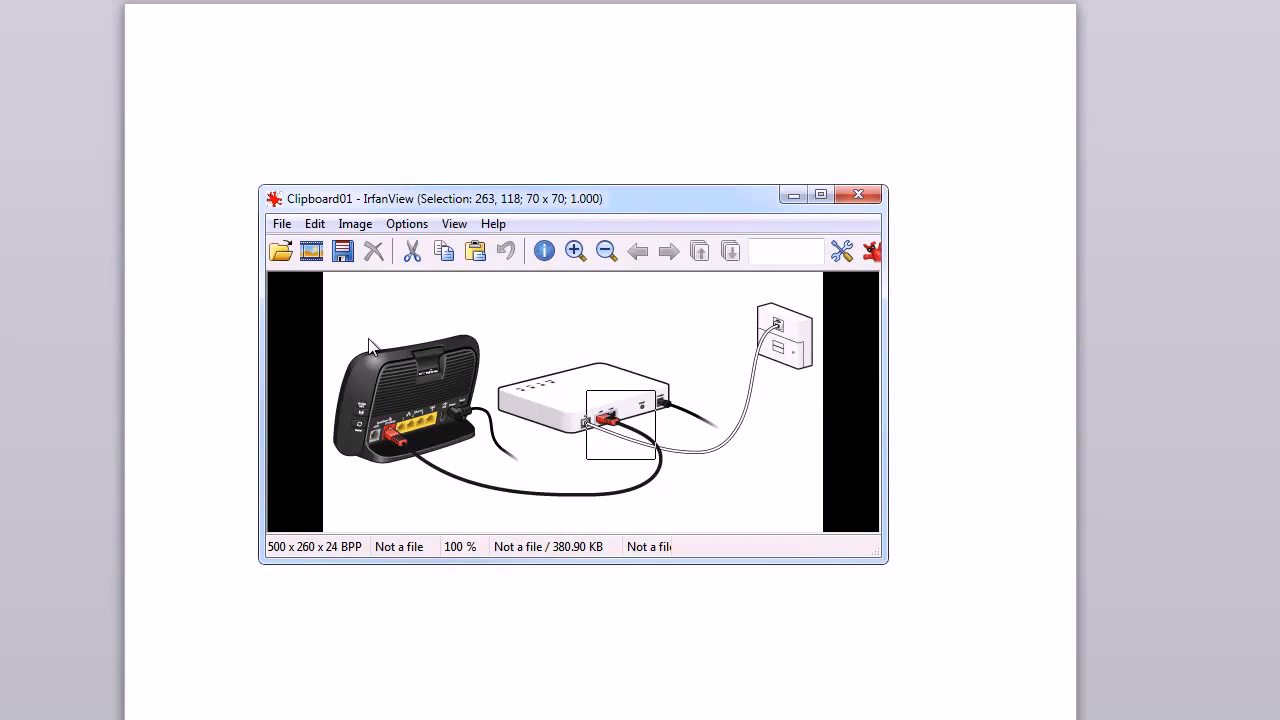
{"action": "left_click_drag", "start_coordinate": [370, 345], "coordinate": [510, 470]}
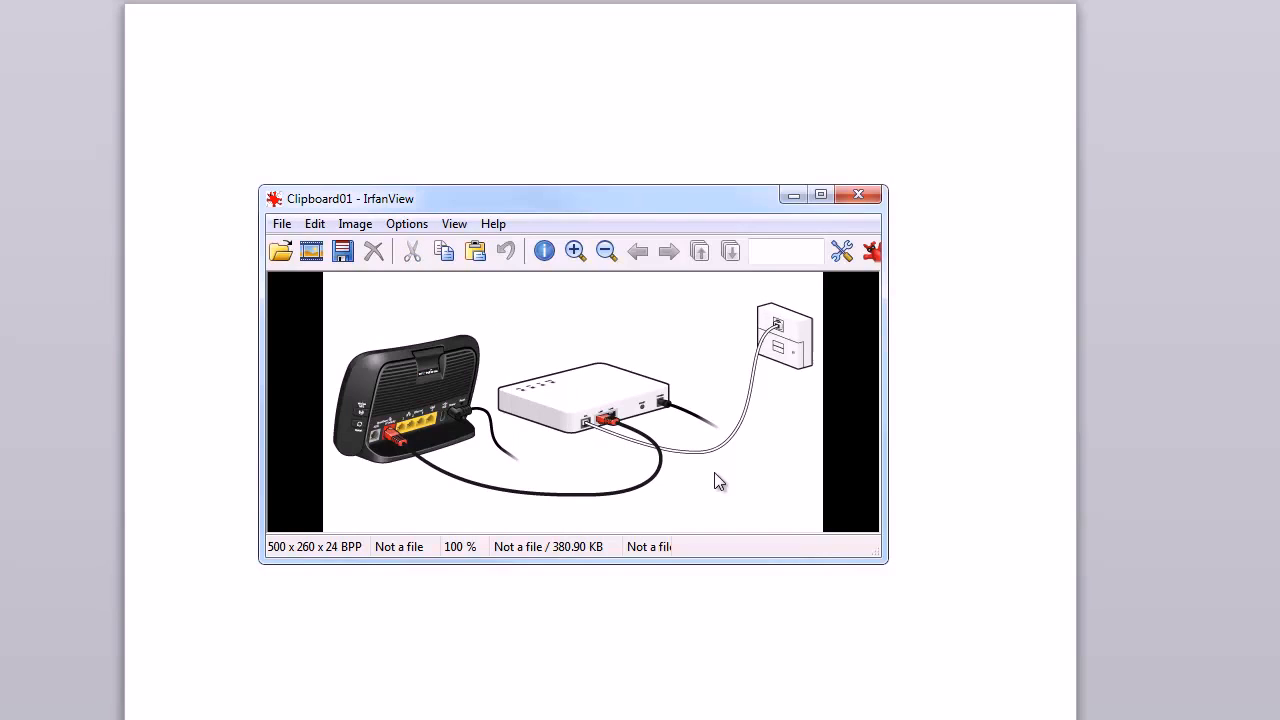
{"action": "mouse_move", "coordinate": [320, 303]}
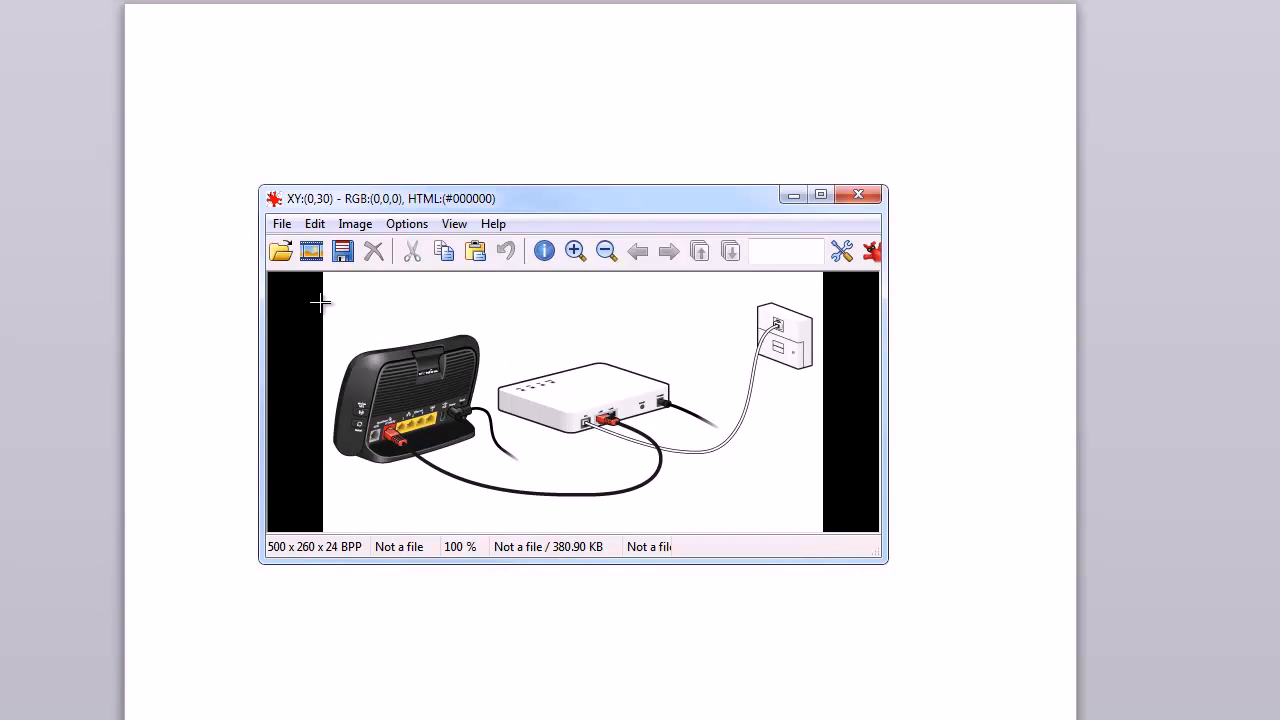
{"action": "left_click_drag", "start_coordinate": [322, 302], "coordinate": [690, 479]}
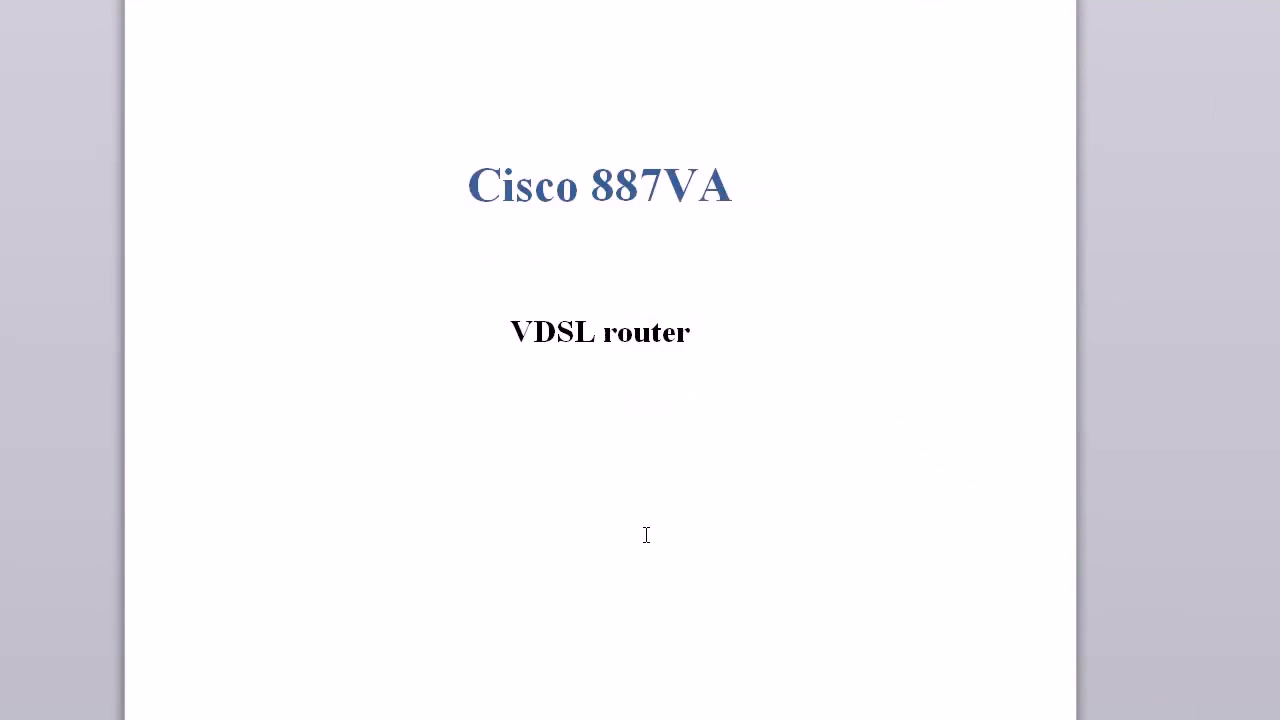
- Scroll to section 1 and highlight the 'VDSL Interface and subinterface' heading
{"action": "scroll", "scroll_direction": "down", "scroll_amount": 3}
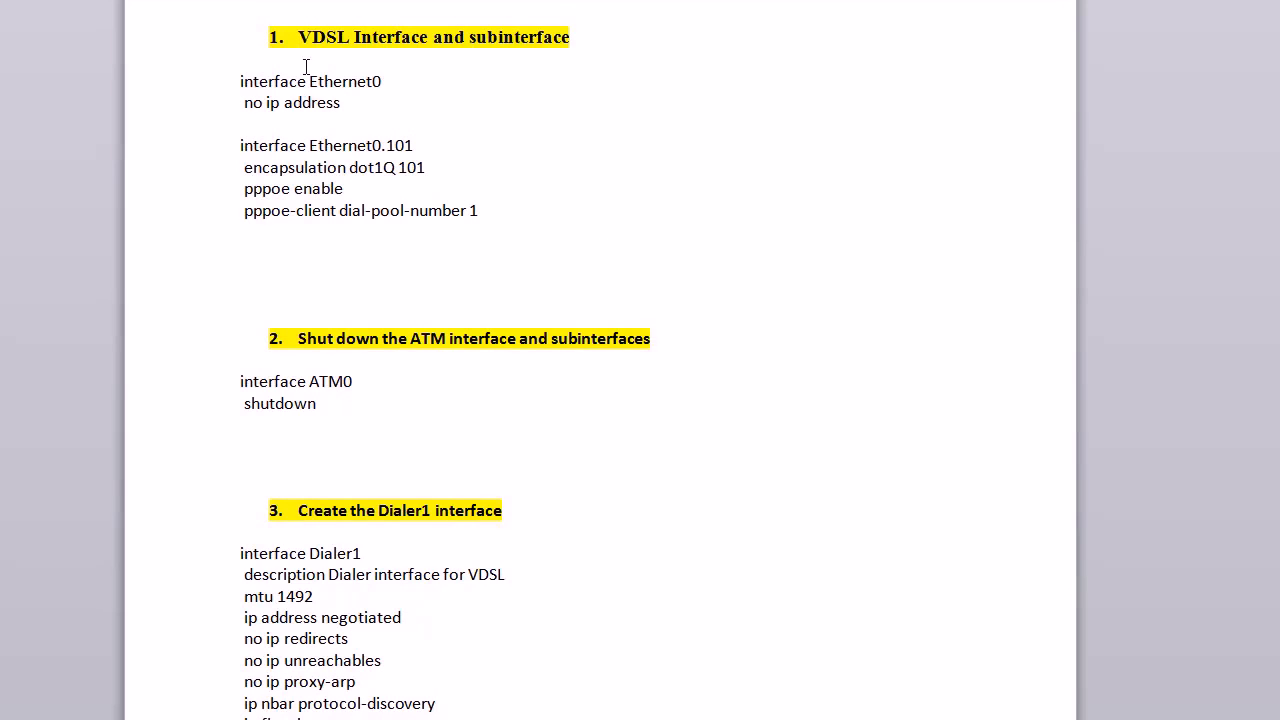
{"action": "left_click_drag", "start_coordinate": [300, 37], "coordinate": [465, 55]}
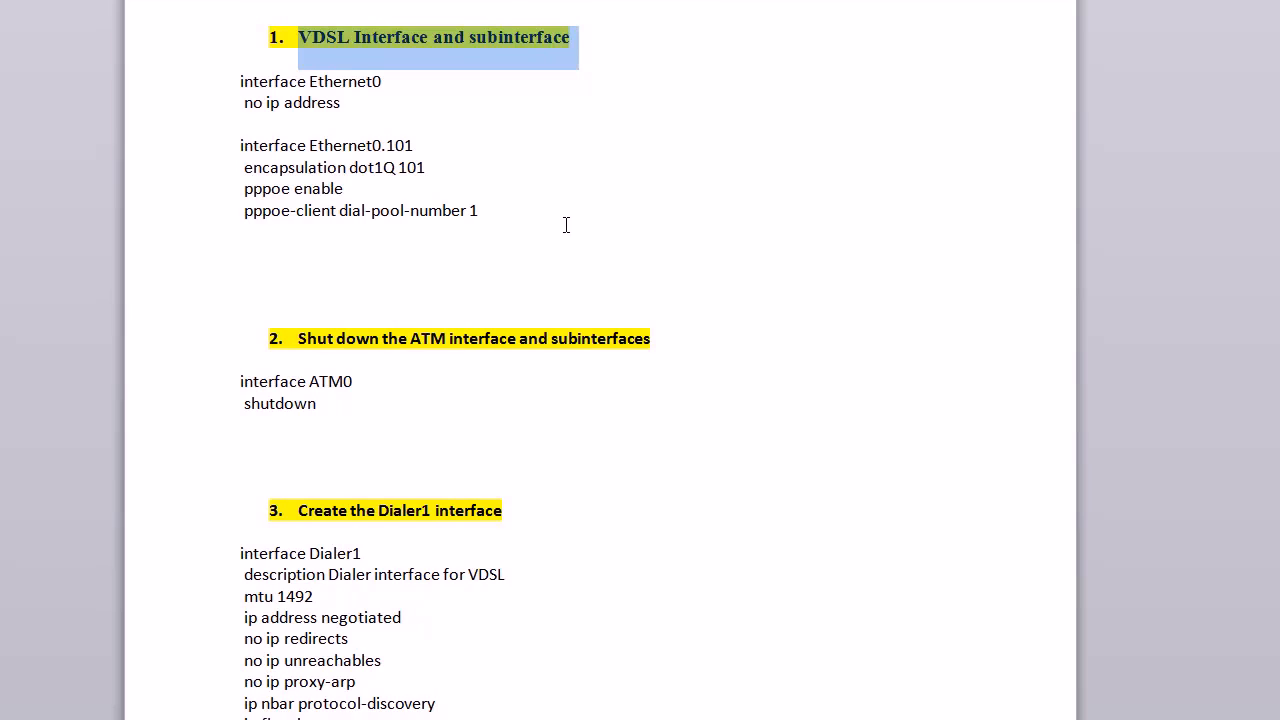
{"action": "mouse_move", "coordinate": [553, 226]}
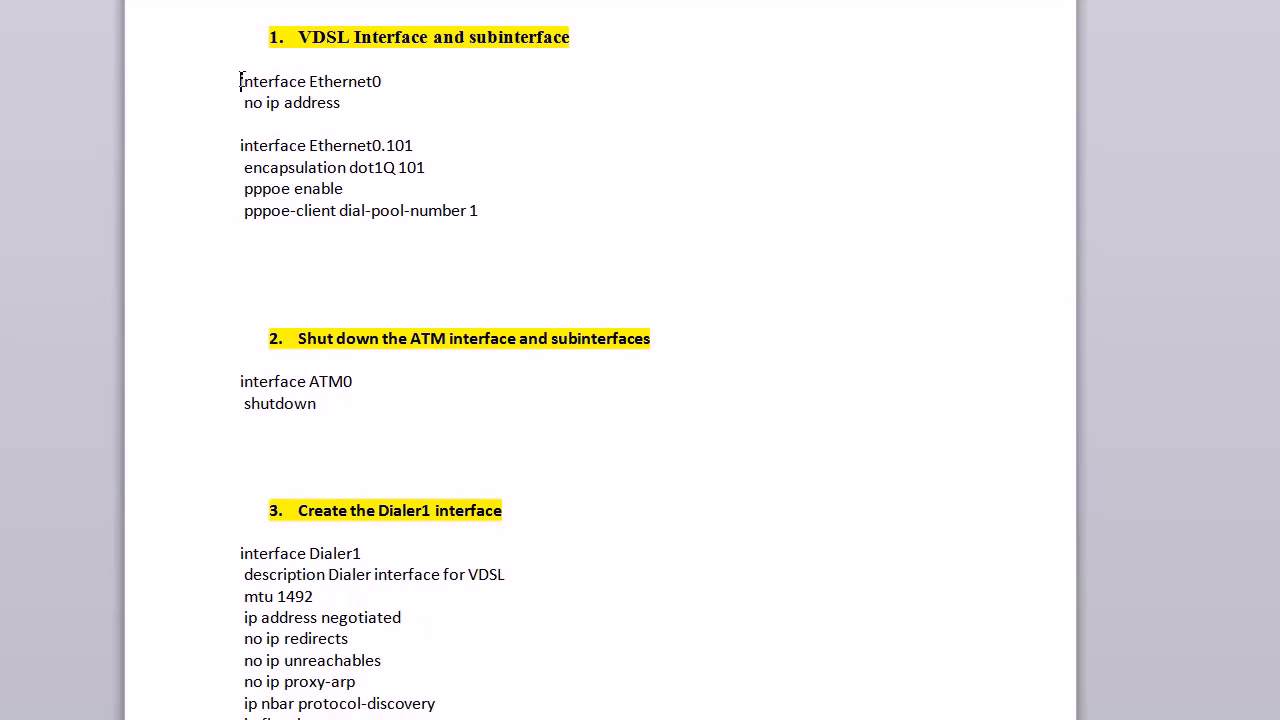
{"action": "left_click_drag", "start_coordinate": [240, 81], "coordinate": [350, 102]}
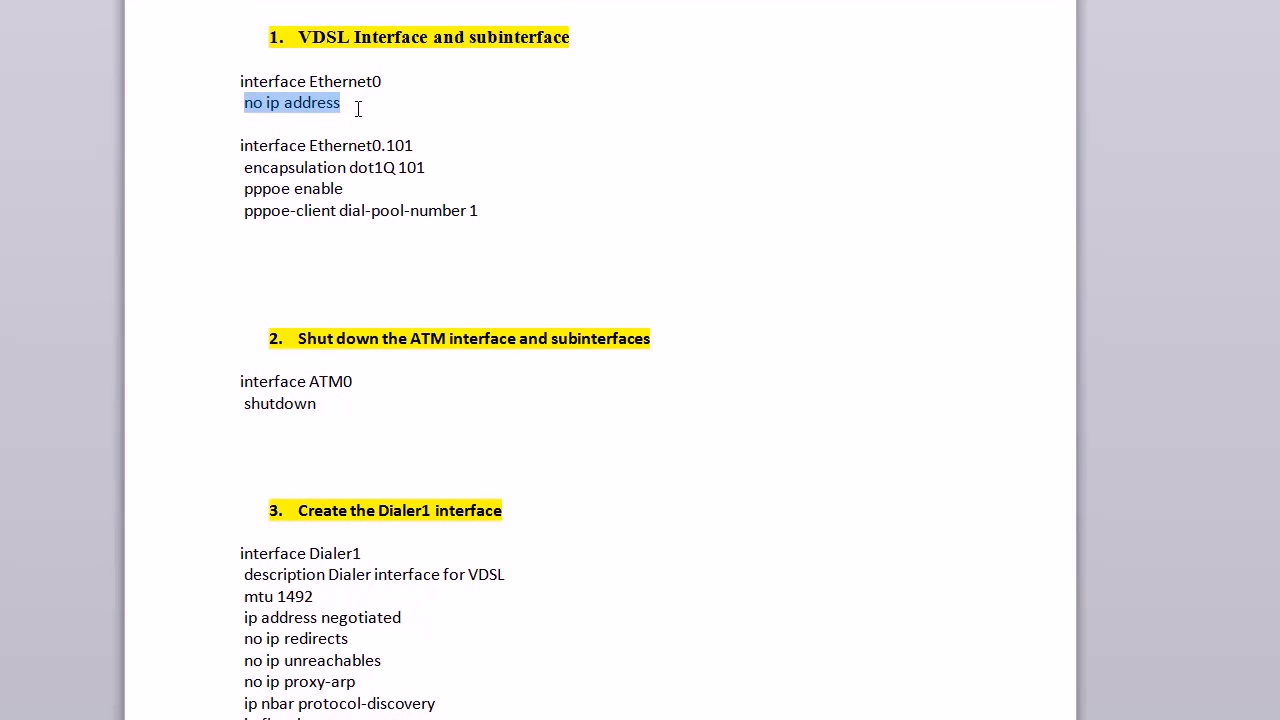
{"action": "mouse_move", "coordinate": [232, 144]}
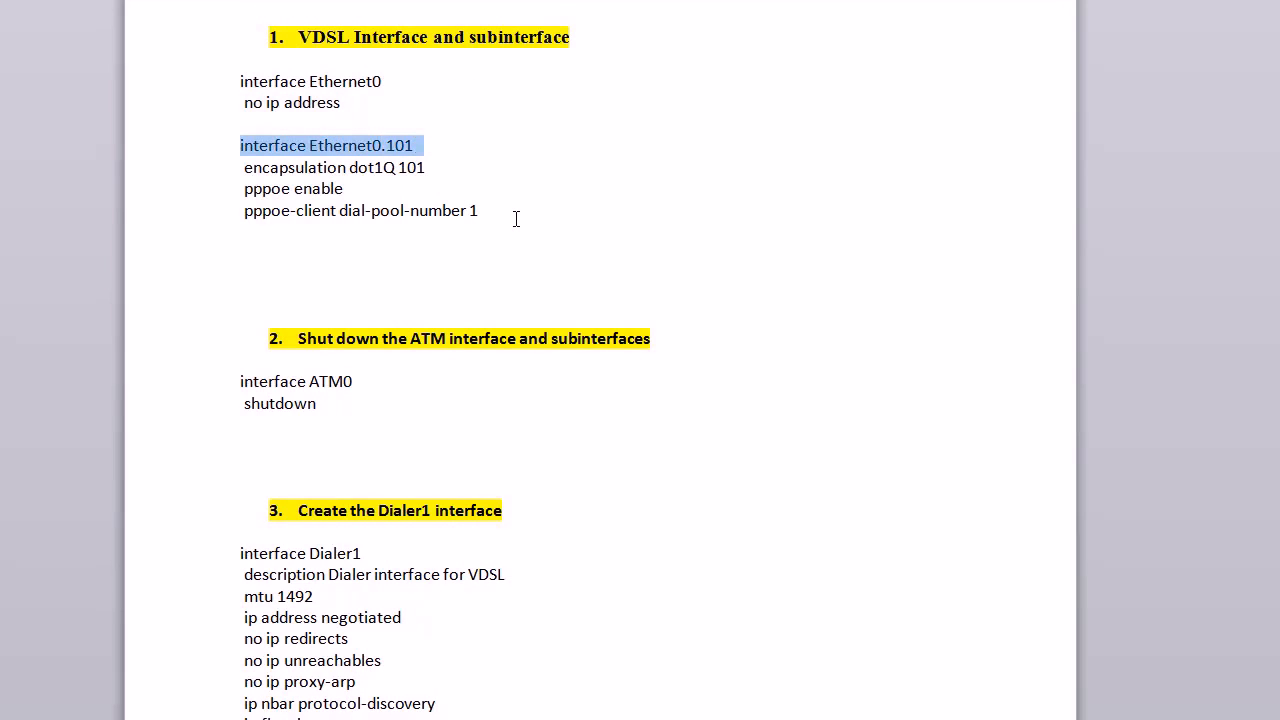
{"action": "left_click", "coordinate": [423, 167]}
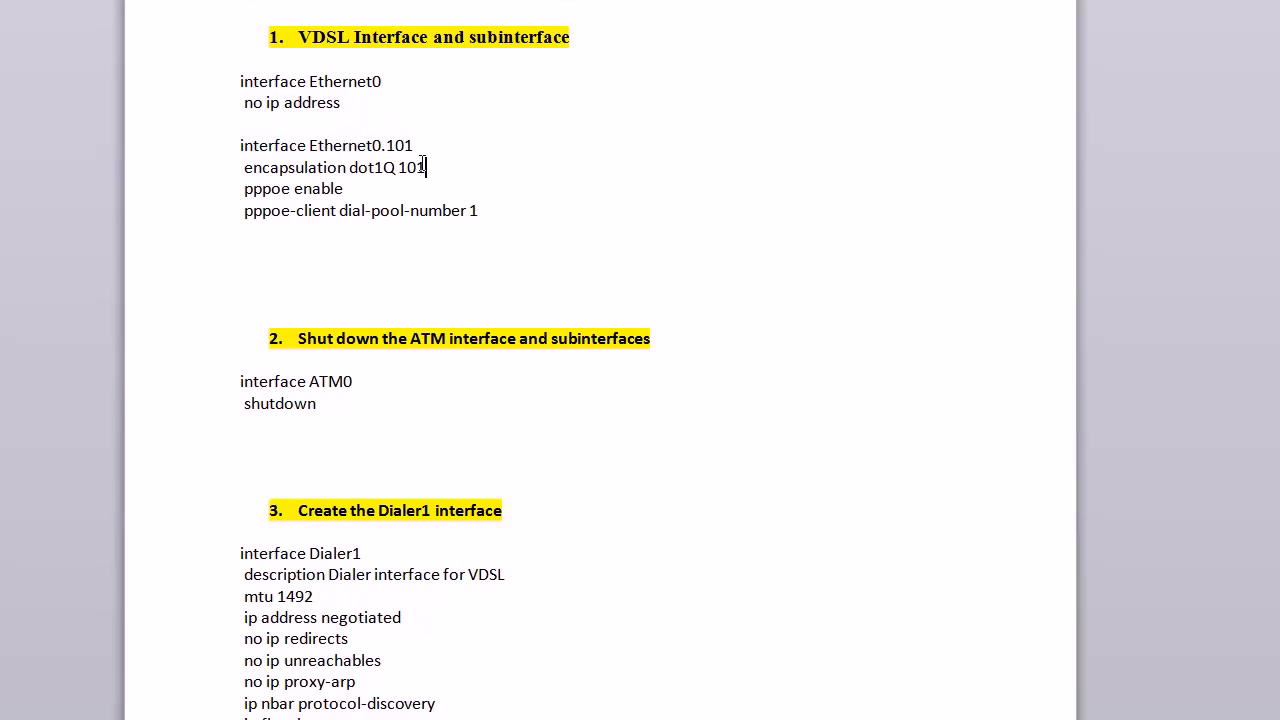
{"action": "double_click", "coordinate": [400, 145]}
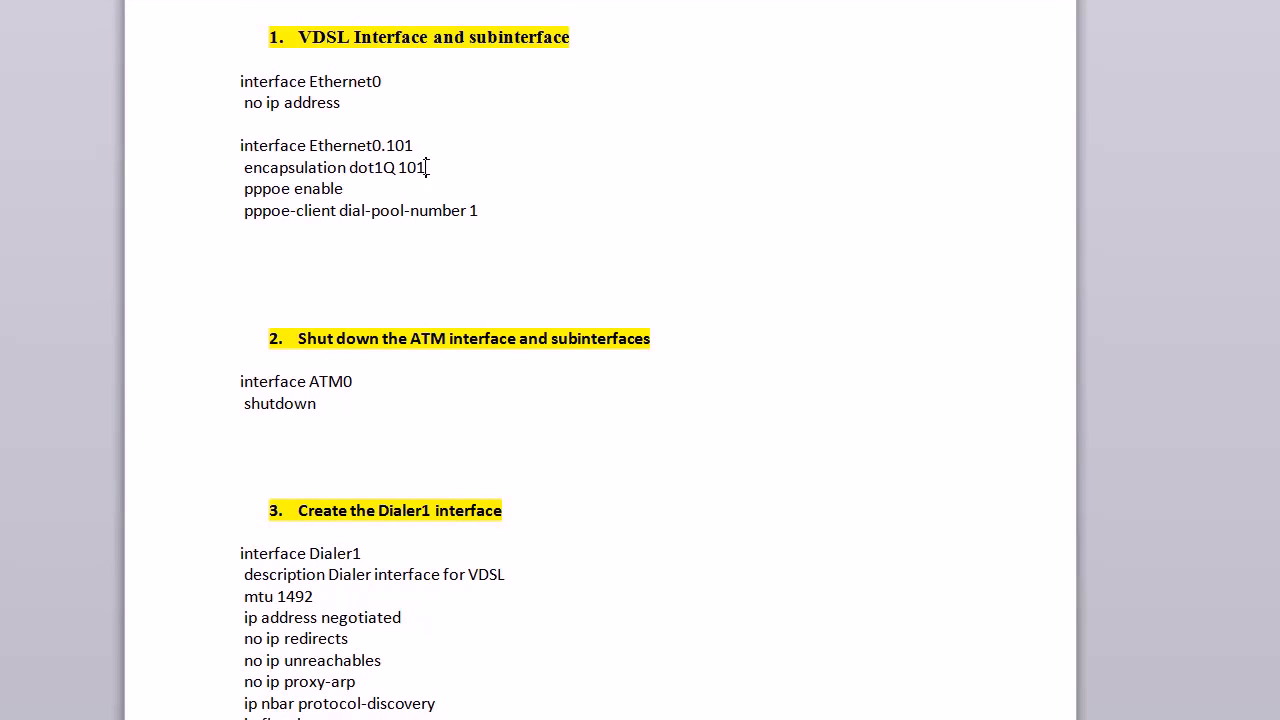
{"action": "double_click", "coordinate": [411, 167]}
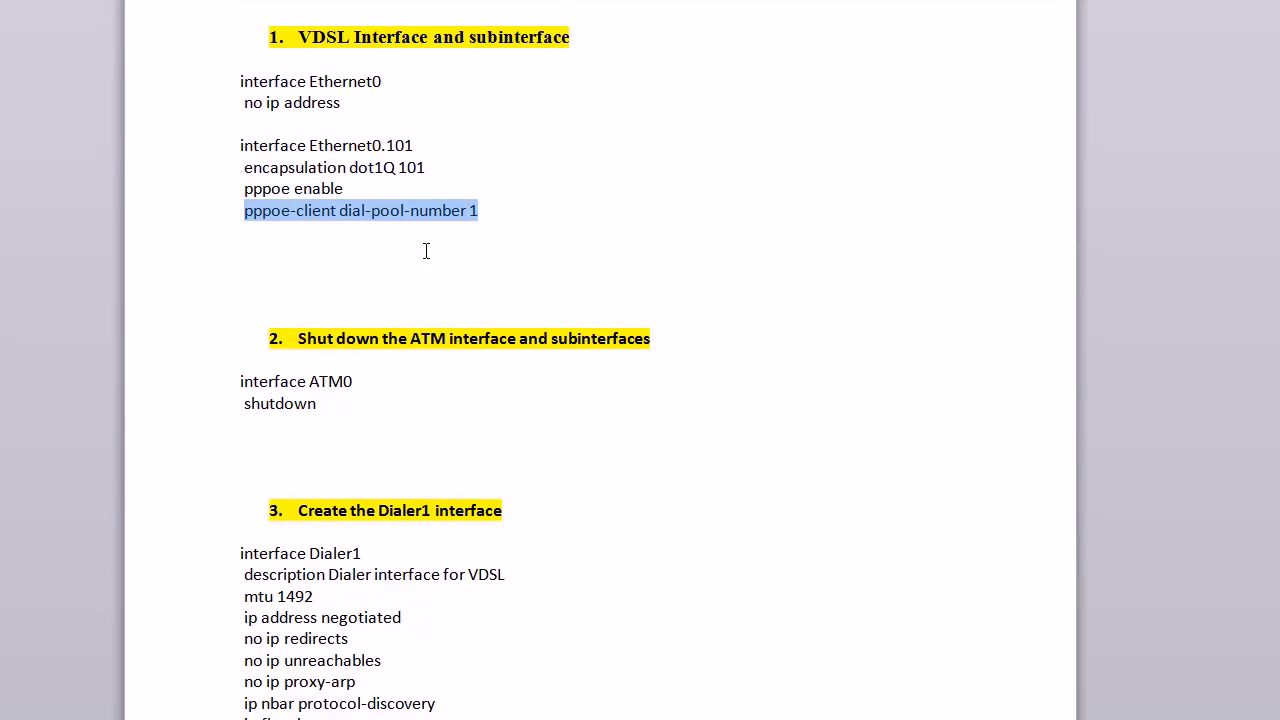
{"action": "mouse_move", "coordinate": [427, 255]}
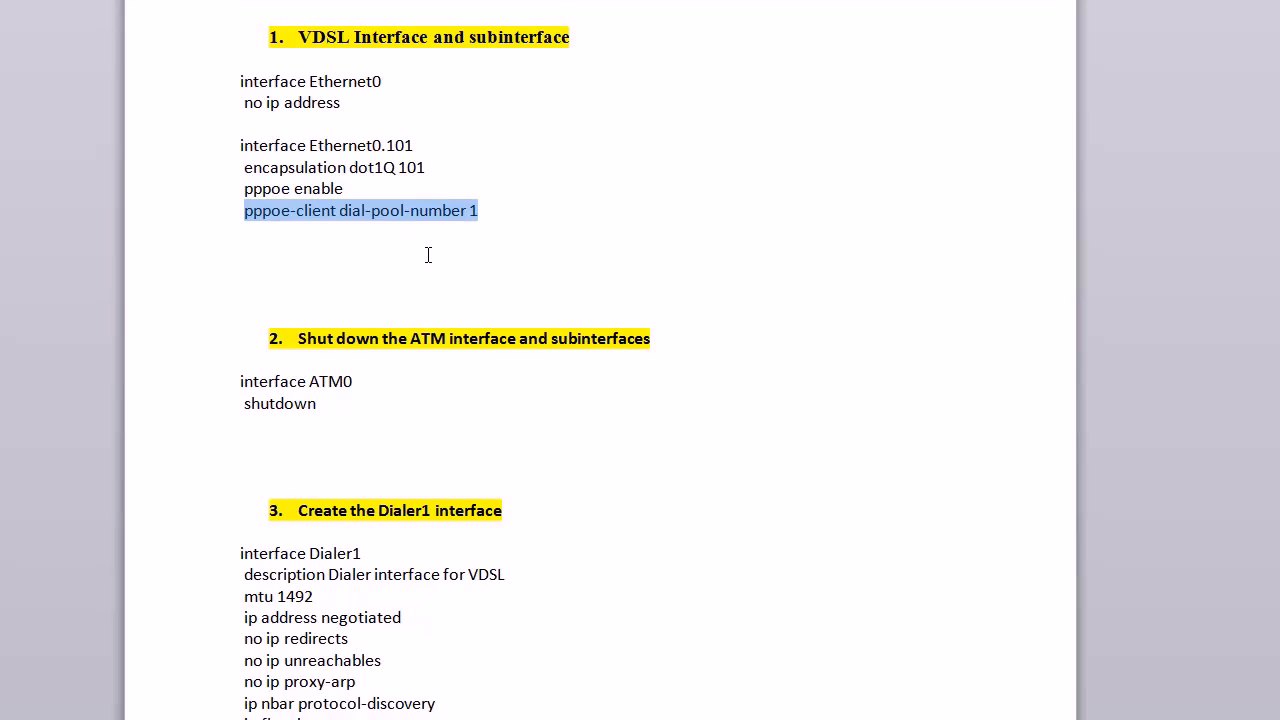
{"action": "mouse_move", "coordinate": [383, 251]}
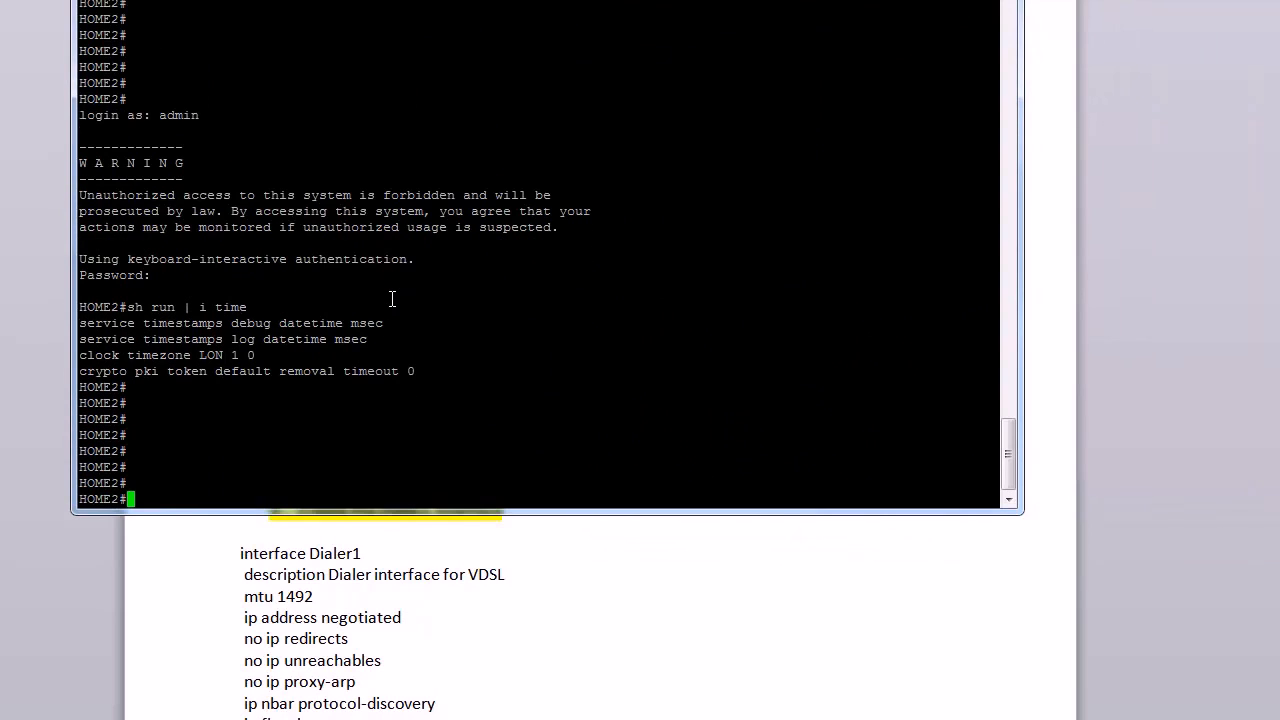
- Run 'sh run int ethernet 0' in PuTTY, showing Ethernet0 has no ip address
{"action": "type", "text": "sh re"}
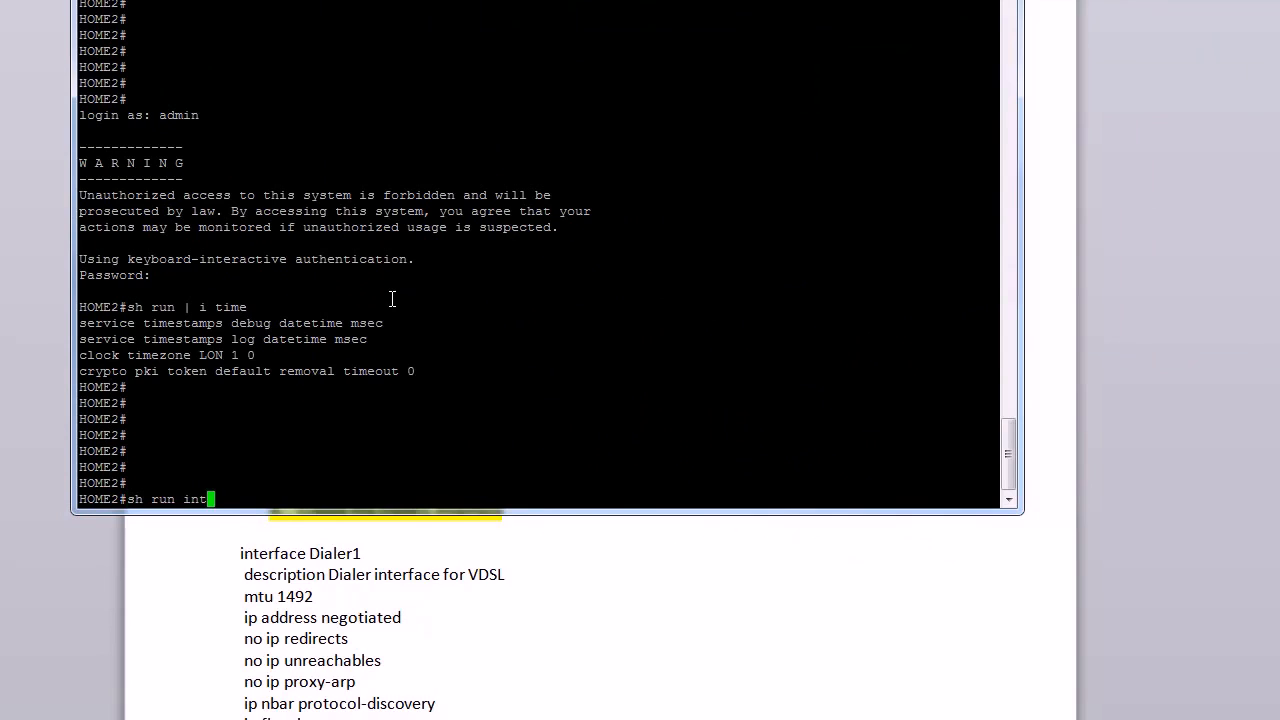
{"action": "type", "text": "ethernet 0"}
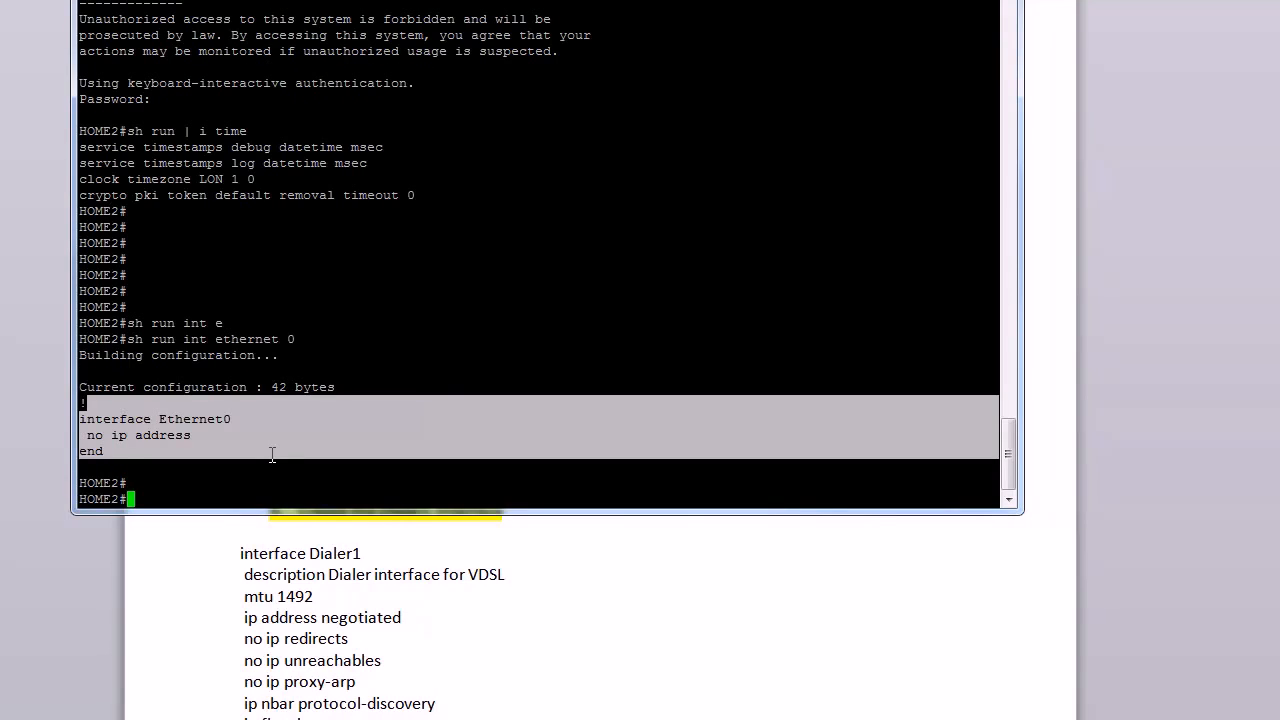
{"action": "type", "text": "sh tun"}
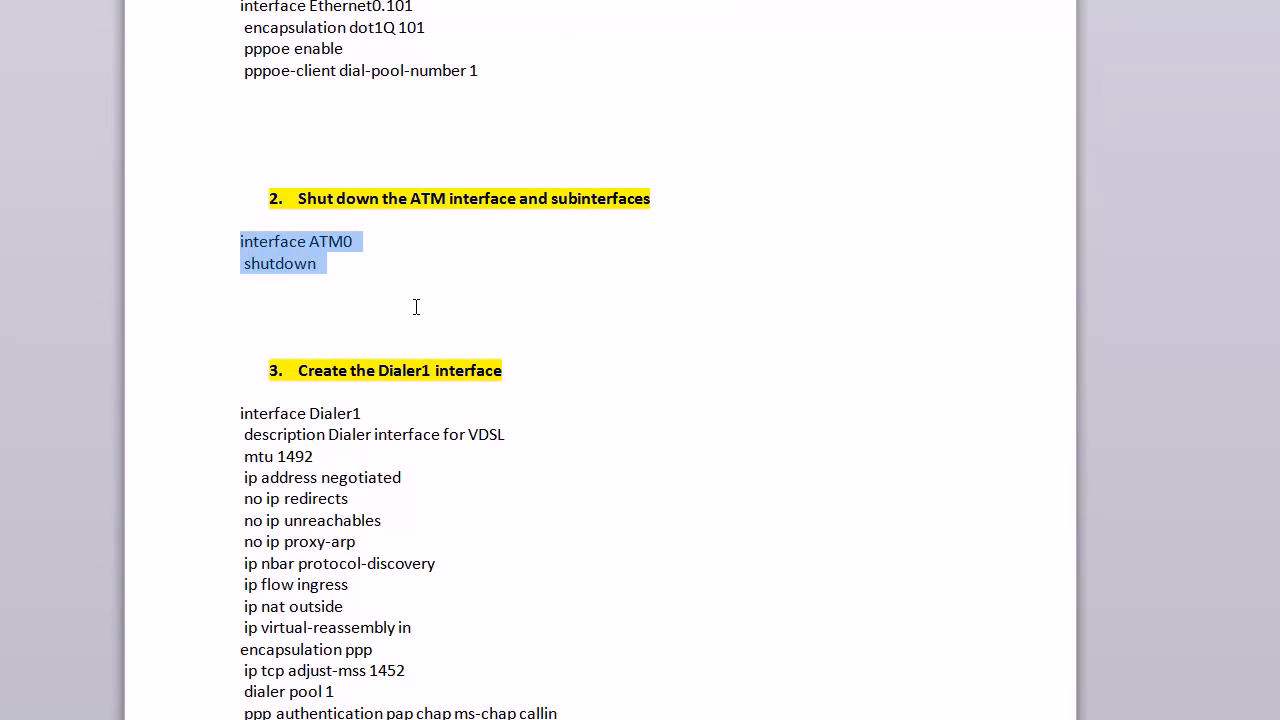
{"action": "mouse_move", "coordinate": [508, 257]}
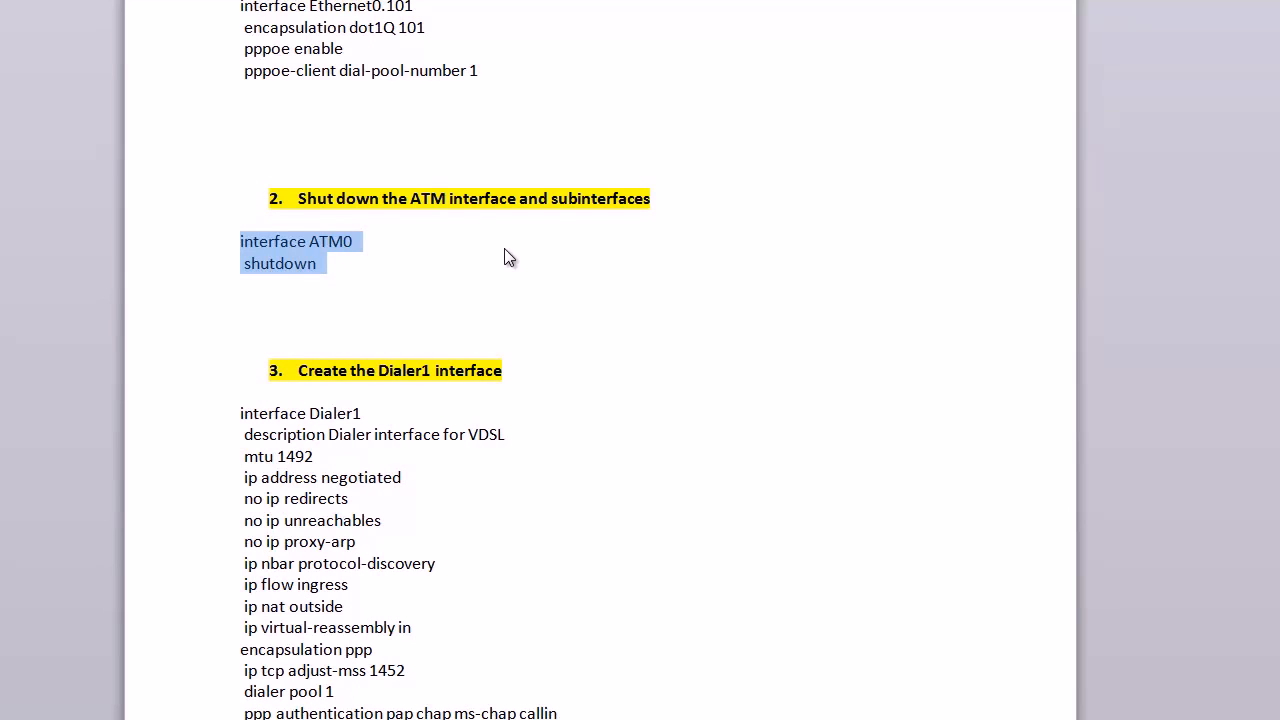
{"action": "mouse_move", "coordinate": [578, 267]}
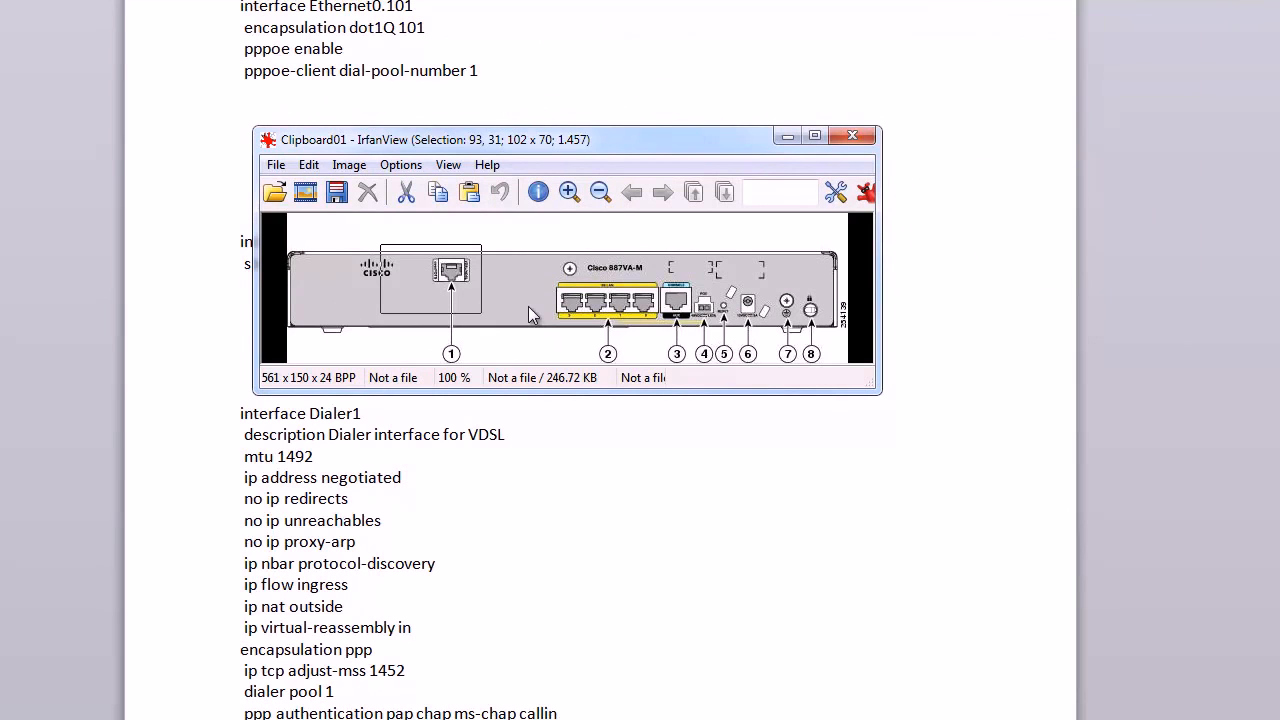
{"action": "mouse_move", "coordinate": [590, 141]}
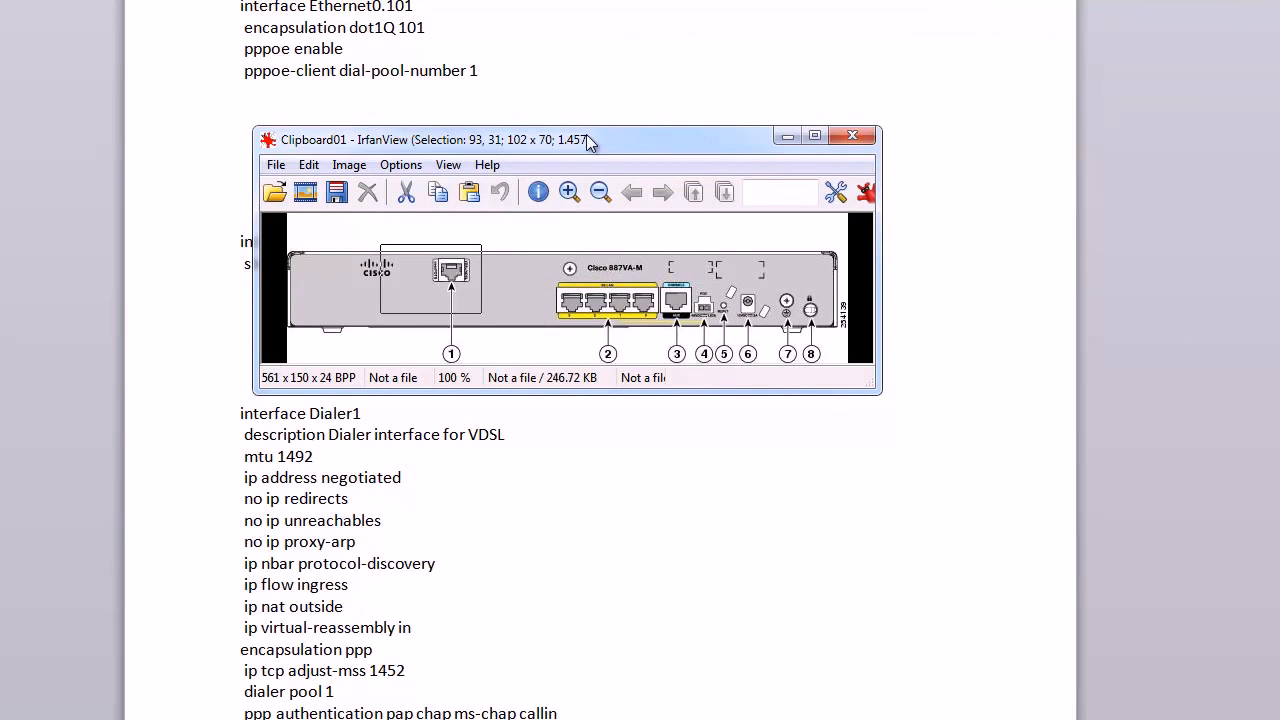
- Close the router port diagram and select the 'interface ATM0' line under step 2
{"action": "left_click", "coordinate": [851, 135]}
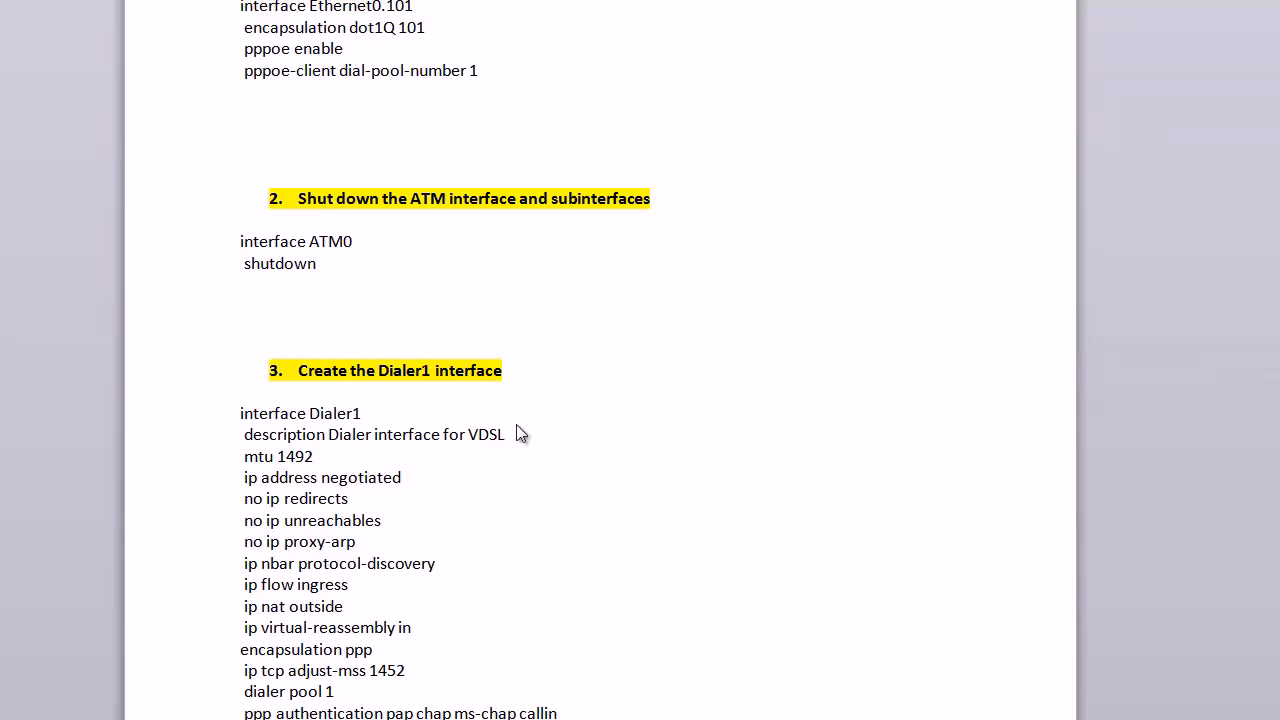
{"action": "left_click", "coordinate": [353, 241]}
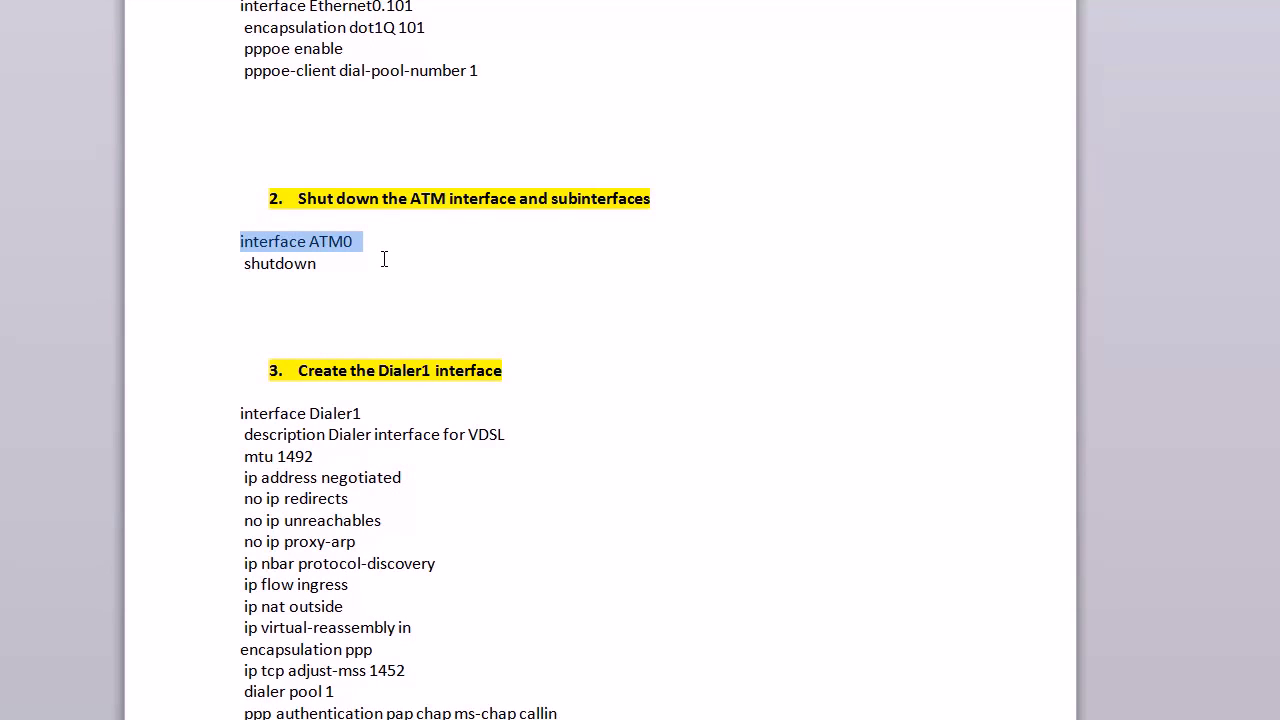
{"action": "left_click", "coordinate": [316, 263]}
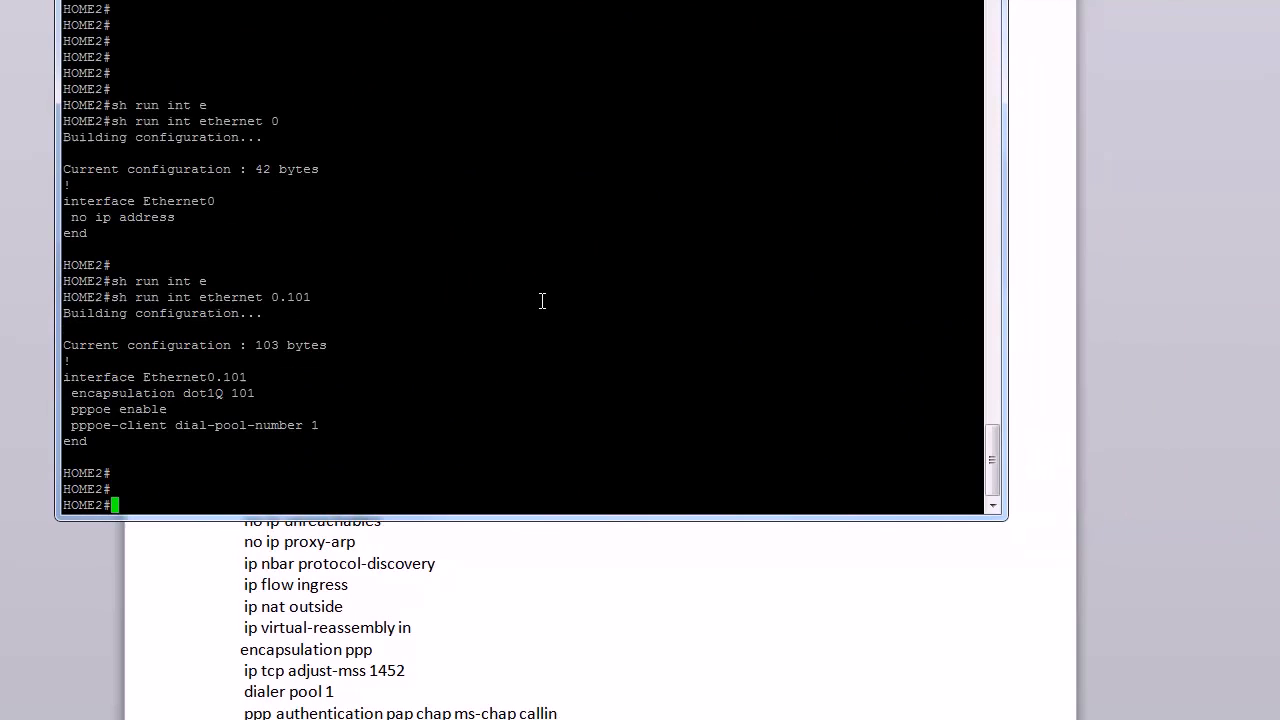
- Run 'sh run int atm0' and highlight the ATM0 config showing shutdown
{"action": "type", "text": "sh"}
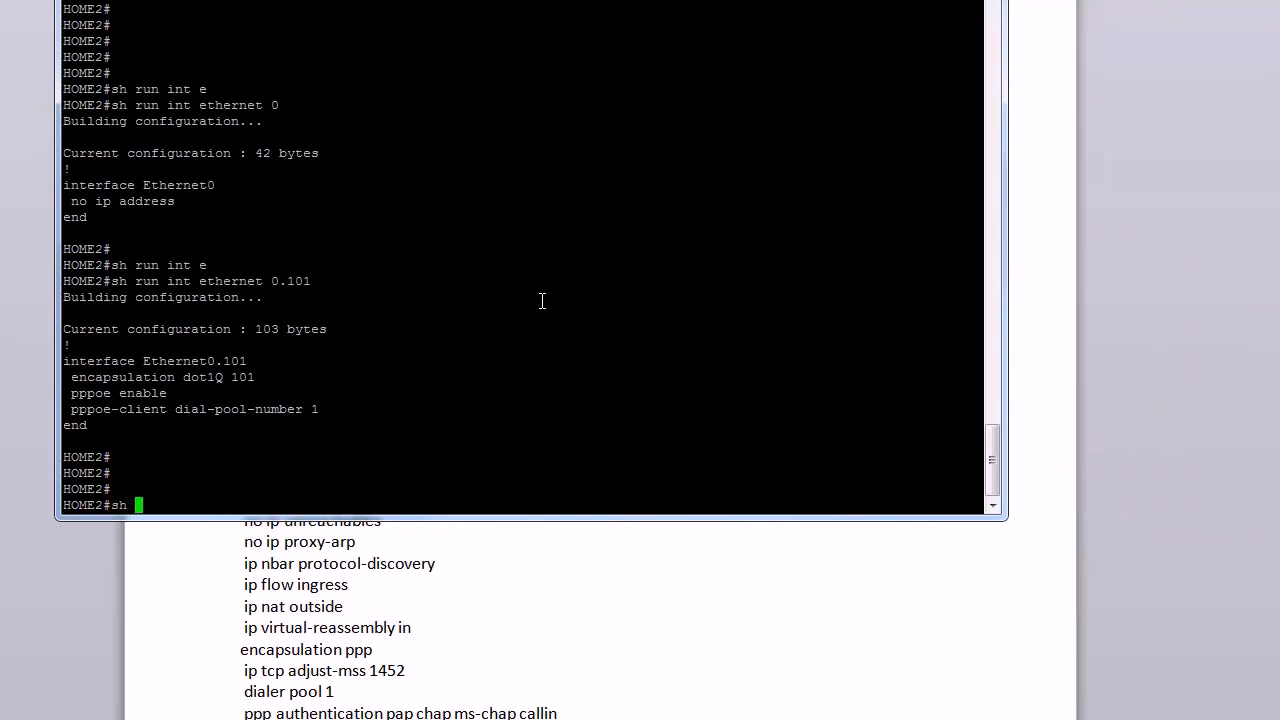
{"action": "type", "text": "run atm0"}
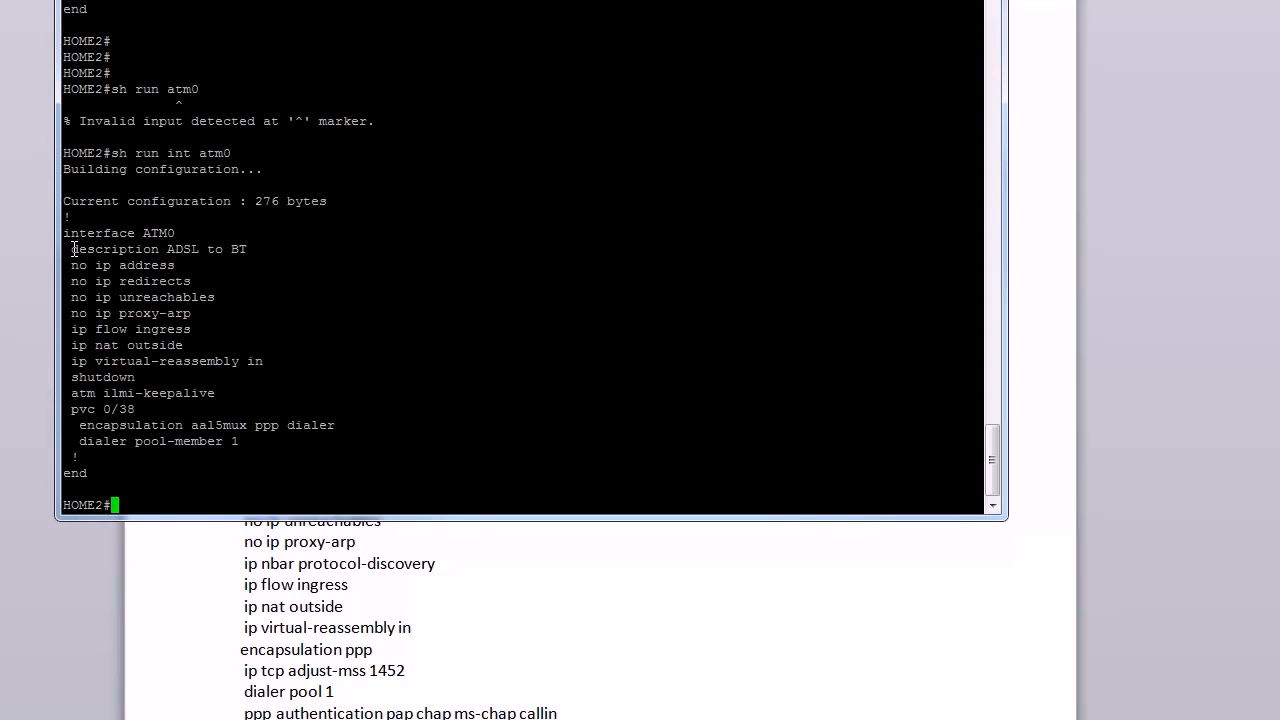
{"action": "left_click_drag", "start_coordinate": [71, 249], "coordinate": [278, 361]}
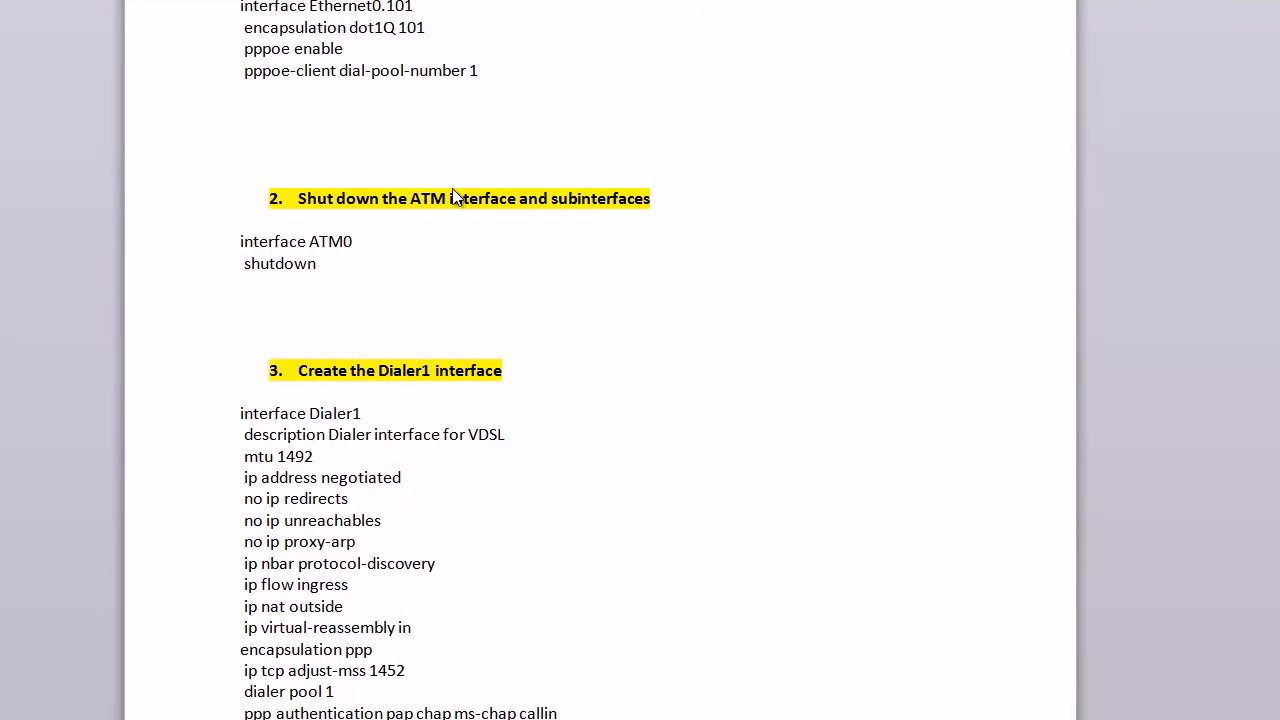
- Scroll to step 3, Create the Dialer1 interface, and highlight the ppp chap hostname and password lines
{"action": "scroll", "scroll_direction": "down", "scroll_amount": 3}
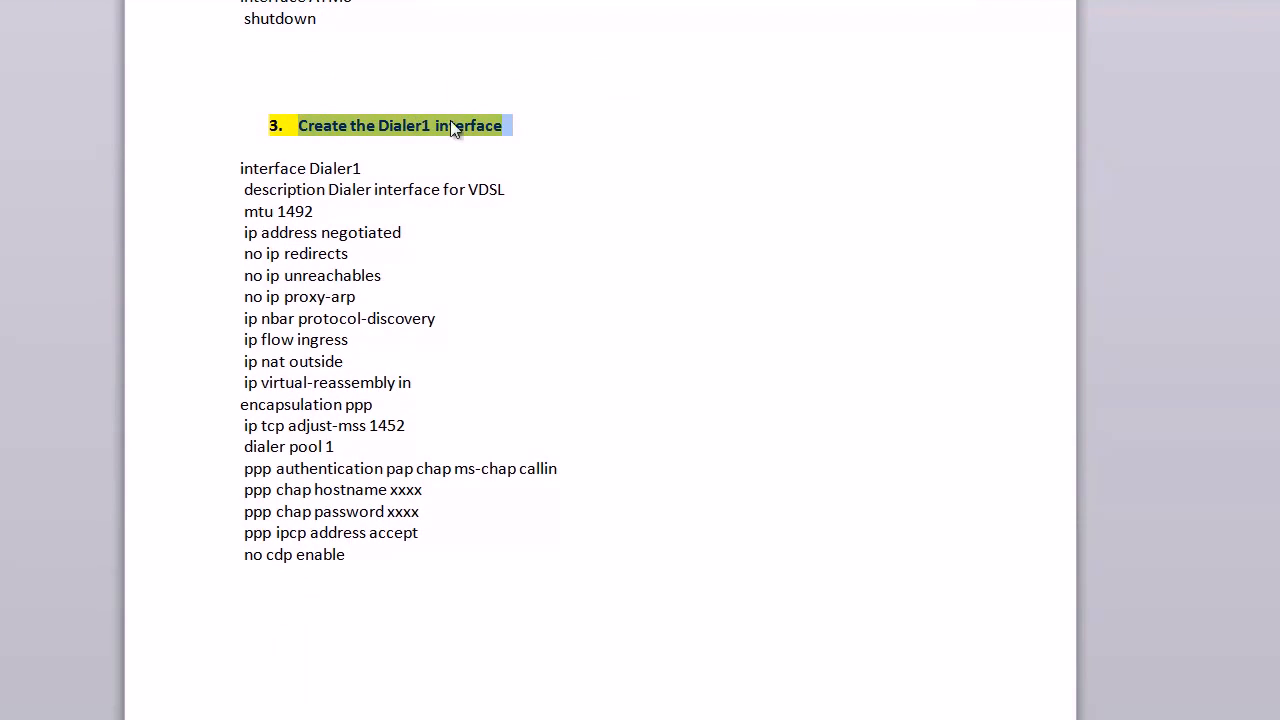
{"action": "mouse_move", "coordinate": [502, 223]}
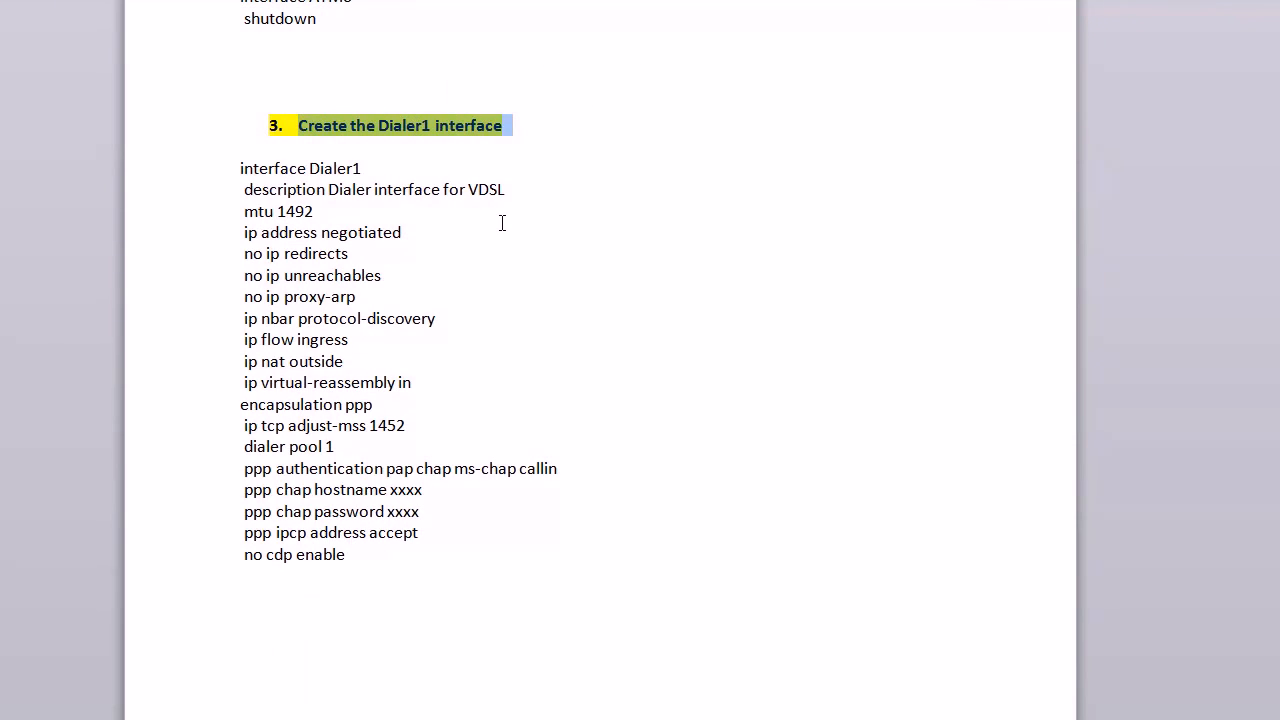
{"action": "mouse_move", "coordinate": [465, 201]}
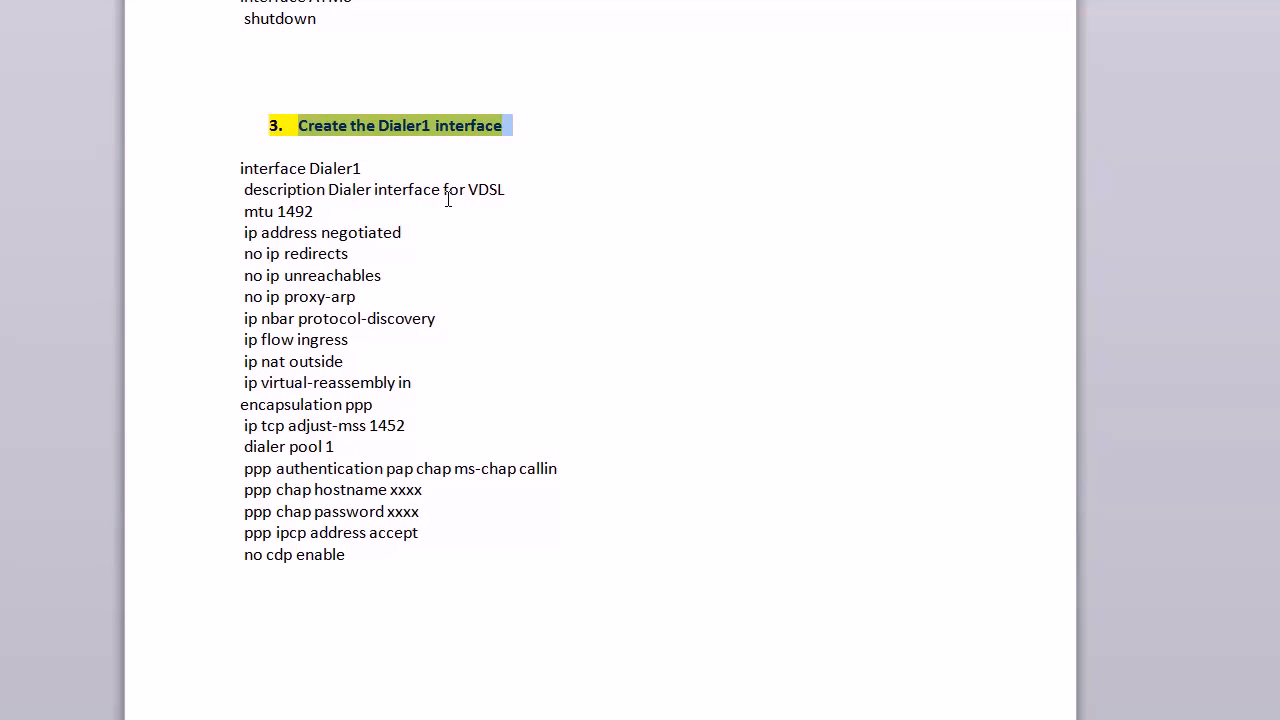
{"action": "mouse_move", "coordinate": [432, 485]}
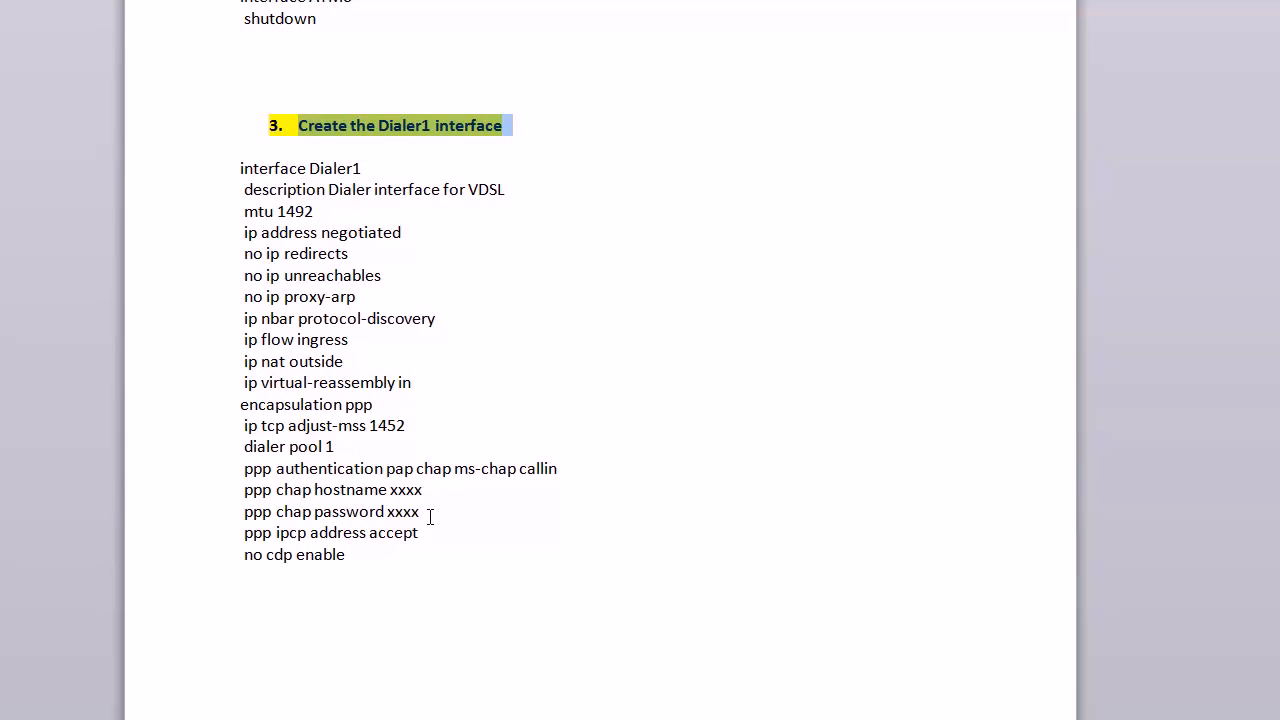
{"action": "left_click_drag", "start_coordinate": [244, 489], "coordinate": [420, 511]}
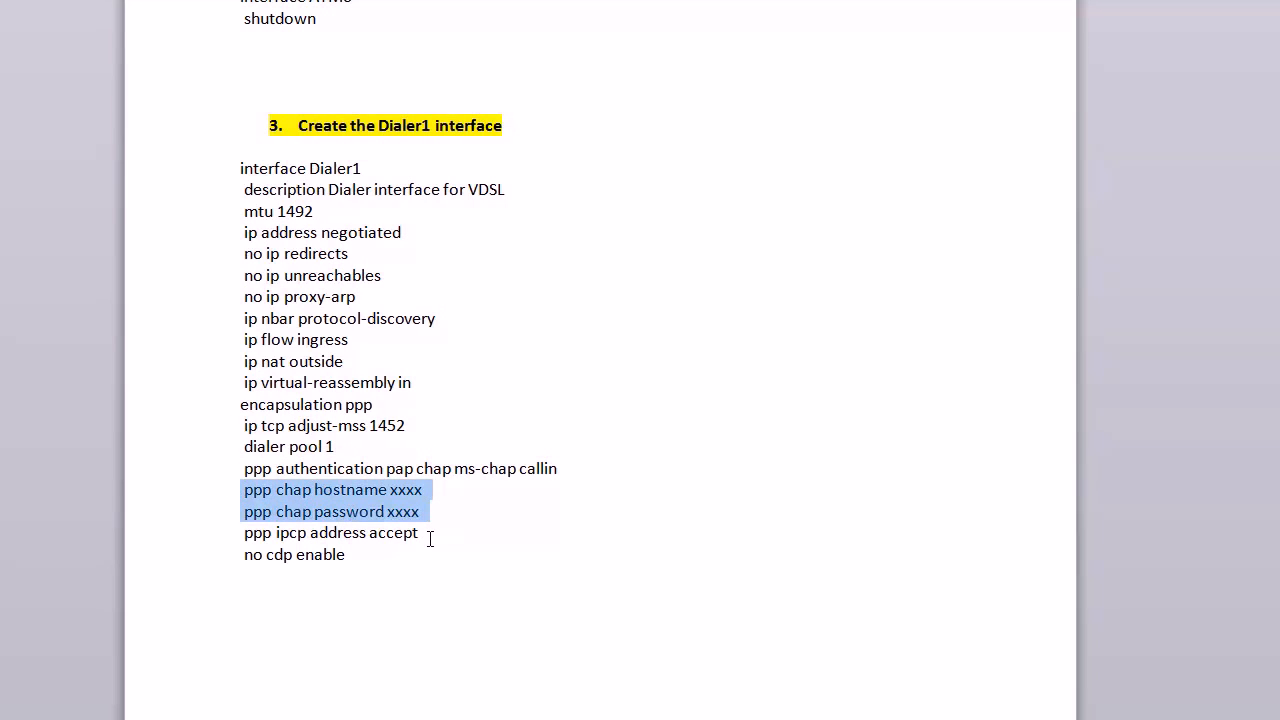
{"action": "mouse_move", "coordinate": [428, 541]}
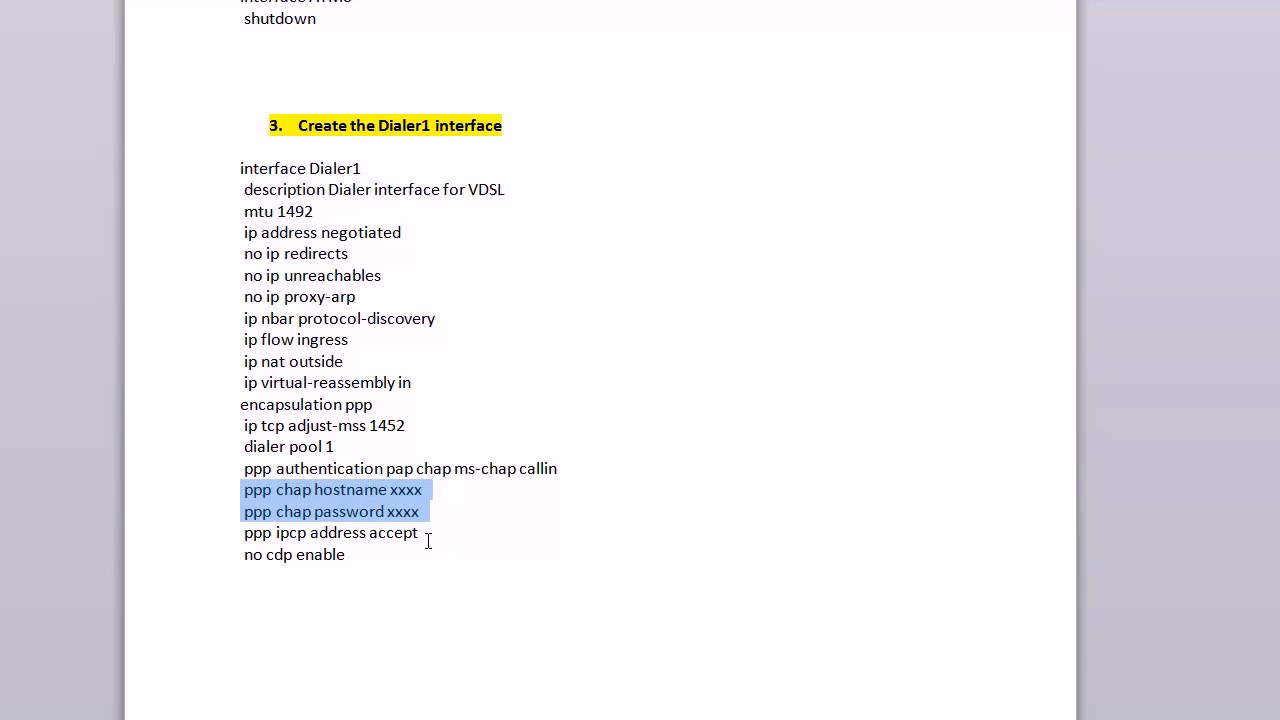
{"action": "mouse_move", "coordinate": [428, 528]}
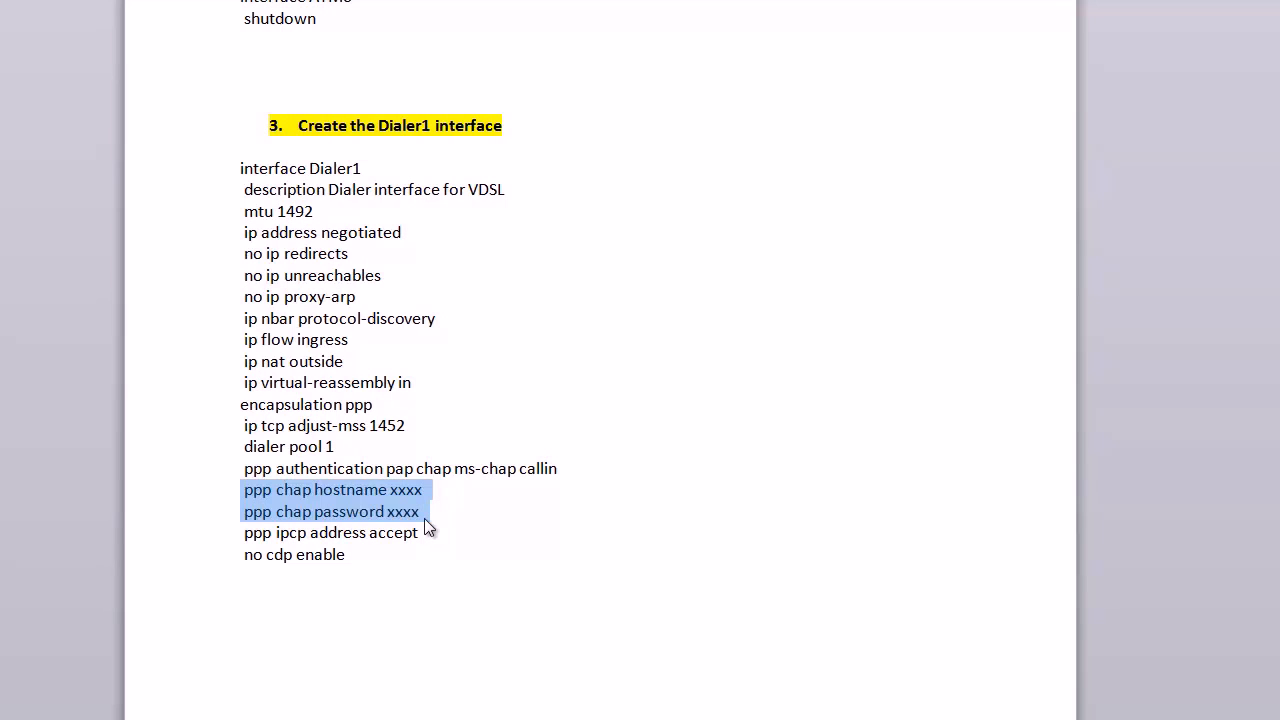
{"action": "left_click", "coordinate": [432, 520]}
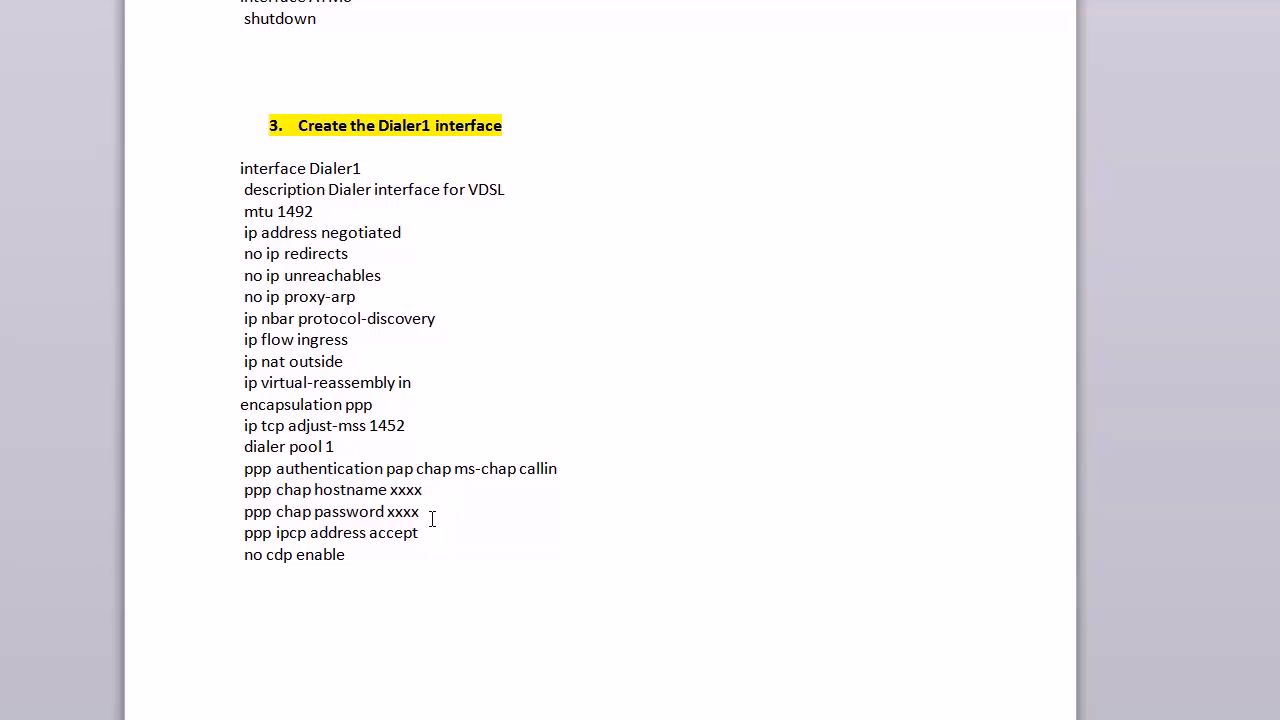
{"action": "left_click_drag", "start_coordinate": [244, 489], "coordinate": [421, 511]}
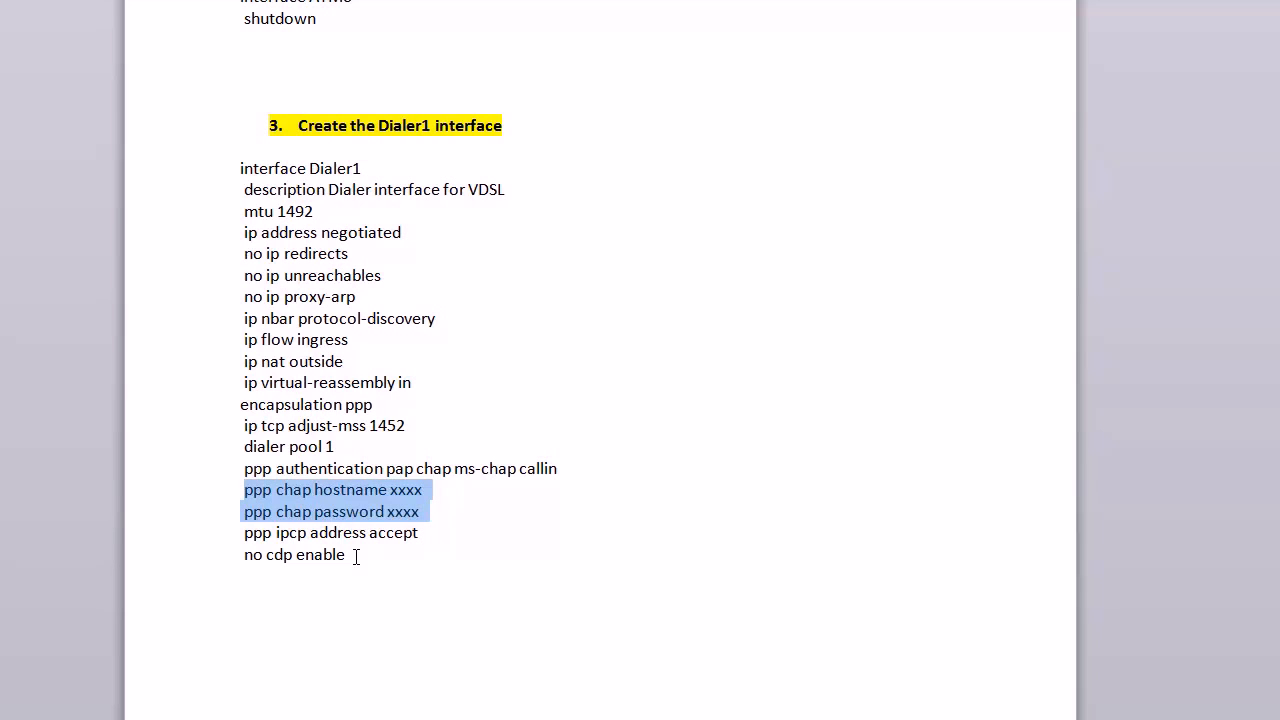
{"action": "mouse_move", "coordinate": [767, 343]}
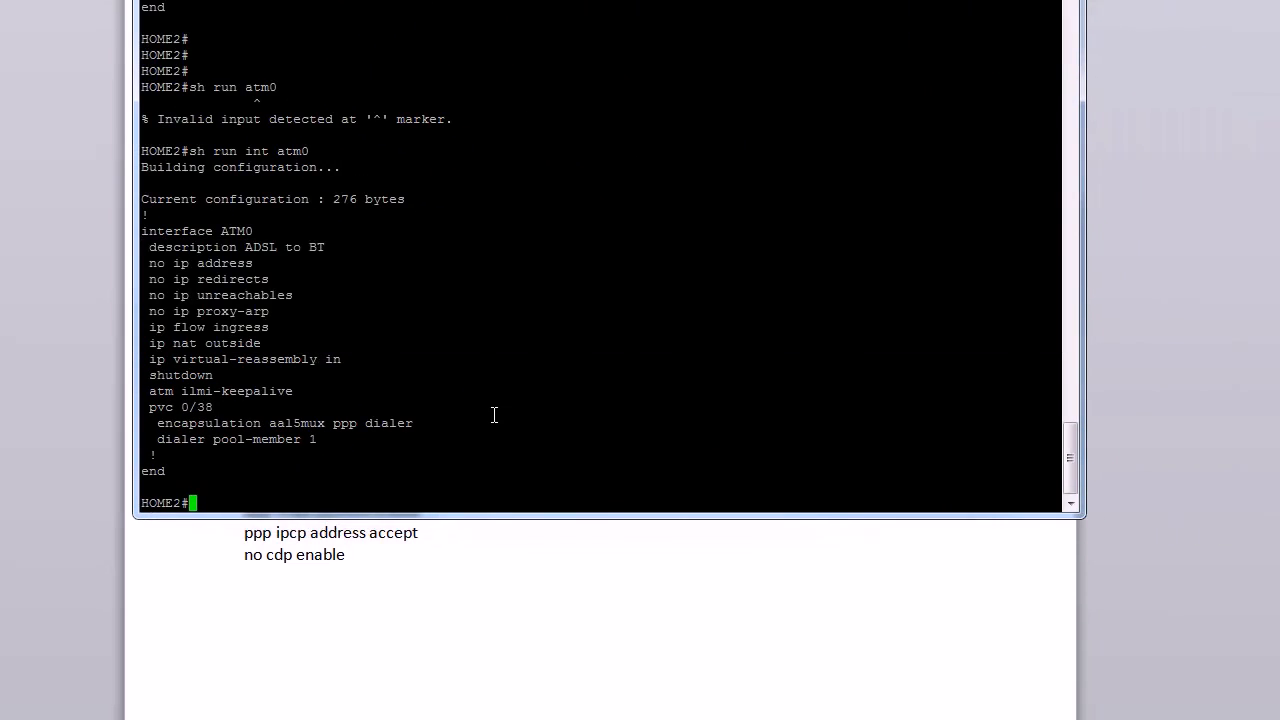
- Enter 'sh int' at the HOME2# prompt in PuTTY
{"action": "type", "text": "sh int"}
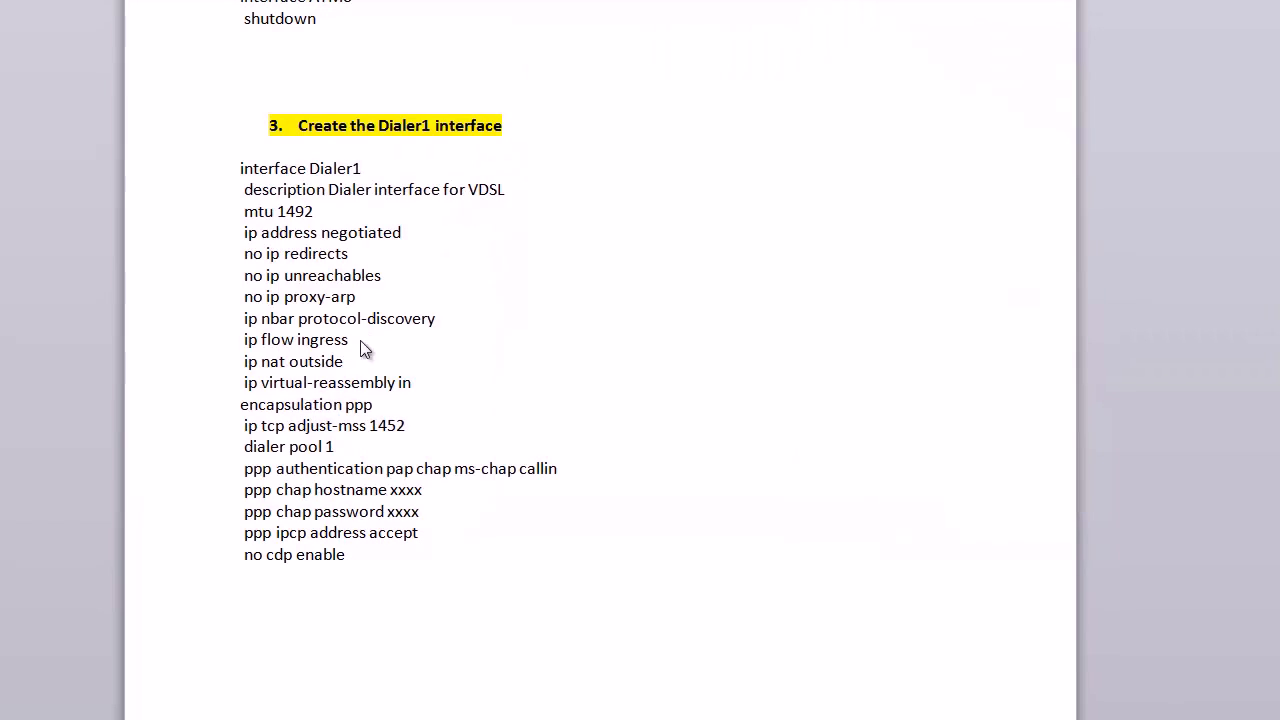
{"action": "left_click_drag", "start_coordinate": [244, 211], "coordinate": [344, 554]}
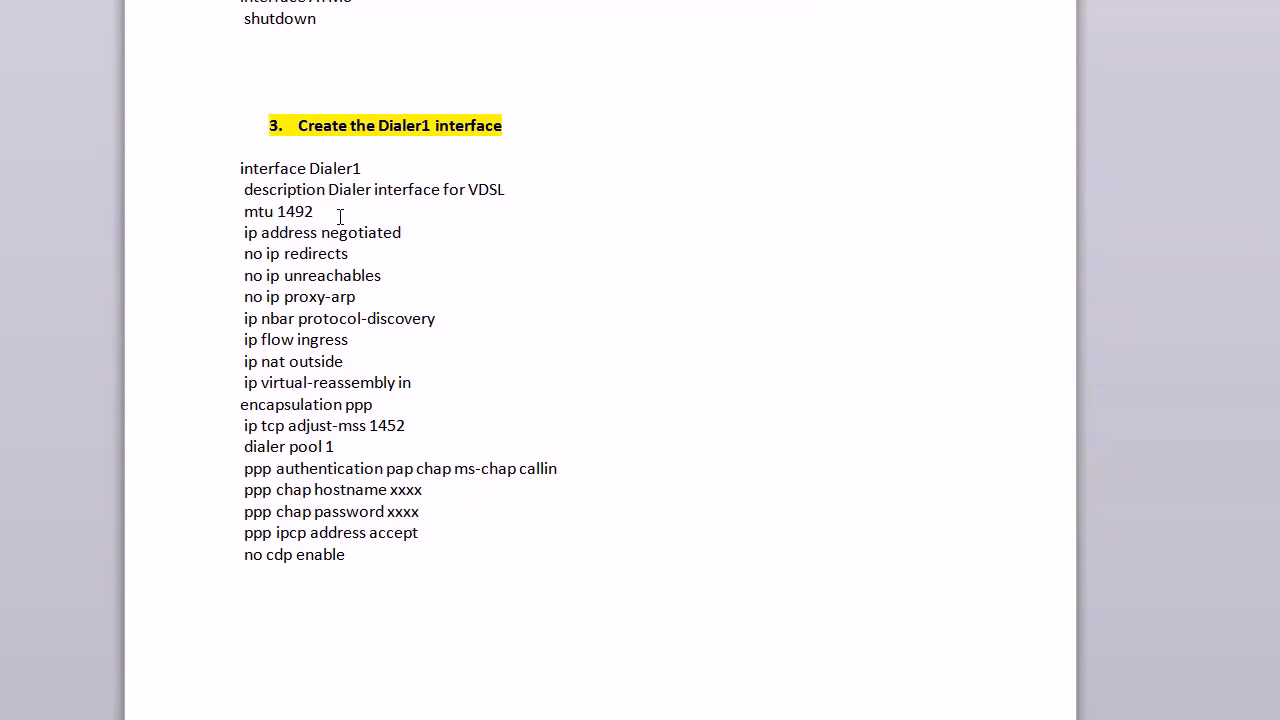
{"action": "triple_click", "coordinate": [277, 211]}
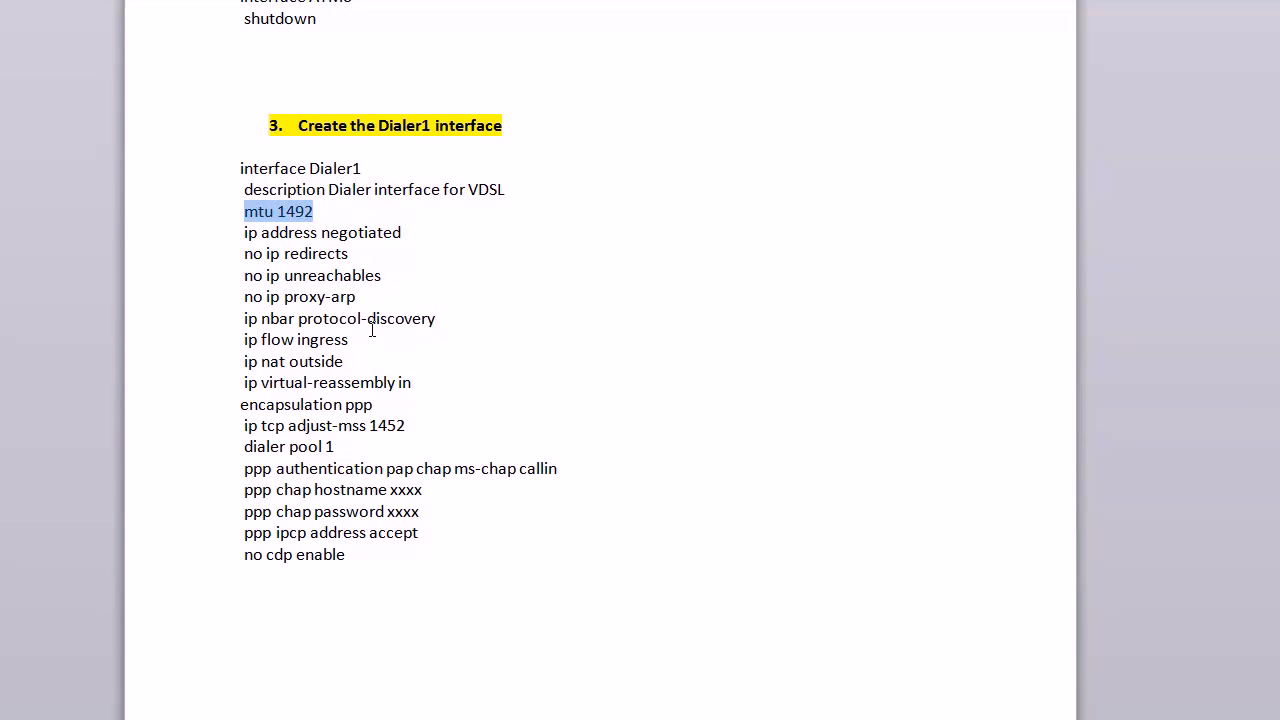
{"action": "mouse_move", "coordinate": [414, 431]}
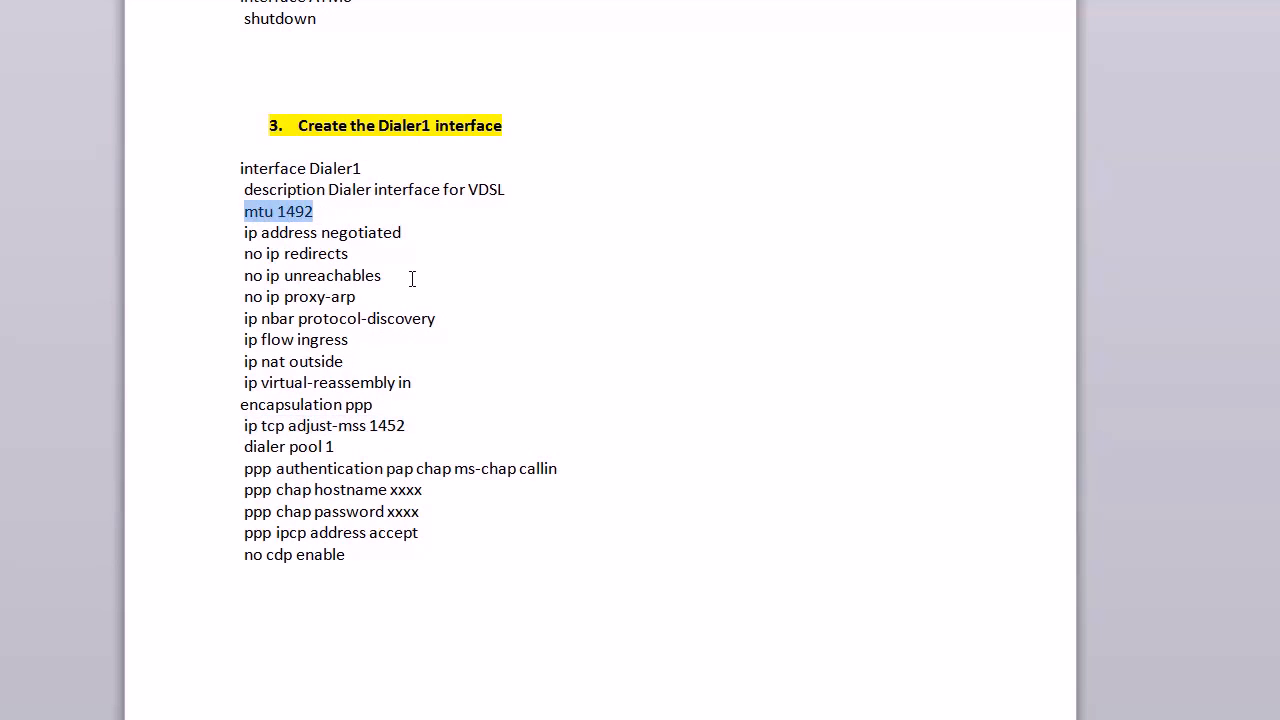
{"action": "mouse_move", "coordinate": [459, 331]}
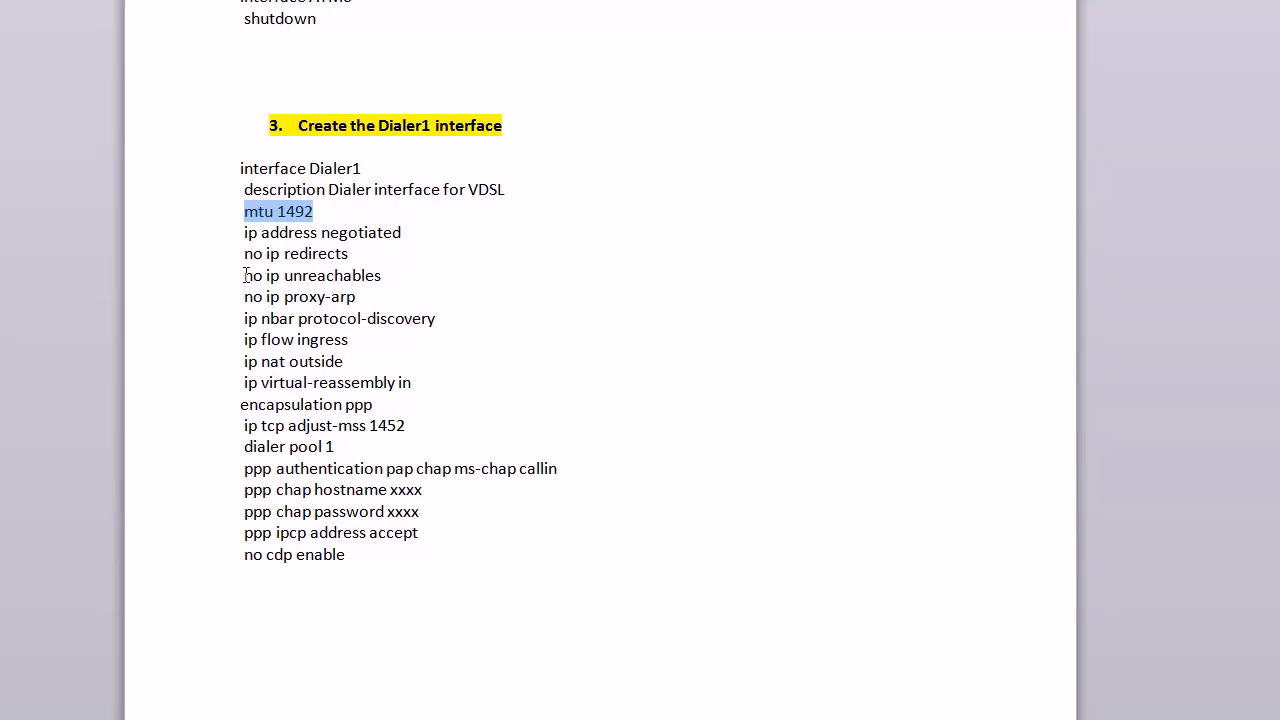
{"action": "mouse_move", "coordinate": [184, 343]}
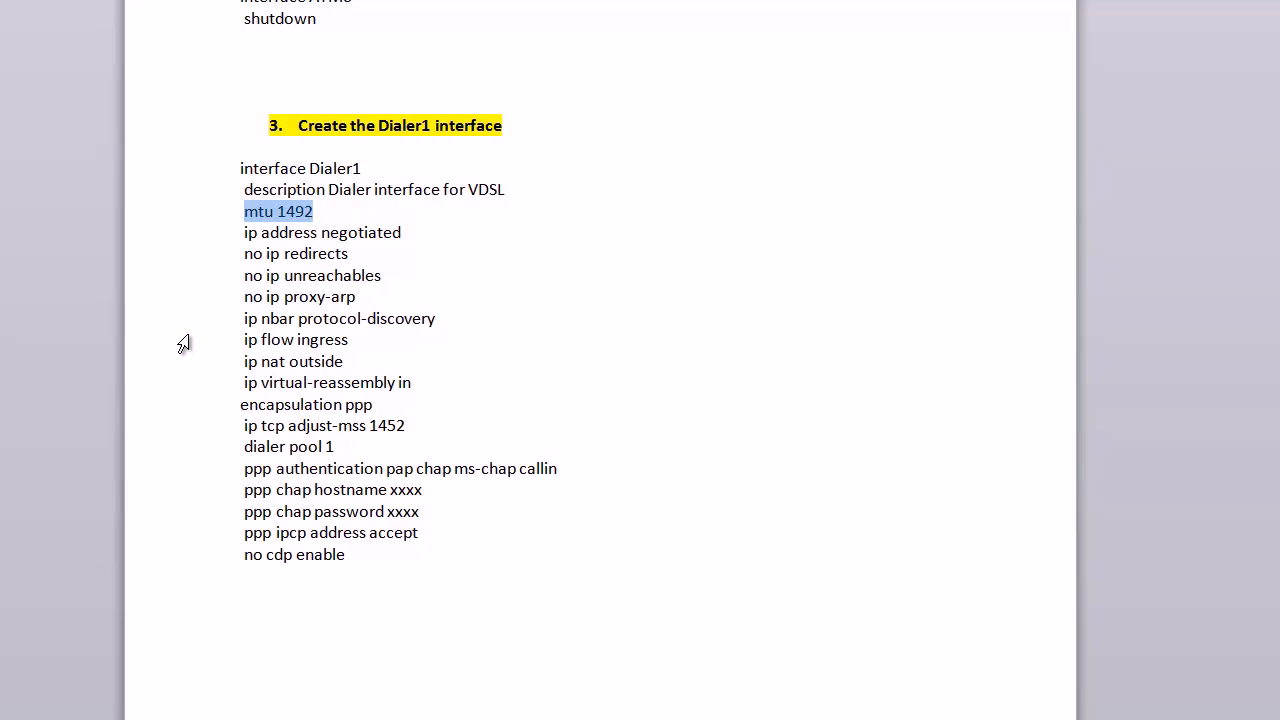
{"action": "double_click", "coordinate": [350, 511]}
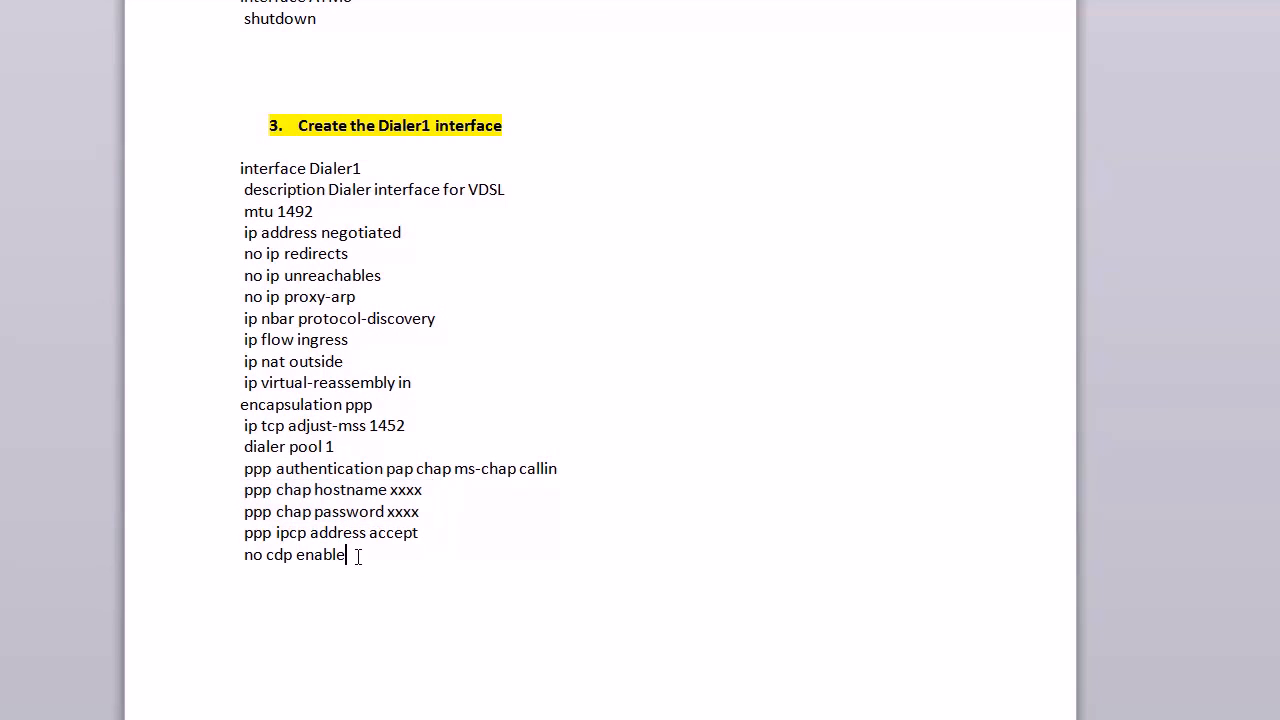
{"action": "triple_click", "coordinate": [294, 554]}
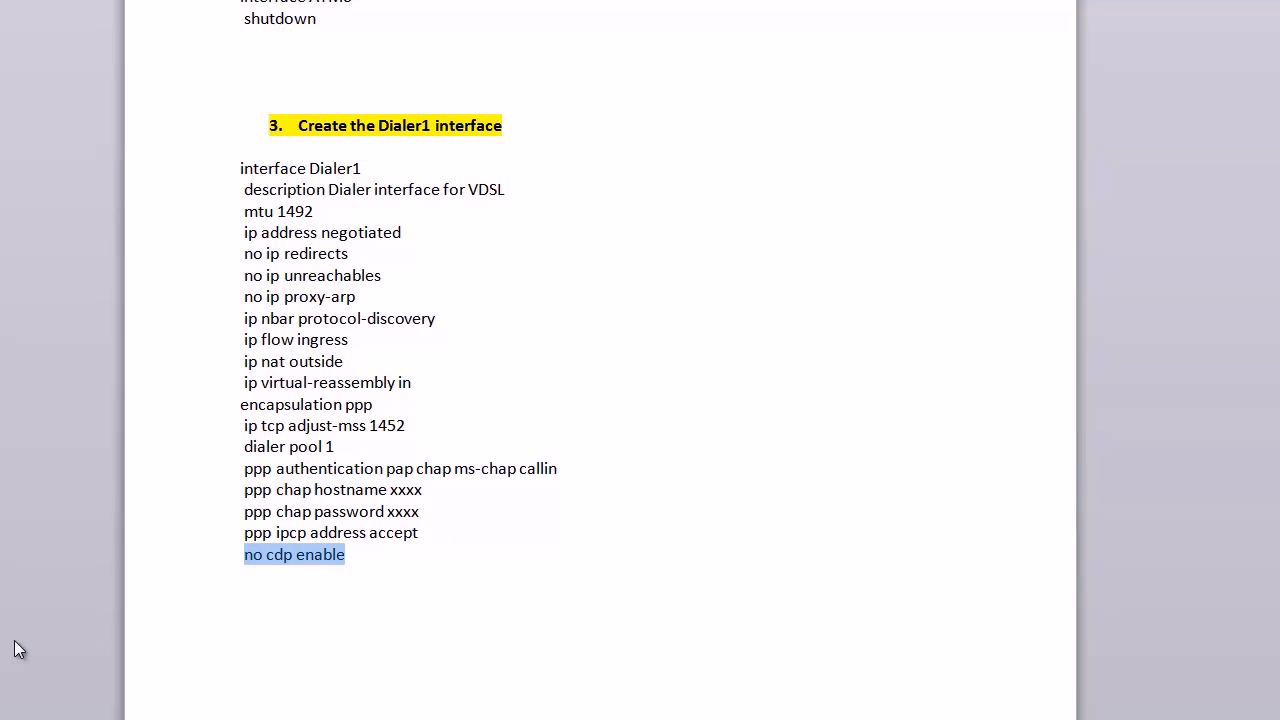
{"action": "left_click", "coordinate": [338, 447]}
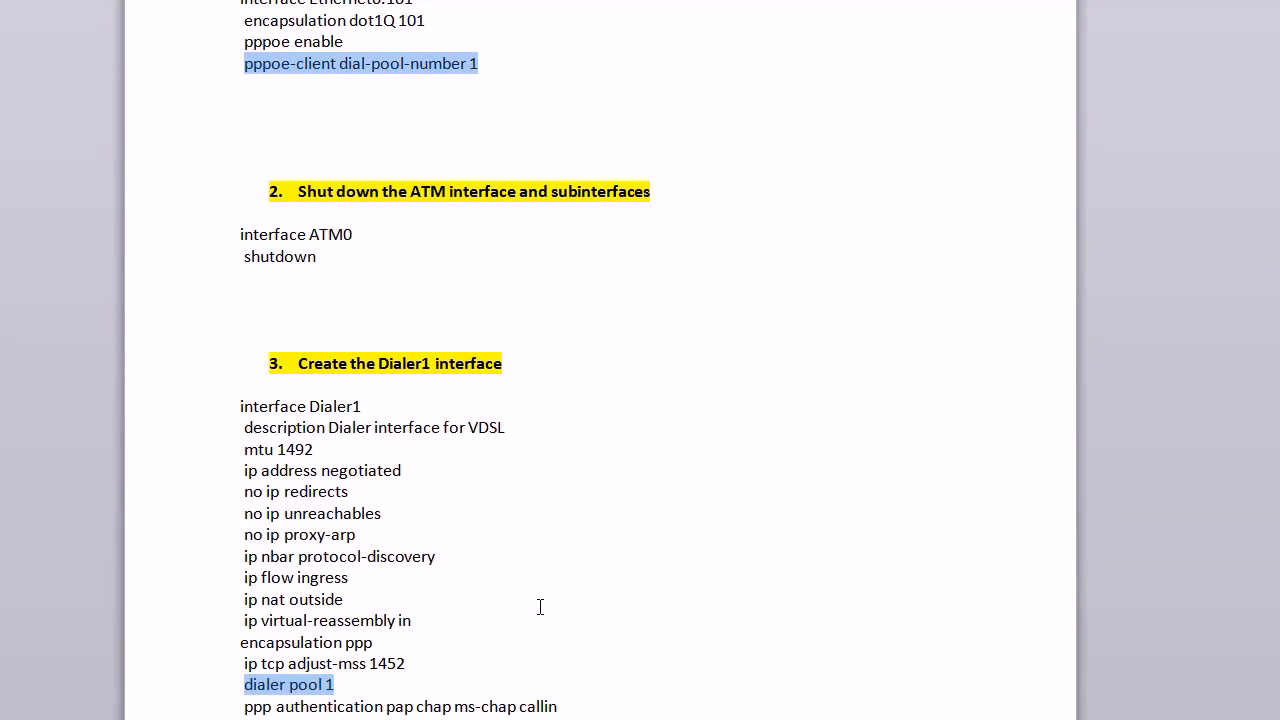
{"action": "mouse_move", "coordinate": [505, 428]}
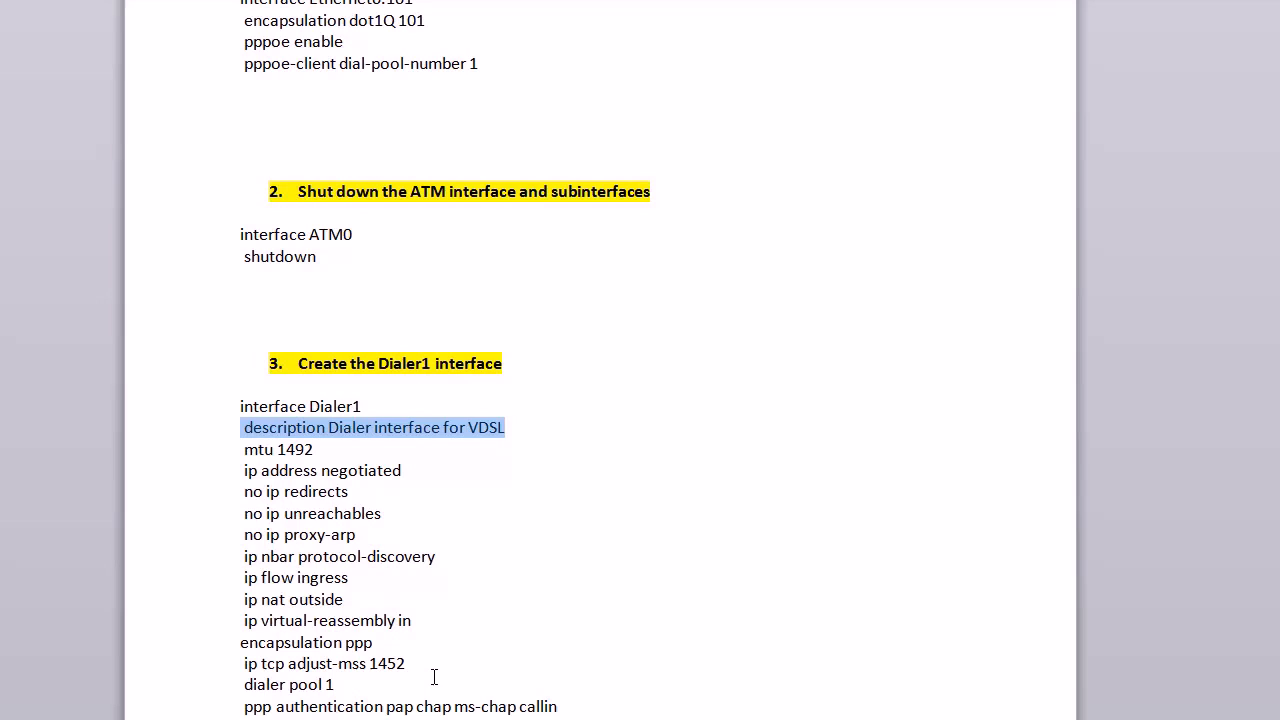
- Scroll past the Dialer1 commands to step 4, Finish the configuration
{"action": "scroll", "scroll_direction": "down", "scroll_amount": 3}
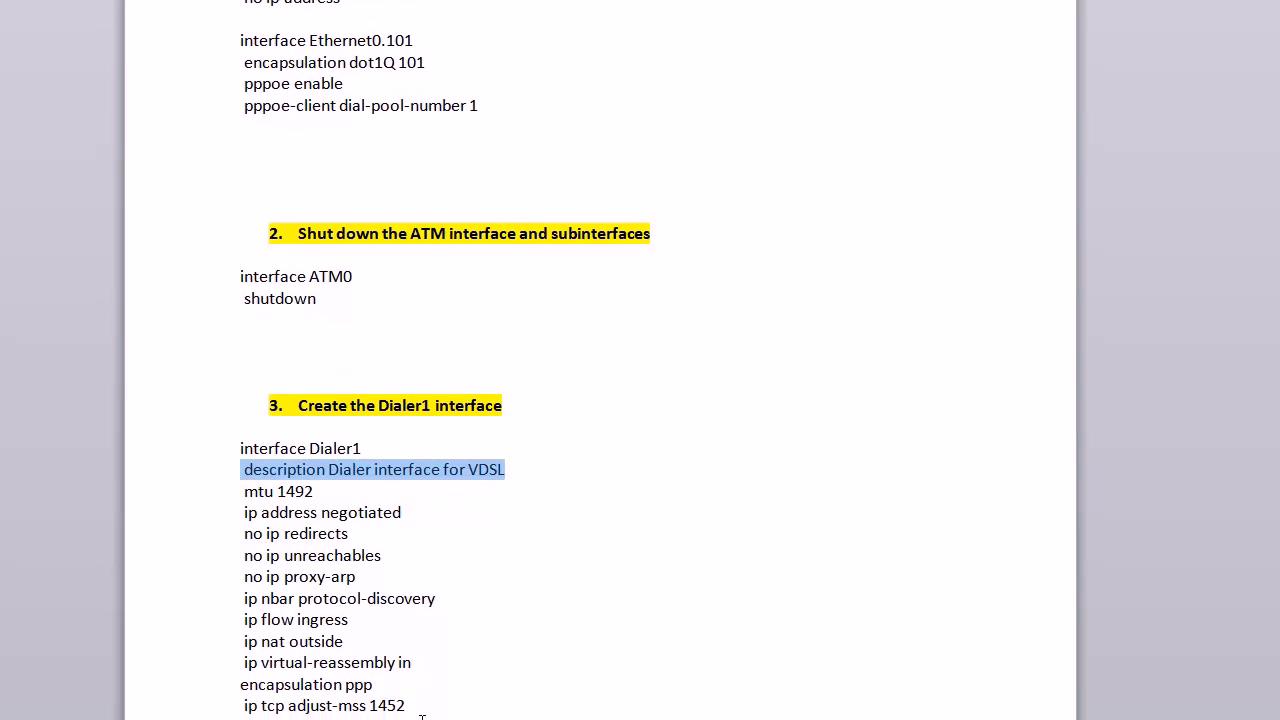
{"action": "scroll", "scroll_direction": "down", "scroll_amount": 3}
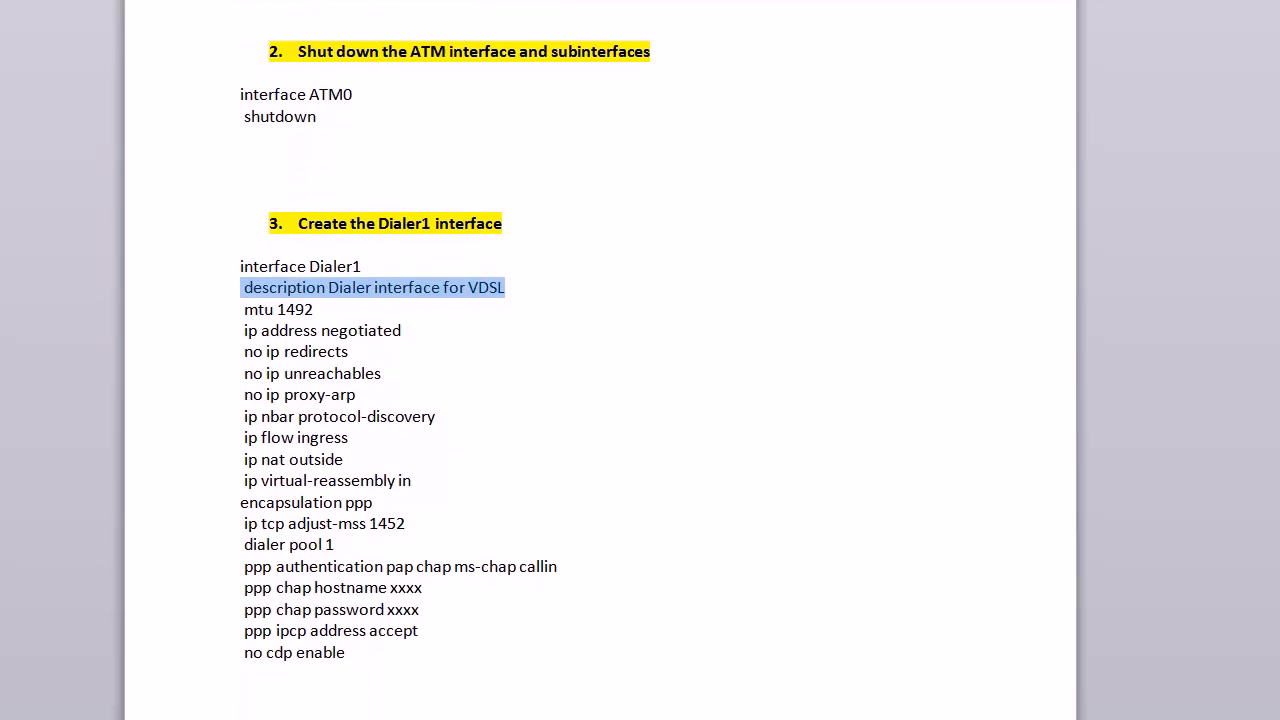
{"action": "scroll", "scroll_direction": "down", "scroll_amount": 3}
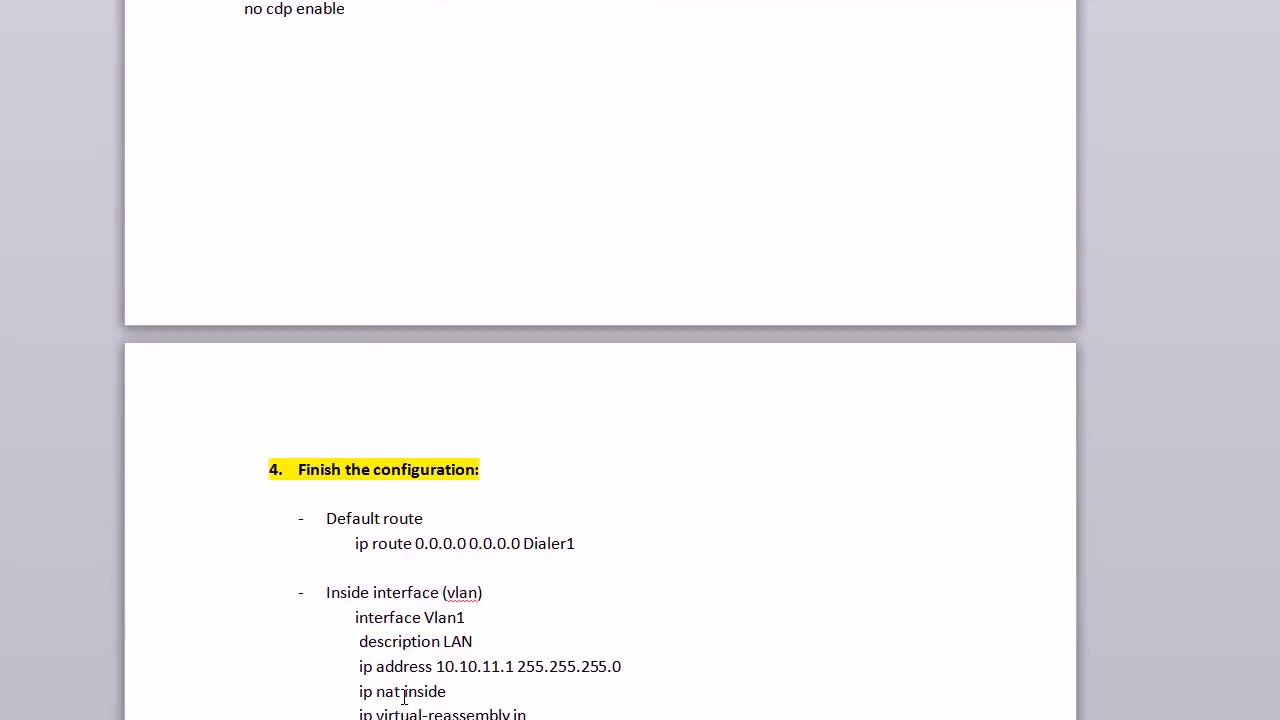
{"action": "scroll", "scroll_direction": "down", "scroll_amount": 3}
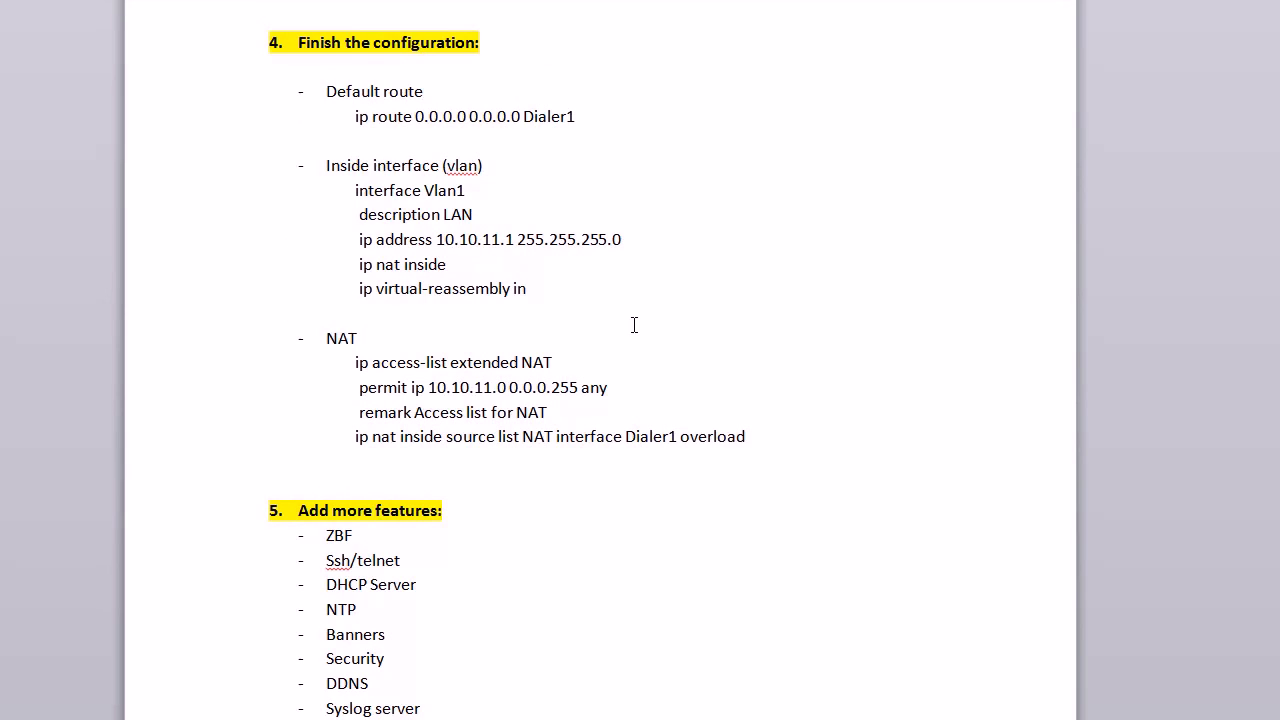
{"action": "mouse_move", "coordinate": [747, 338]}
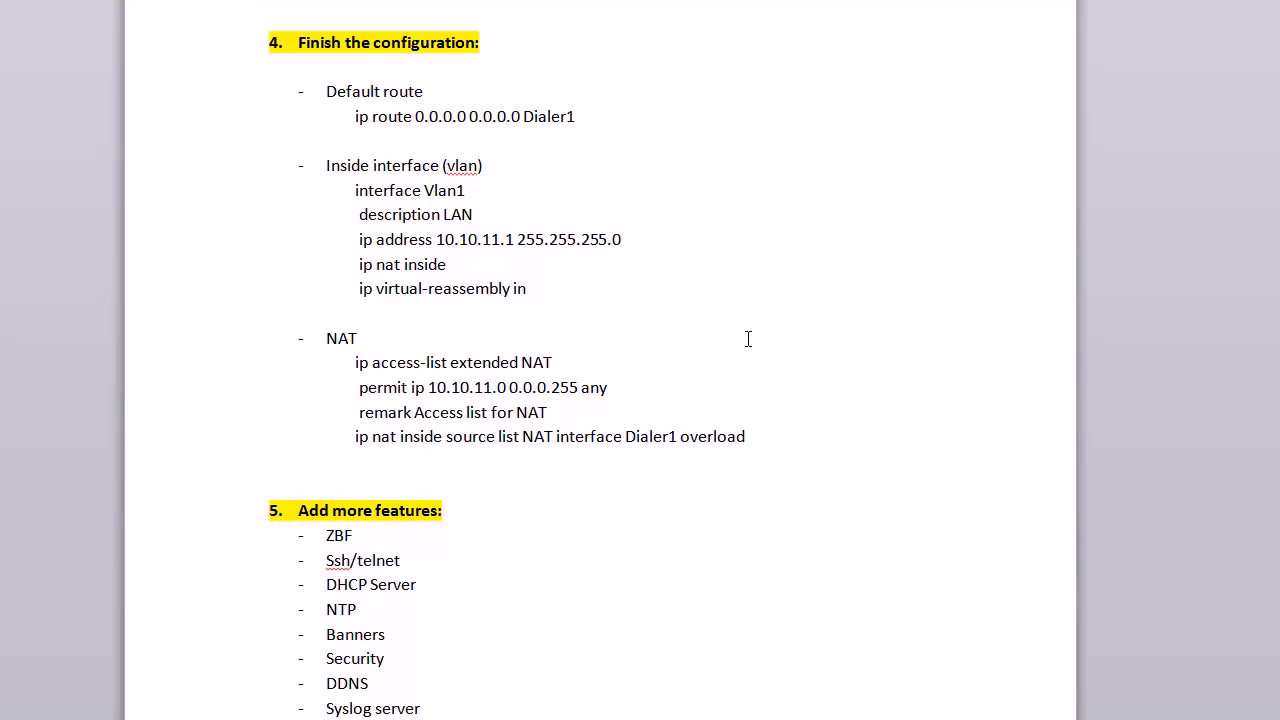
{"action": "mouse_move", "coordinate": [740, 247]}
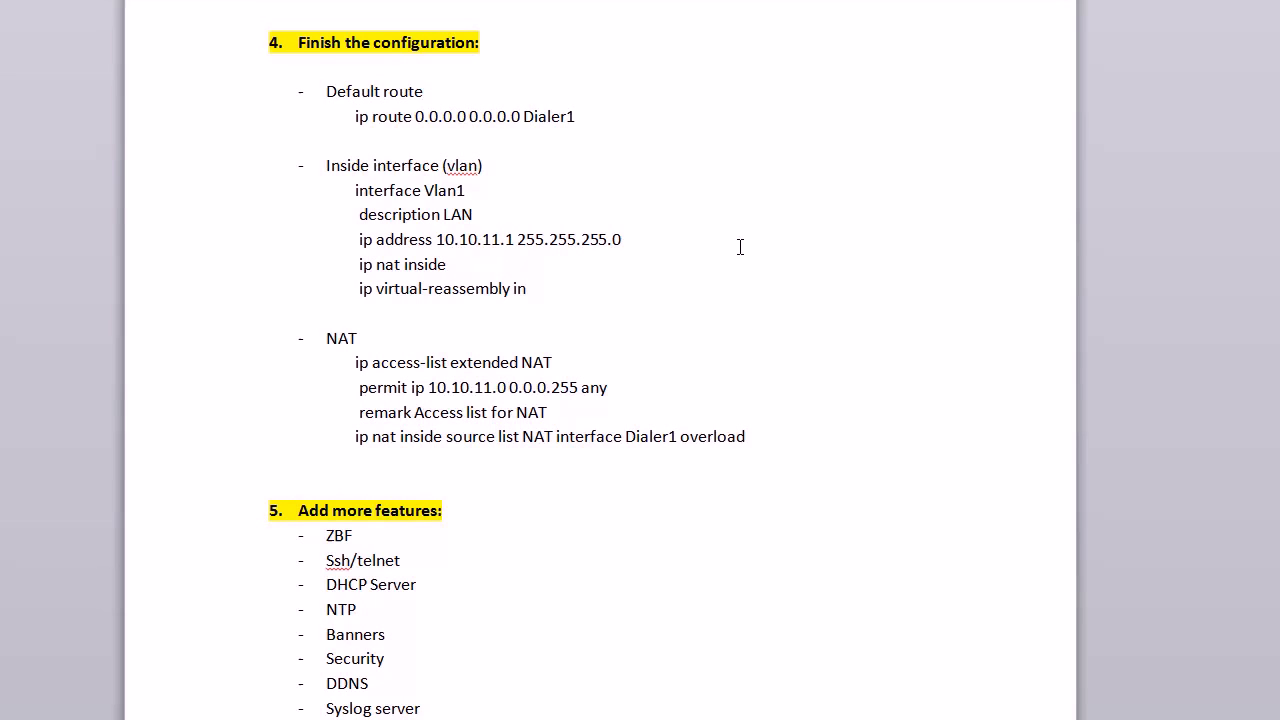
{"action": "mouse_move", "coordinate": [597, 113]}
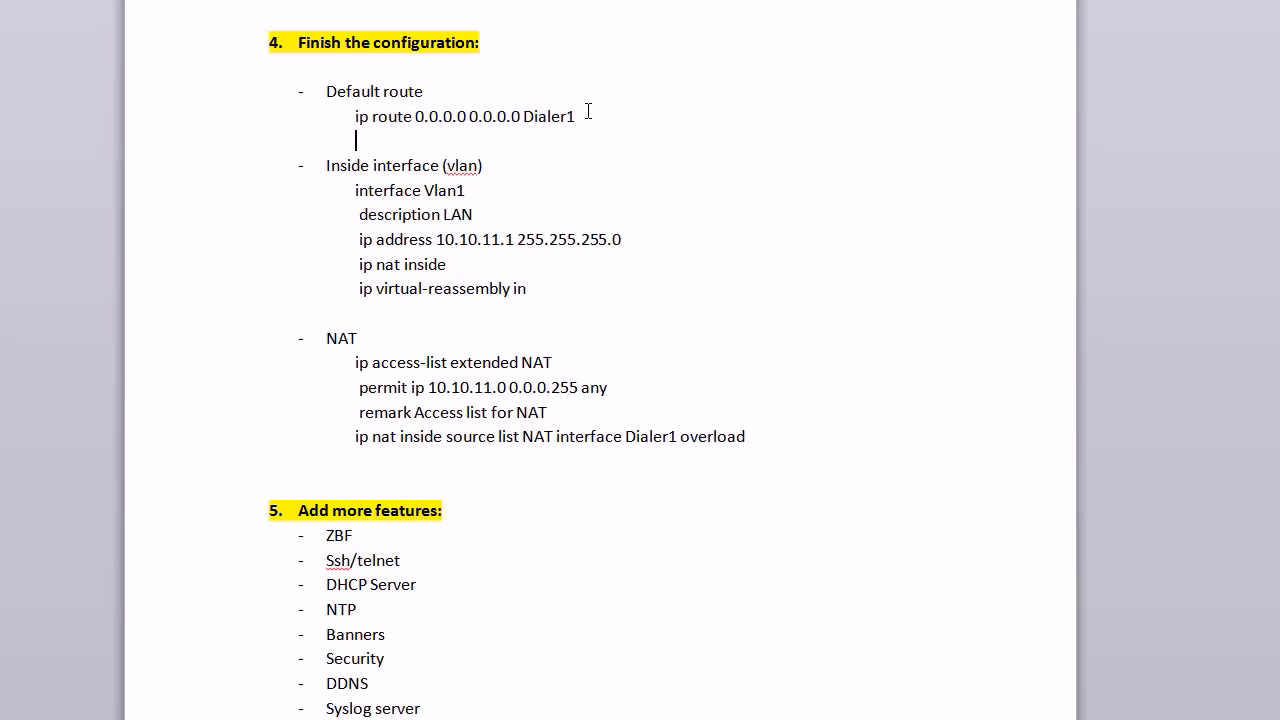
{"action": "double_click", "coordinate": [547, 116]}
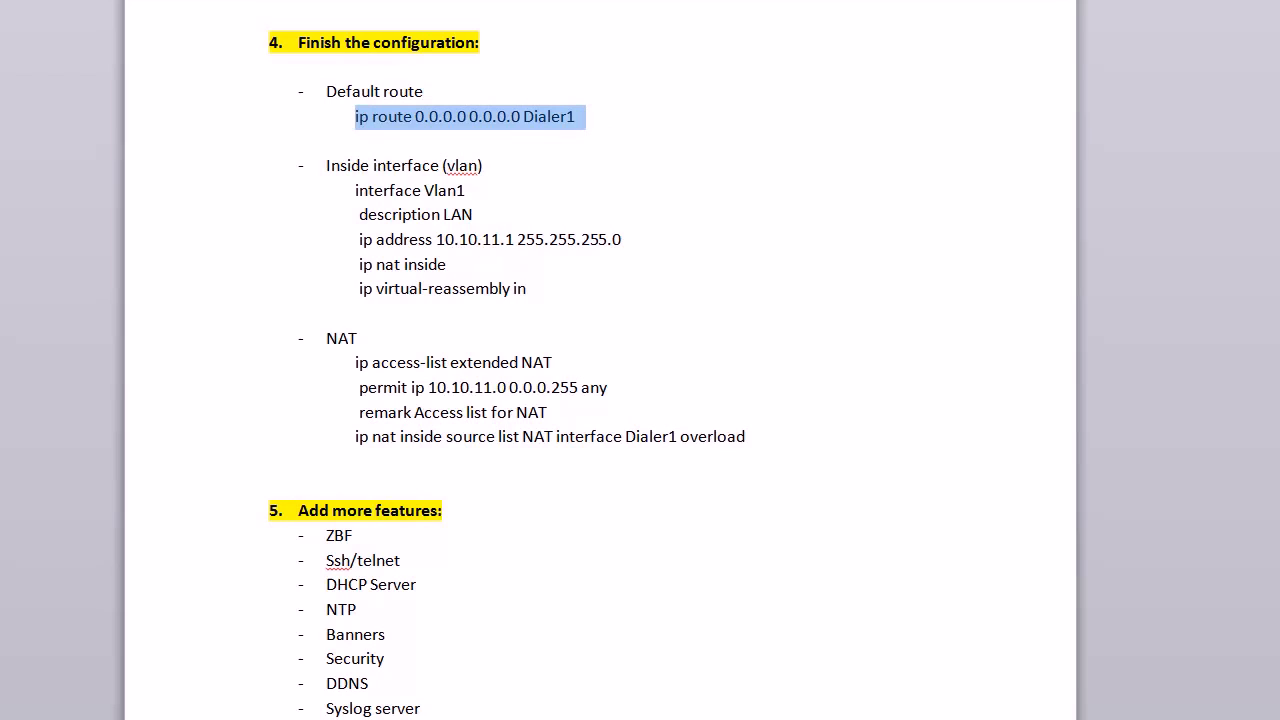
{"action": "mouse_move", "coordinate": [551, 297]}
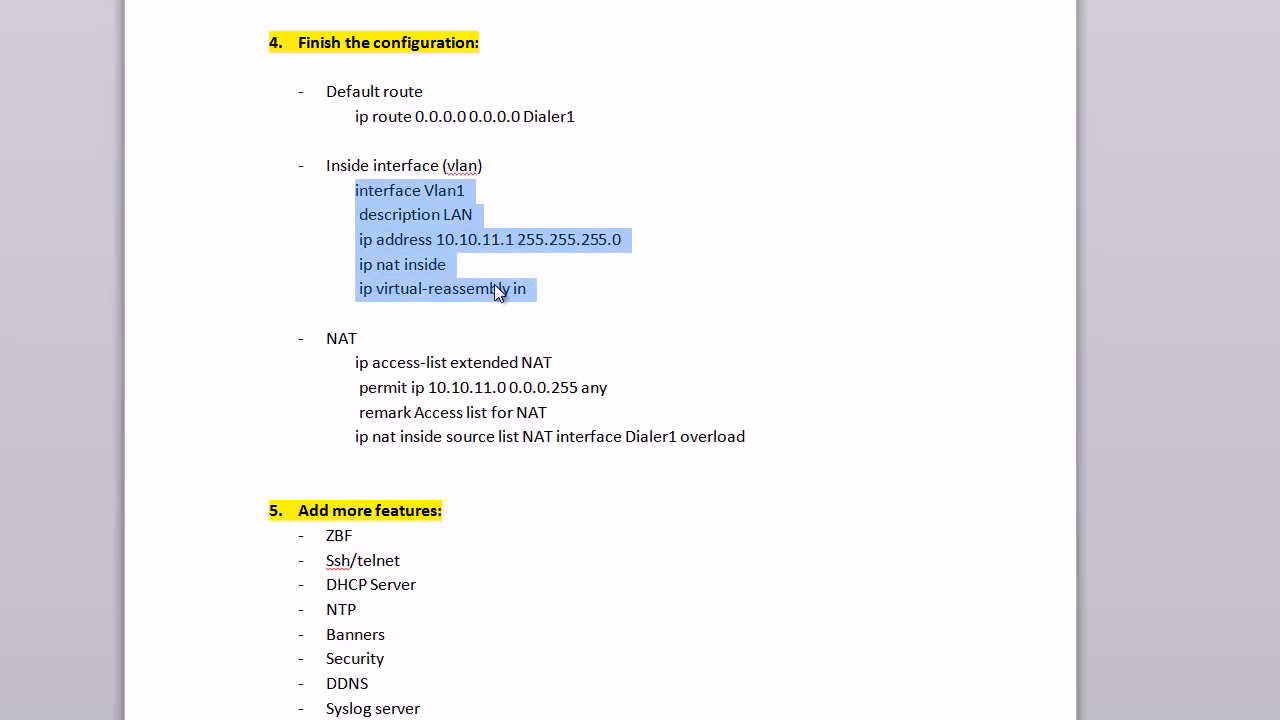
{"action": "mouse_move", "coordinate": [478, 234]}
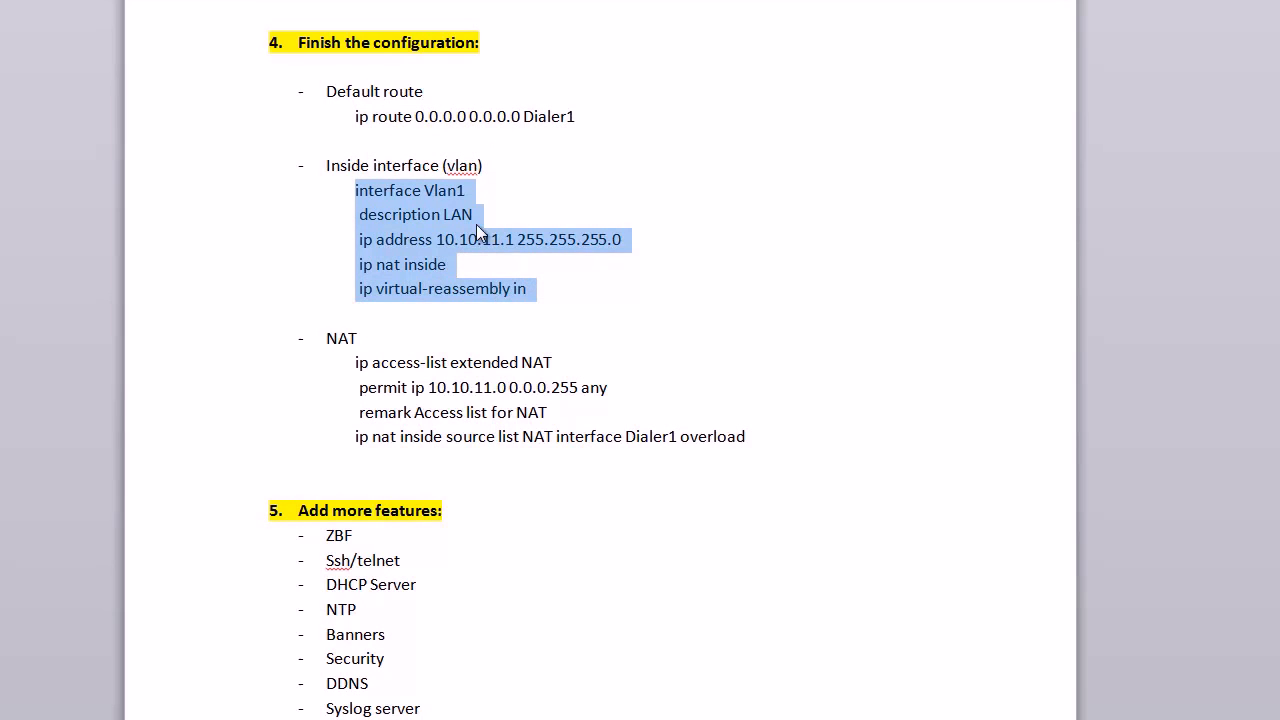
{"action": "left_click", "coordinate": [467, 190]}
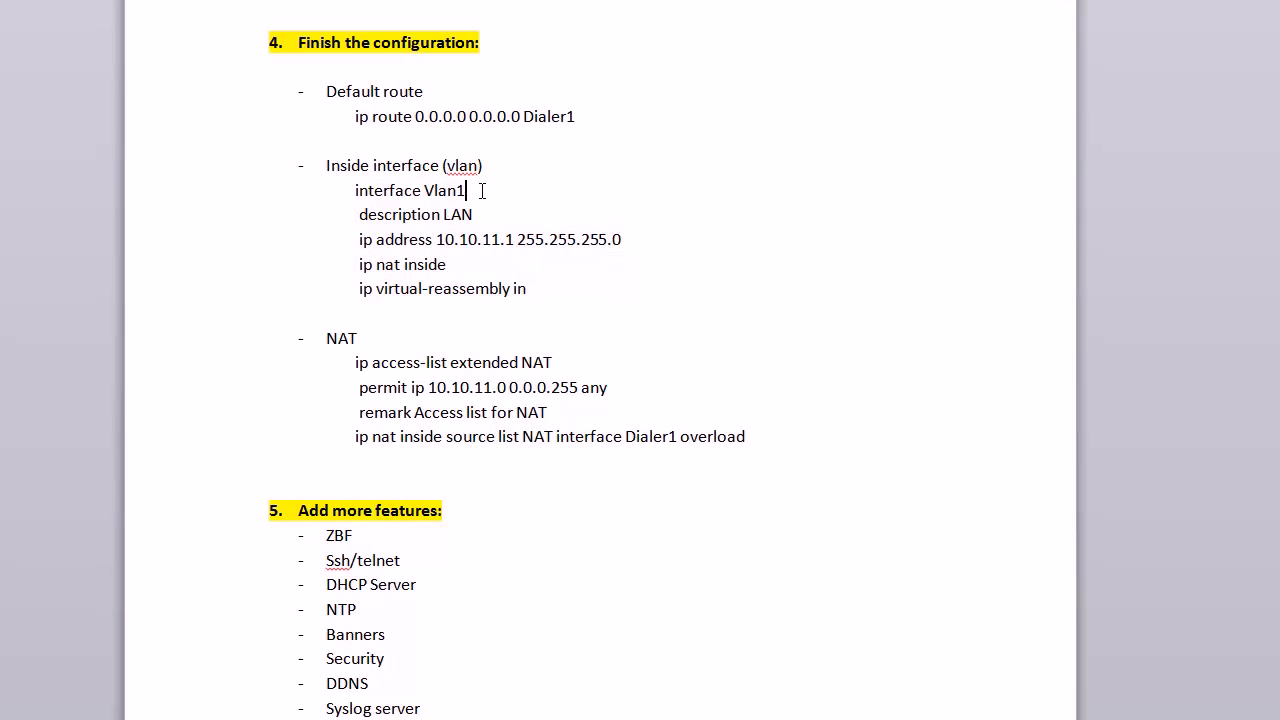
{"action": "left_click_drag", "start_coordinate": [377, 239], "coordinate": [619, 239]}
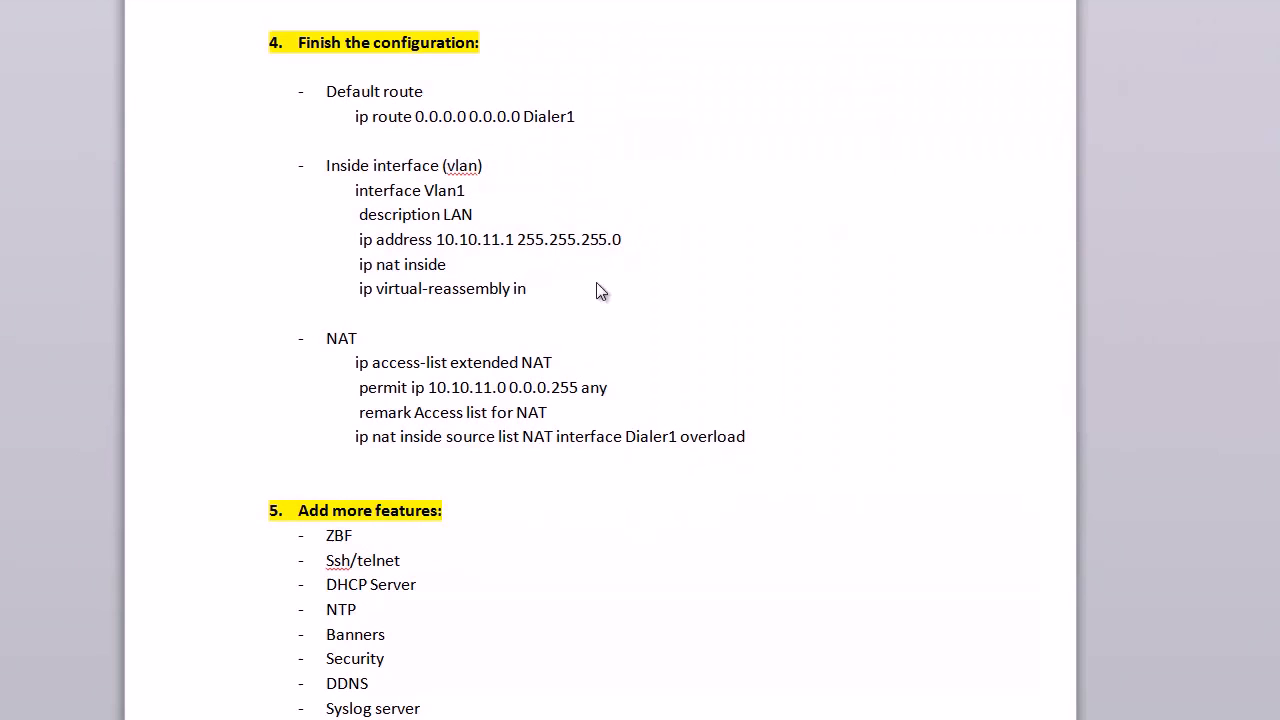
{"action": "double_click", "coordinate": [401, 264]}
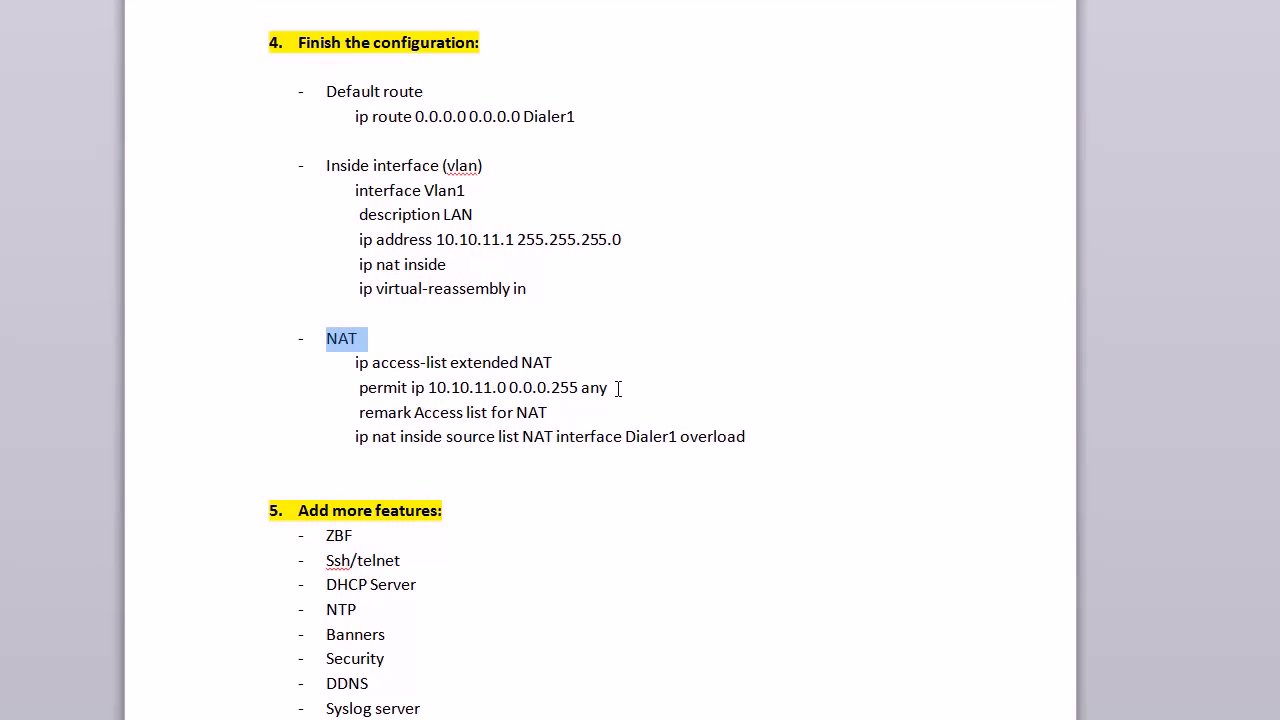
{"action": "left_click_drag", "start_coordinate": [357, 362], "coordinate": [547, 412]}
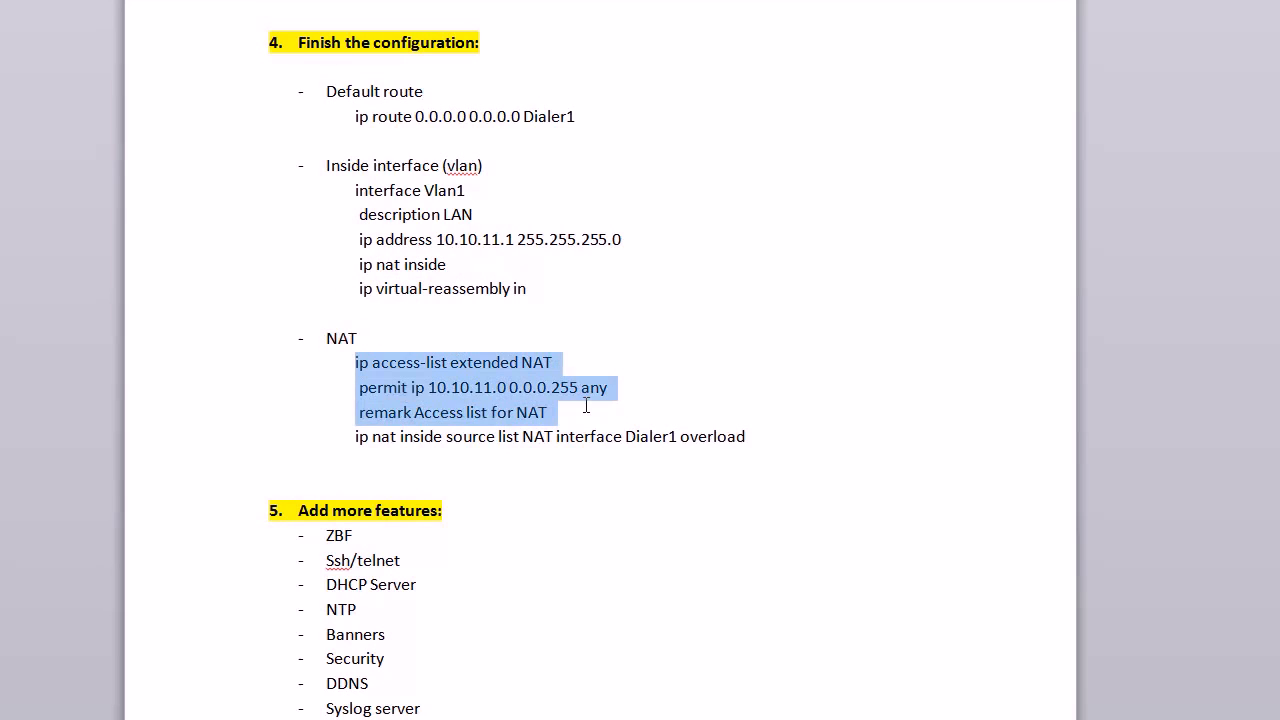
{"action": "mouse_move", "coordinate": [475, 390]}
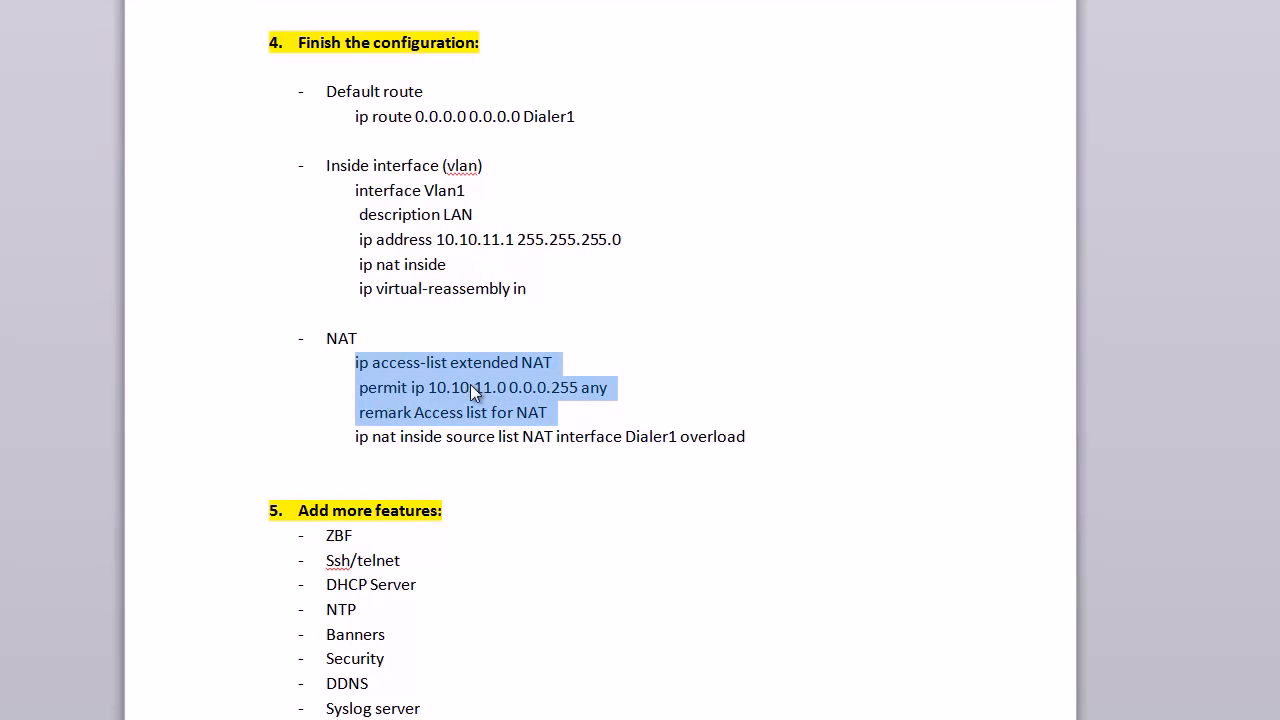
{"action": "mouse_move", "coordinate": [498, 388]}
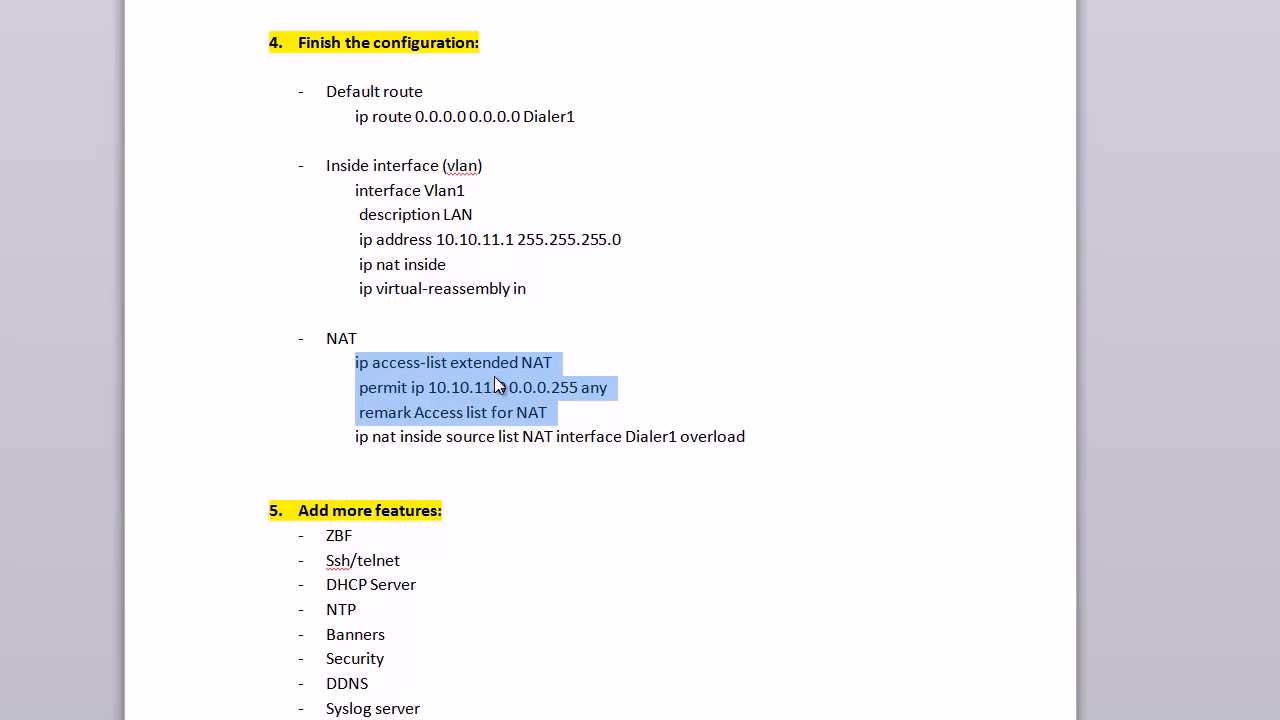
{"action": "mouse_move", "coordinate": [527, 390]}
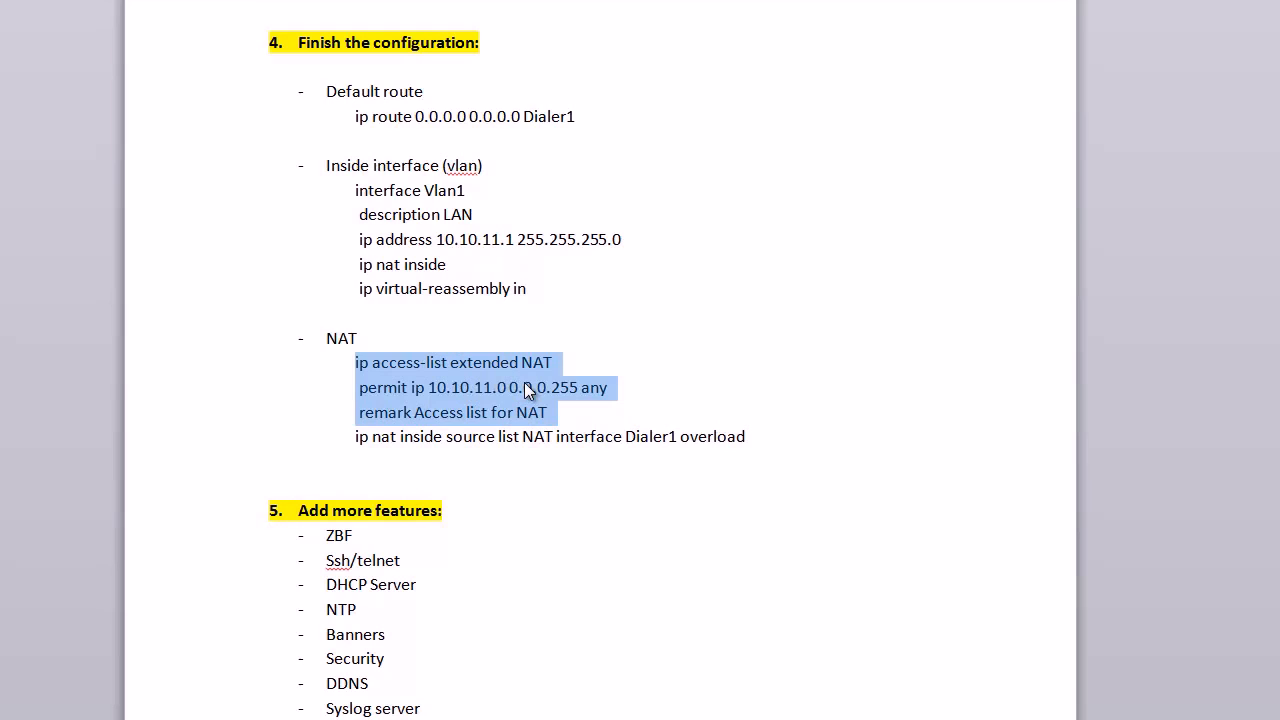
{"action": "mouse_move", "coordinate": [518, 372]}
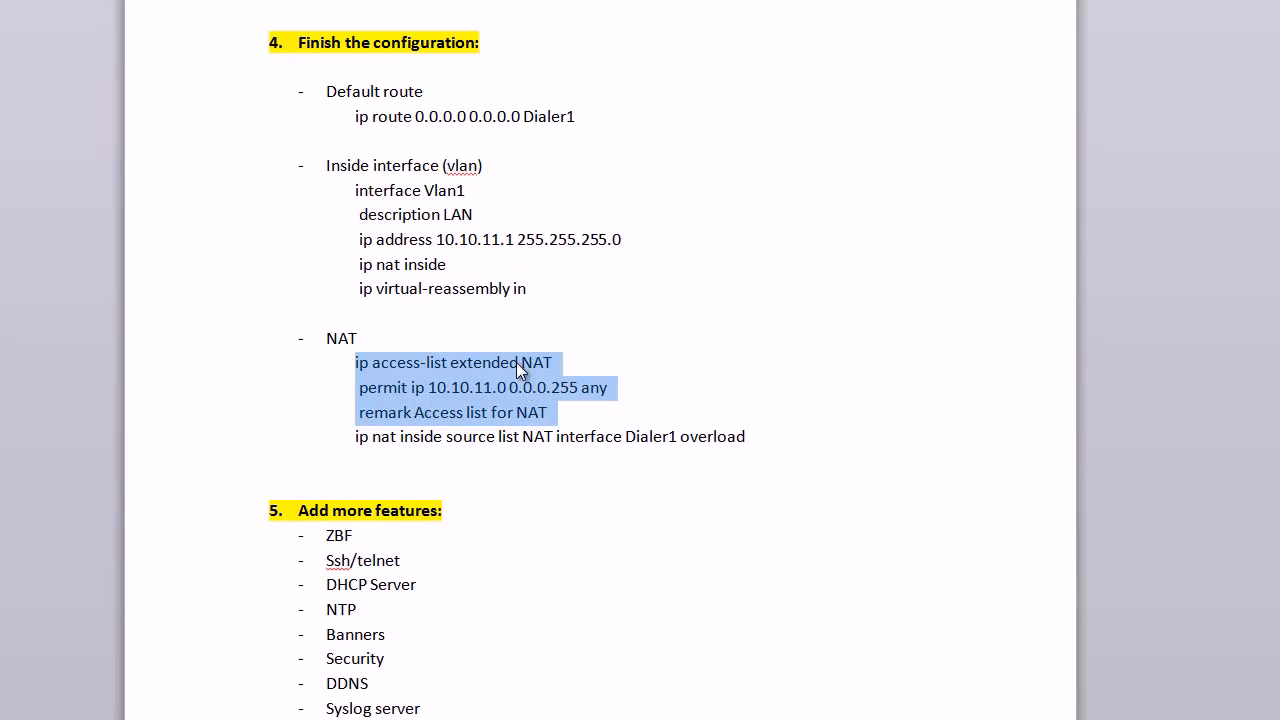
{"action": "mouse_move", "coordinate": [400, 395]}
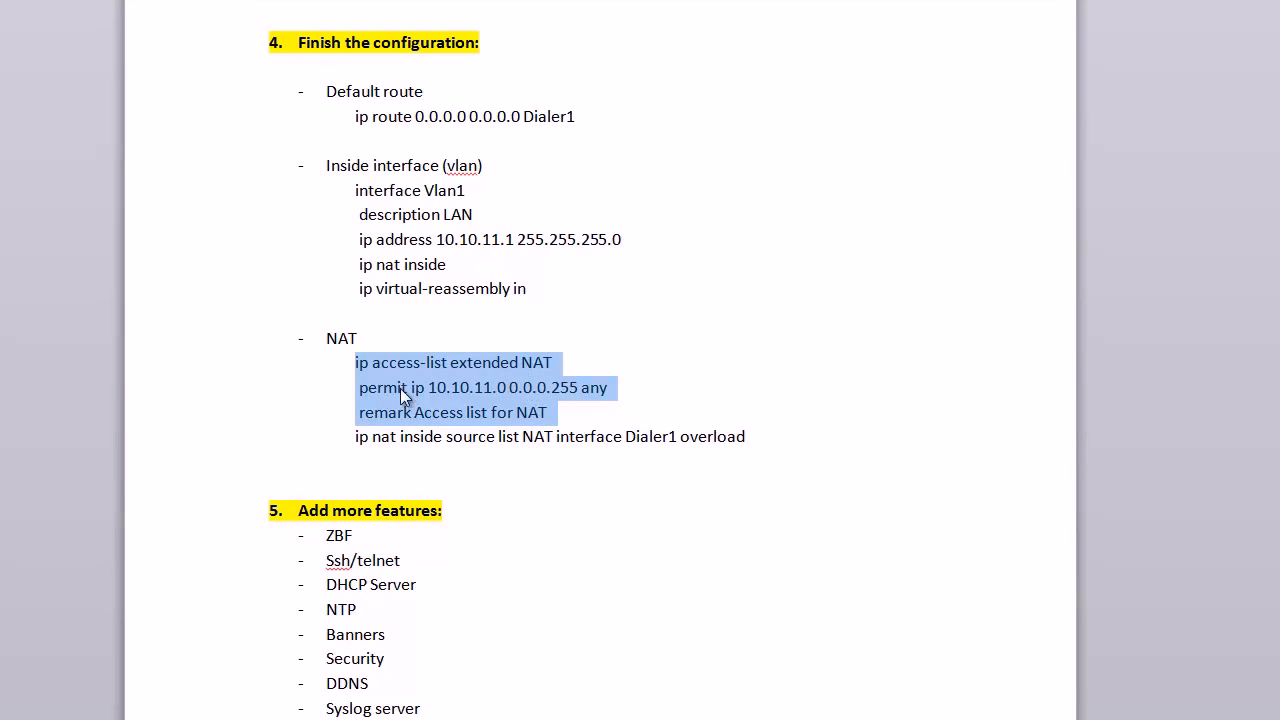
{"action": "left_click", "coordinate": [502, 388]}
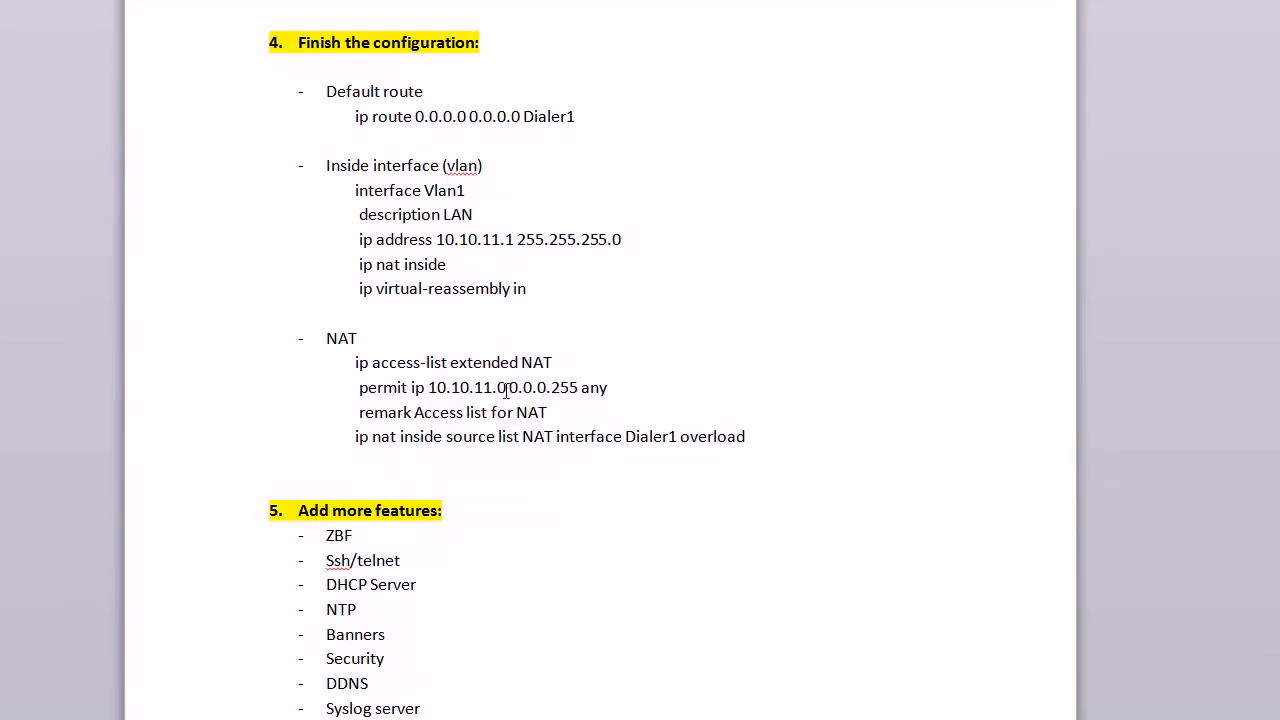
{"action": "double_click", "coordinate": [467, 387]}
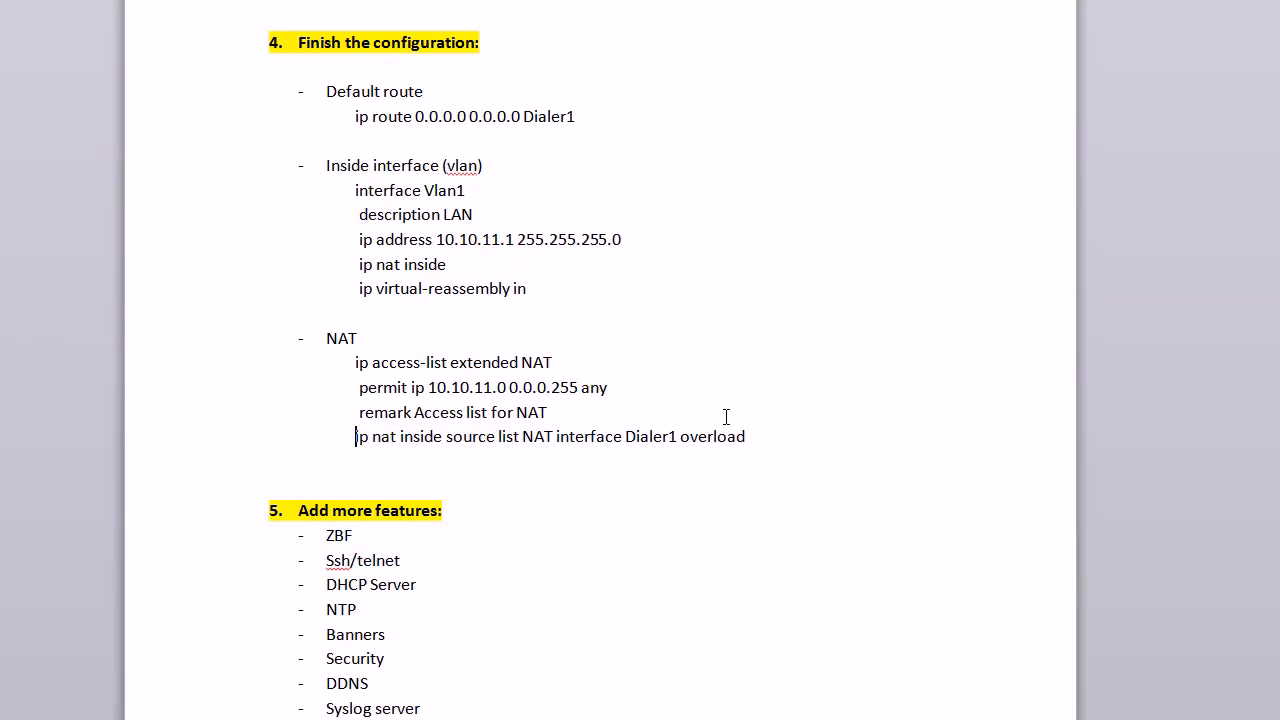
{"action": "left_click_drag", "start_coordinate": [356, 436], "coordinate": [744, 436]}
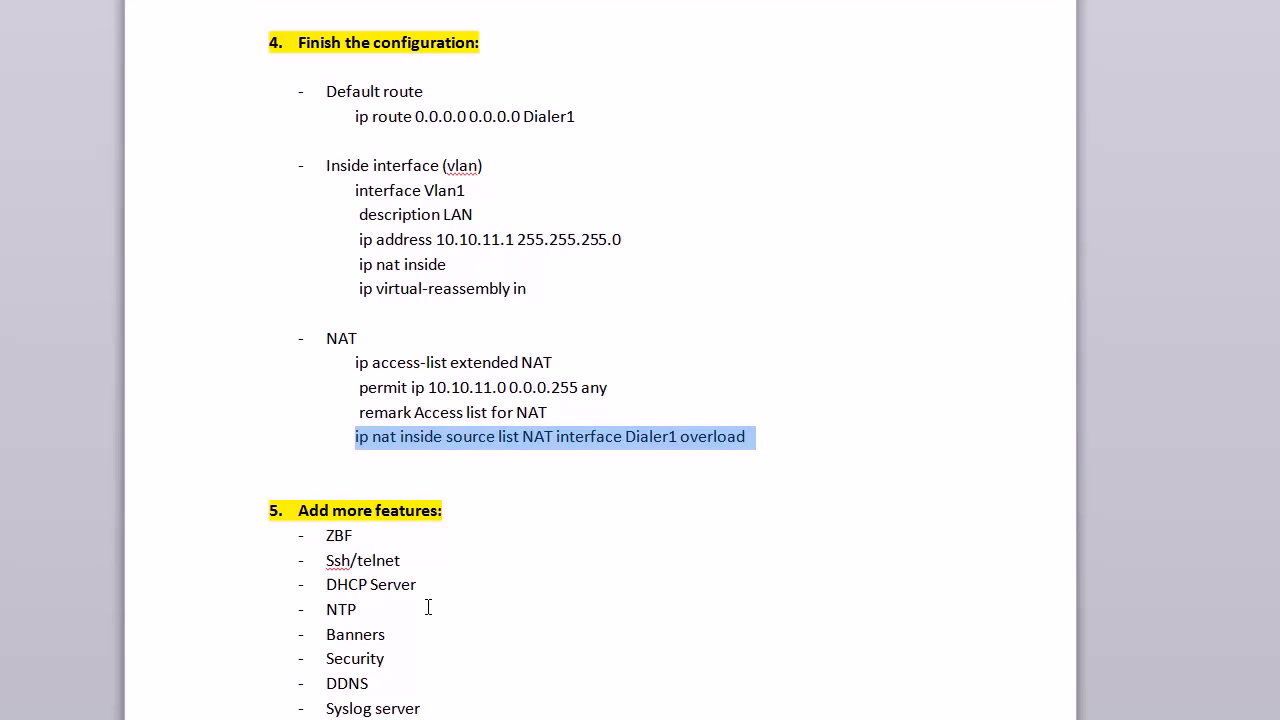
{"action": "mouse_move", "coordinate": [425, 457]}
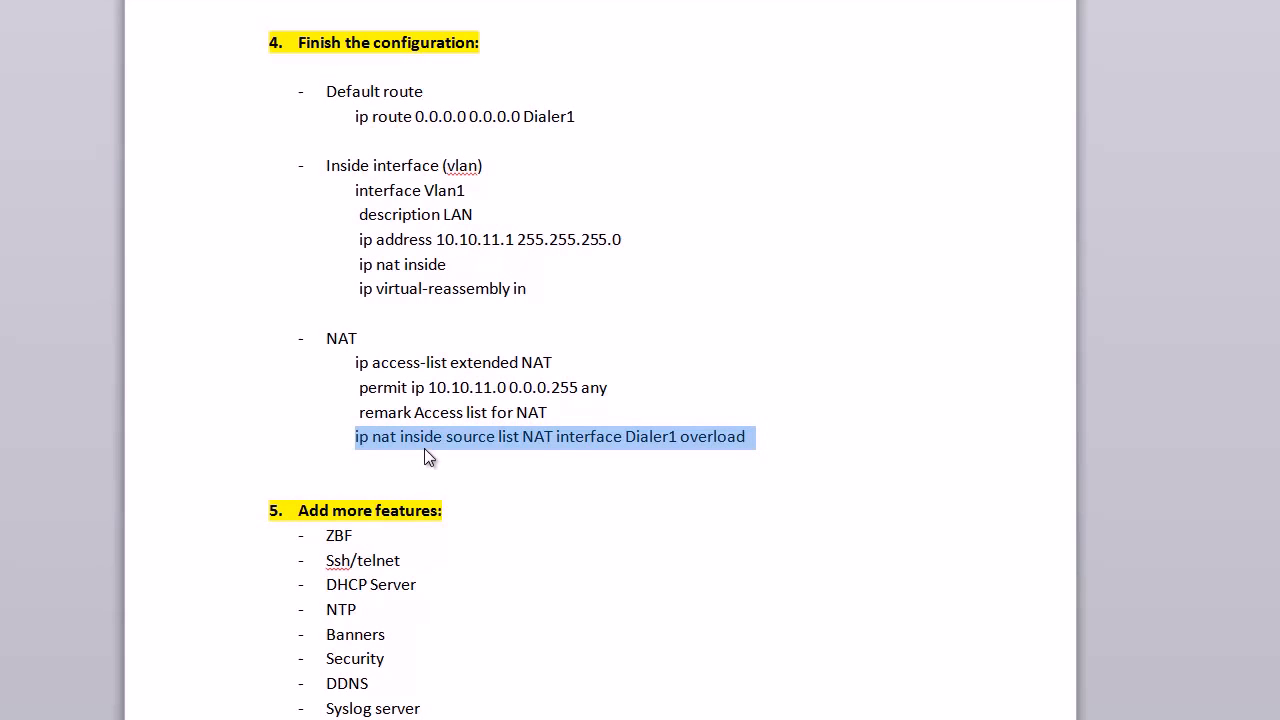
{"action": "mouse_move", "coordinate": [552, 444]}
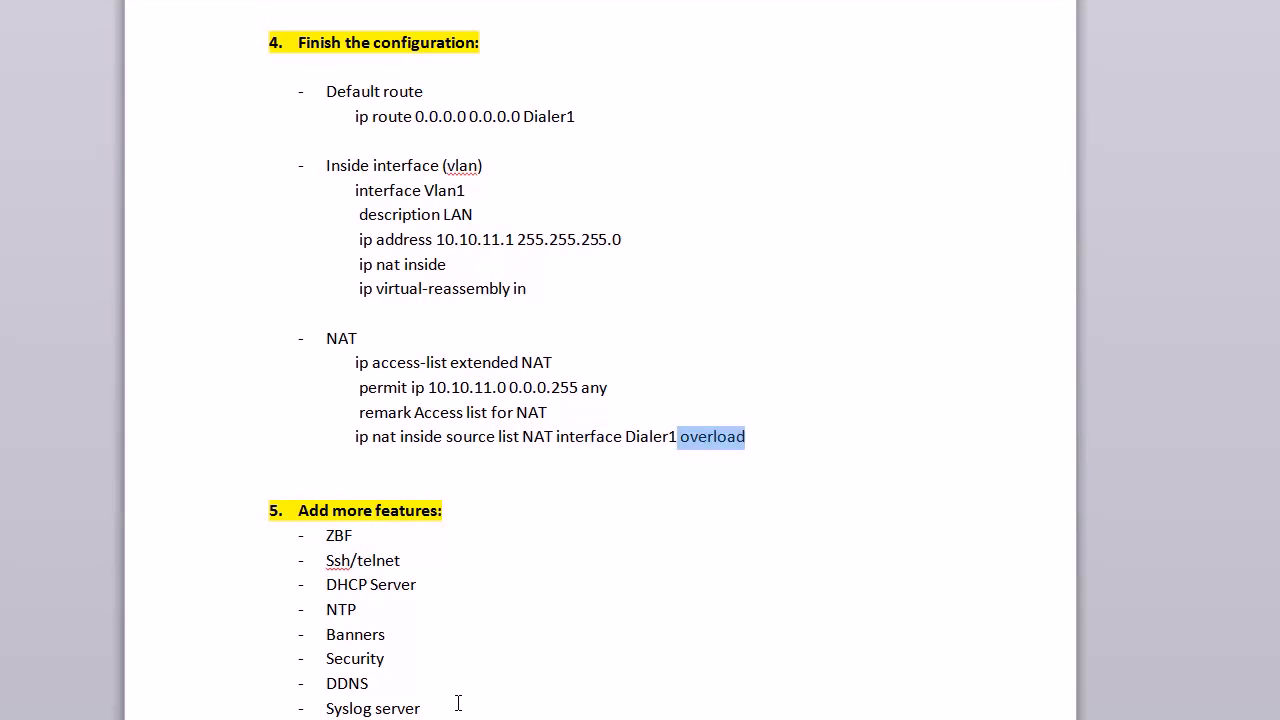
{"action": "mouse_move", "coordinate": [506, 405]}
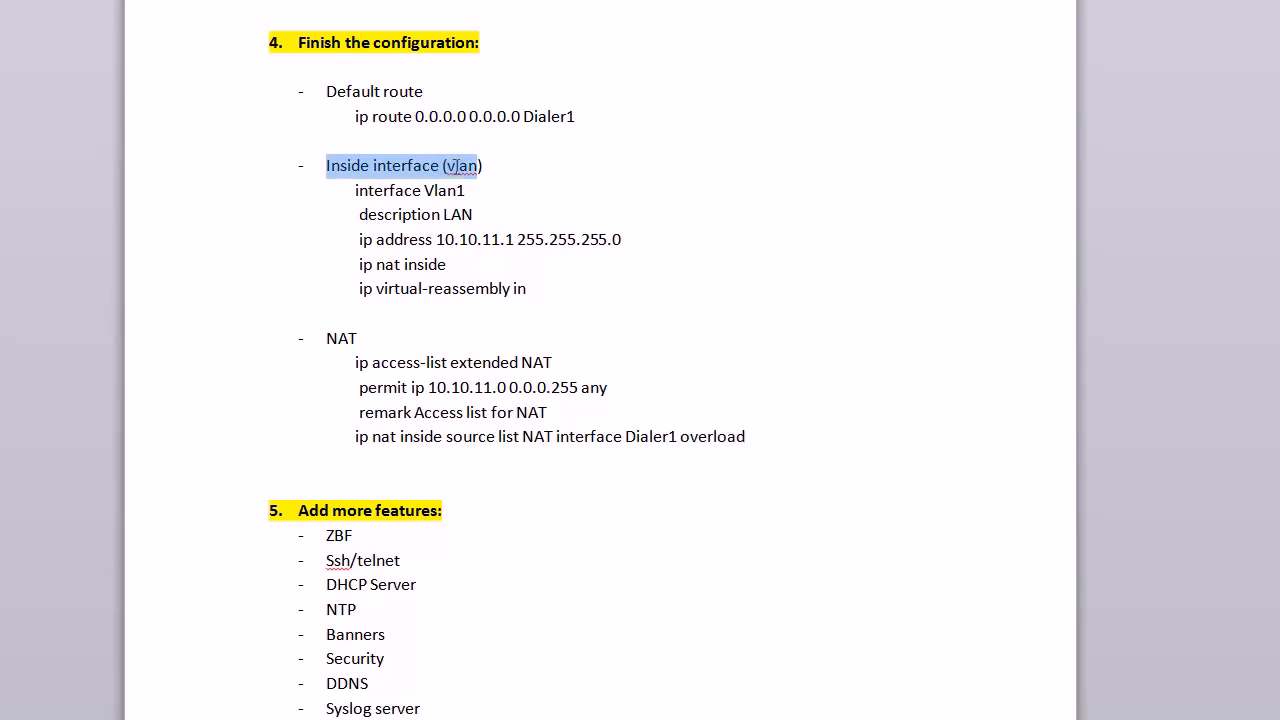
{"action": "left_click_drag", "start_coordinate": [479, 165], "coordinate": [527, 288]}
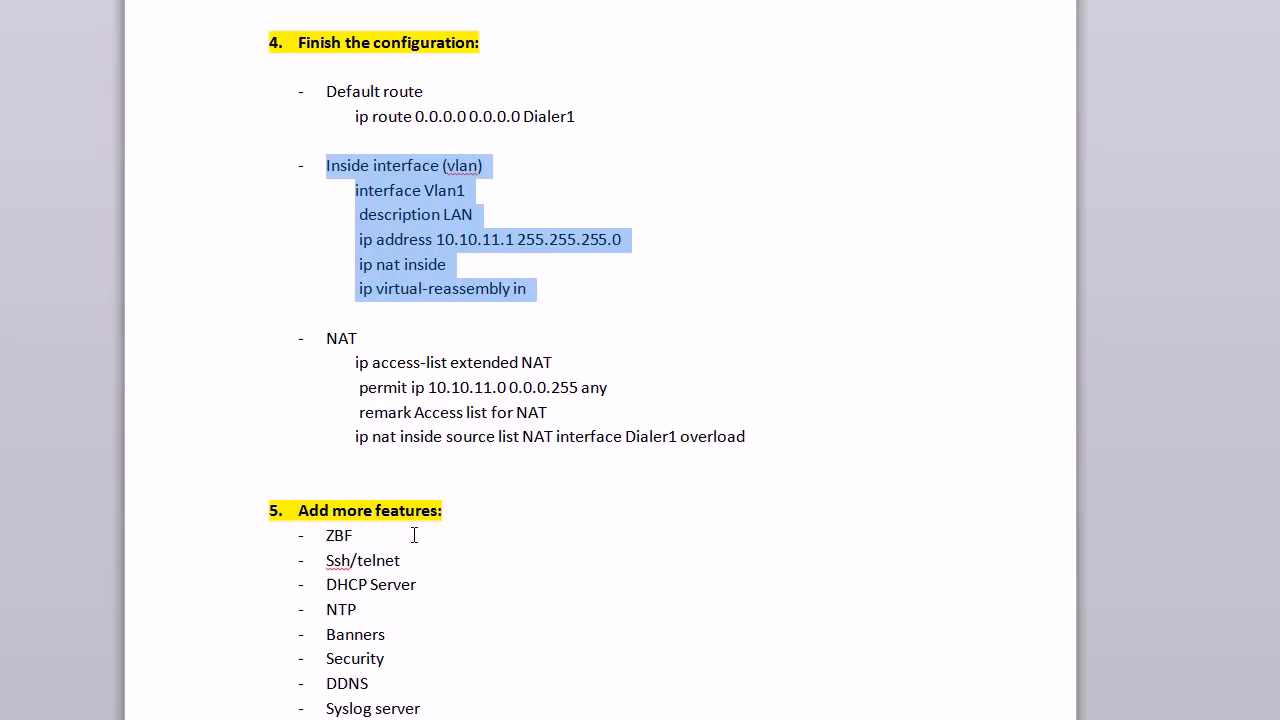
{"action": "scroll", "scroll_direction": "down", "scroll_amount": 3}
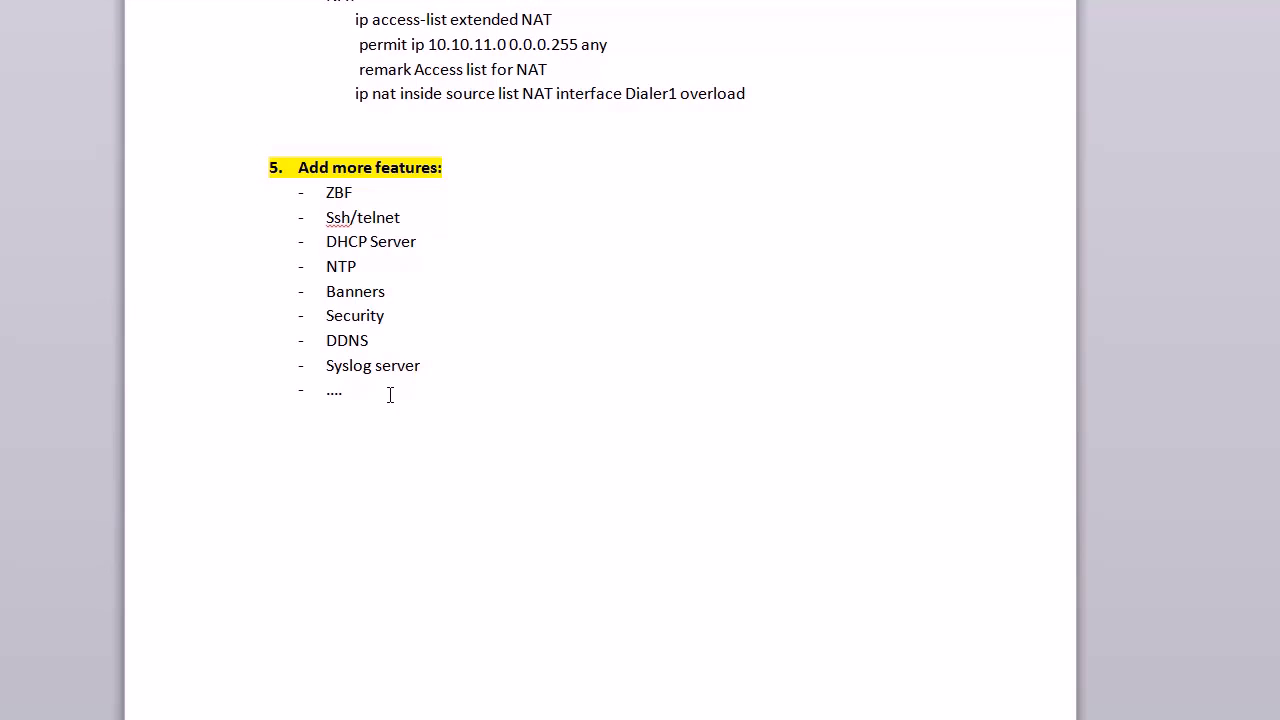
{"action": "mouse_move", "coordinate": [368, 207]}
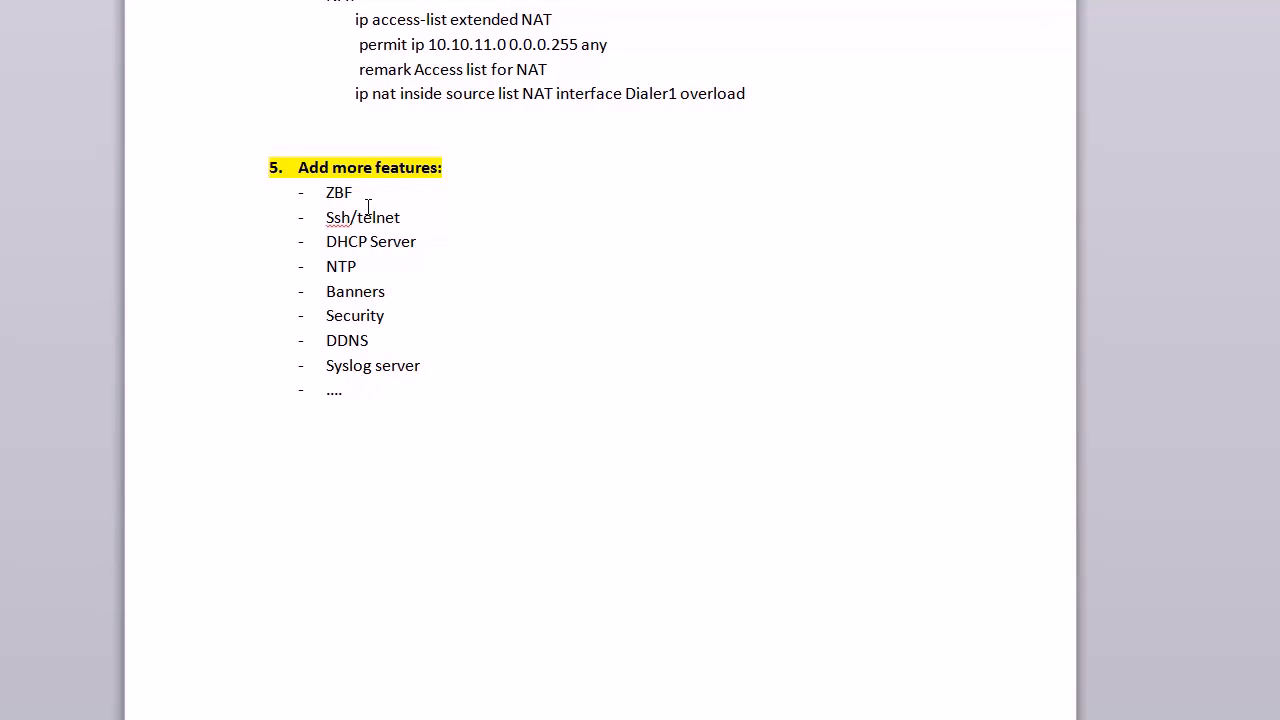
{"action": "double_click", "coordinate": [338, 192]}
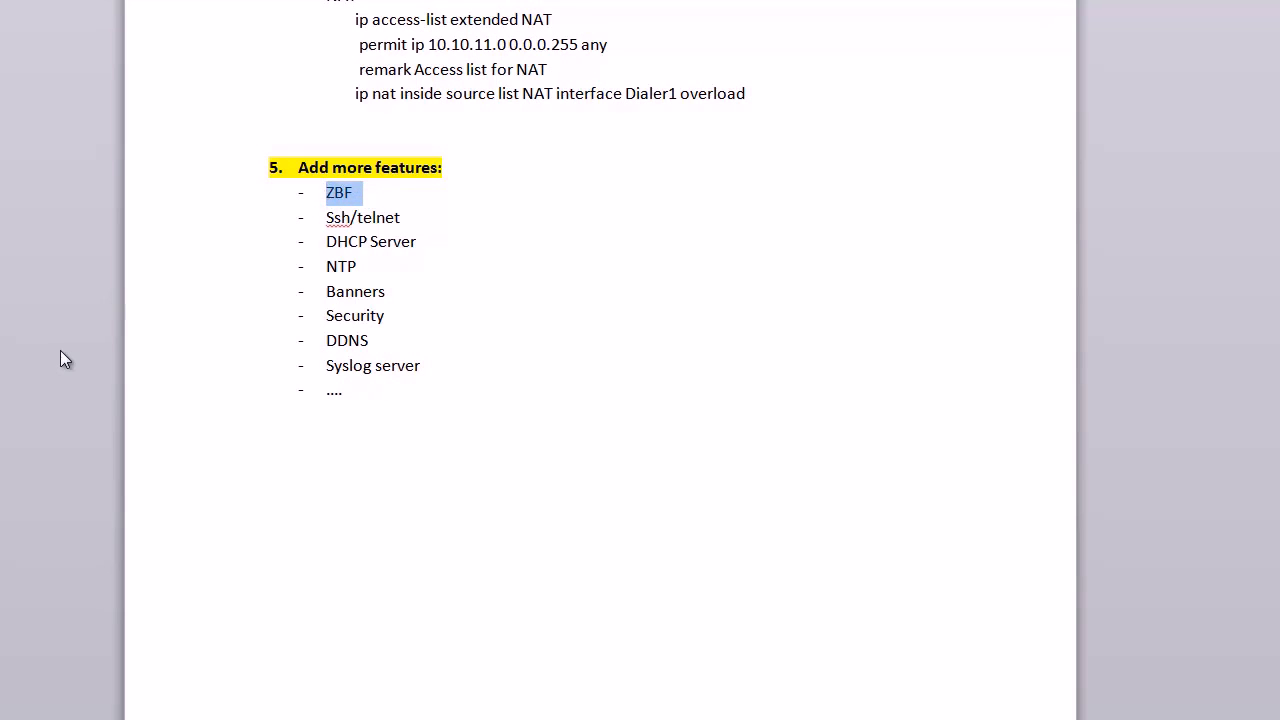
{"action": "mouse_move", "coordinate": [91, 416]}
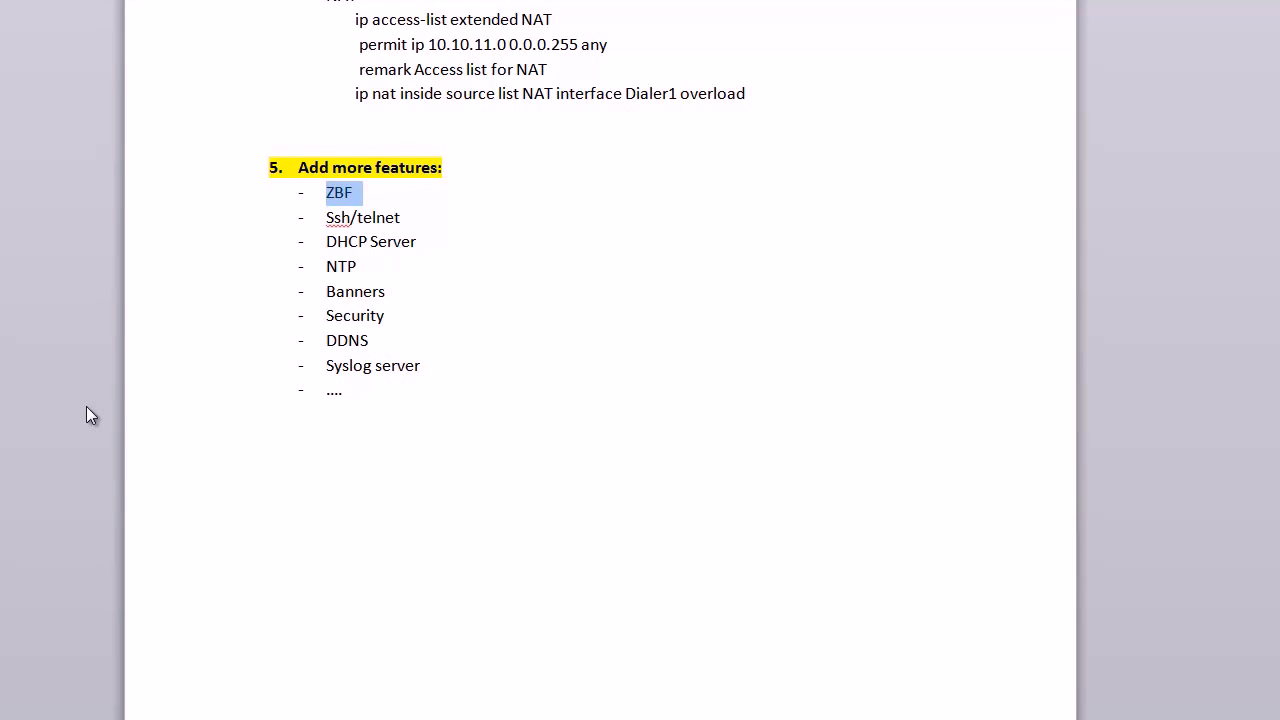
{"action": "mouse_move", "coordinate": [433, 217]}
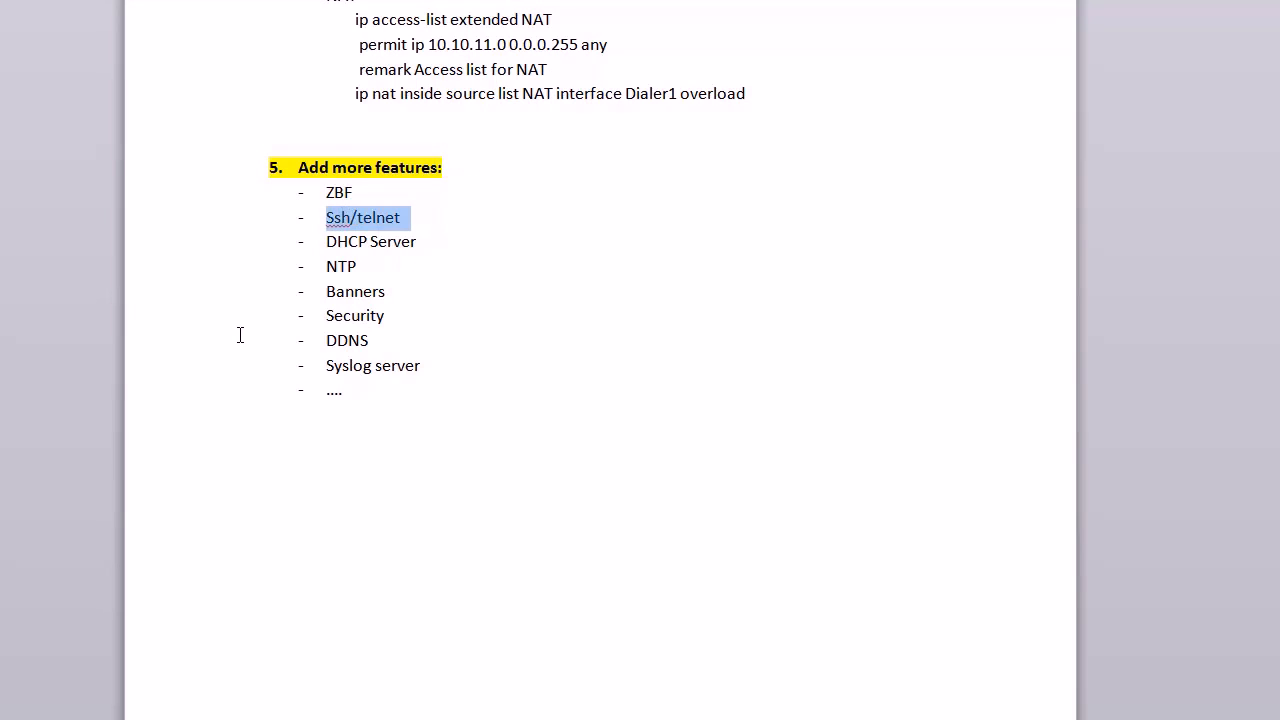
{"action": "mouse_move", "coordinate": [322, 291]}
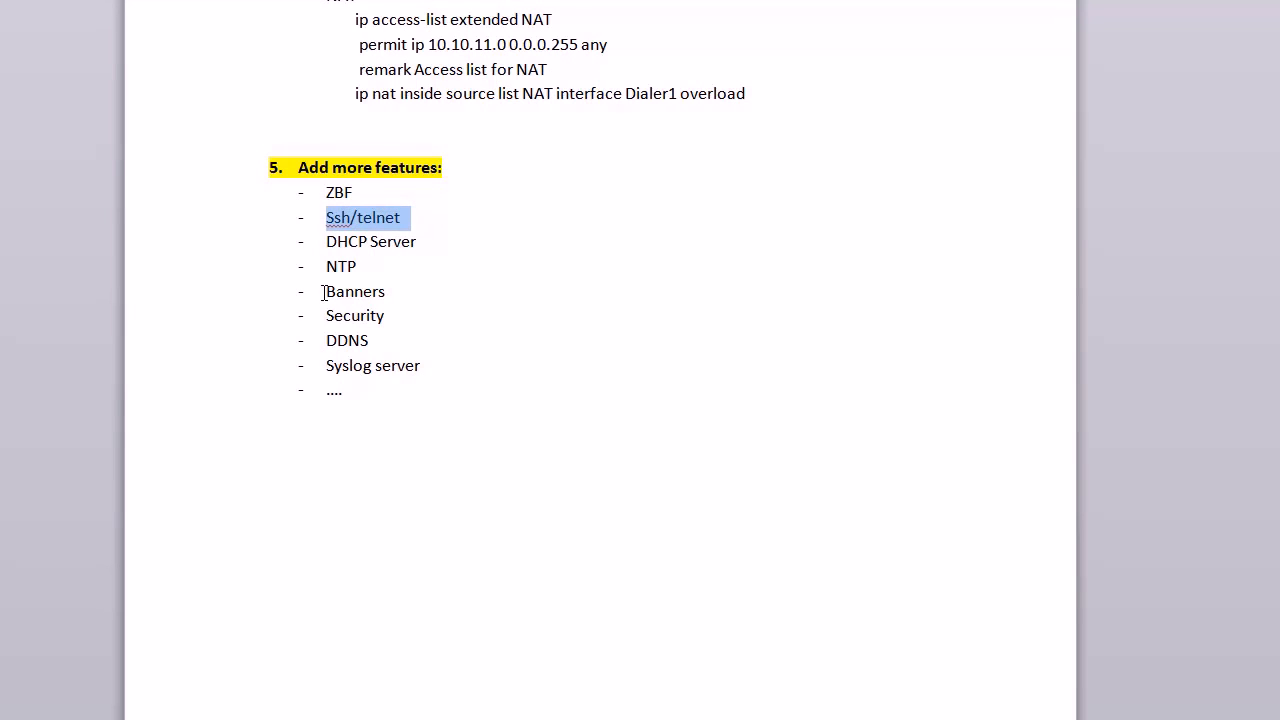
{"action": "mouse_move", "coordinate": [424, 245]}
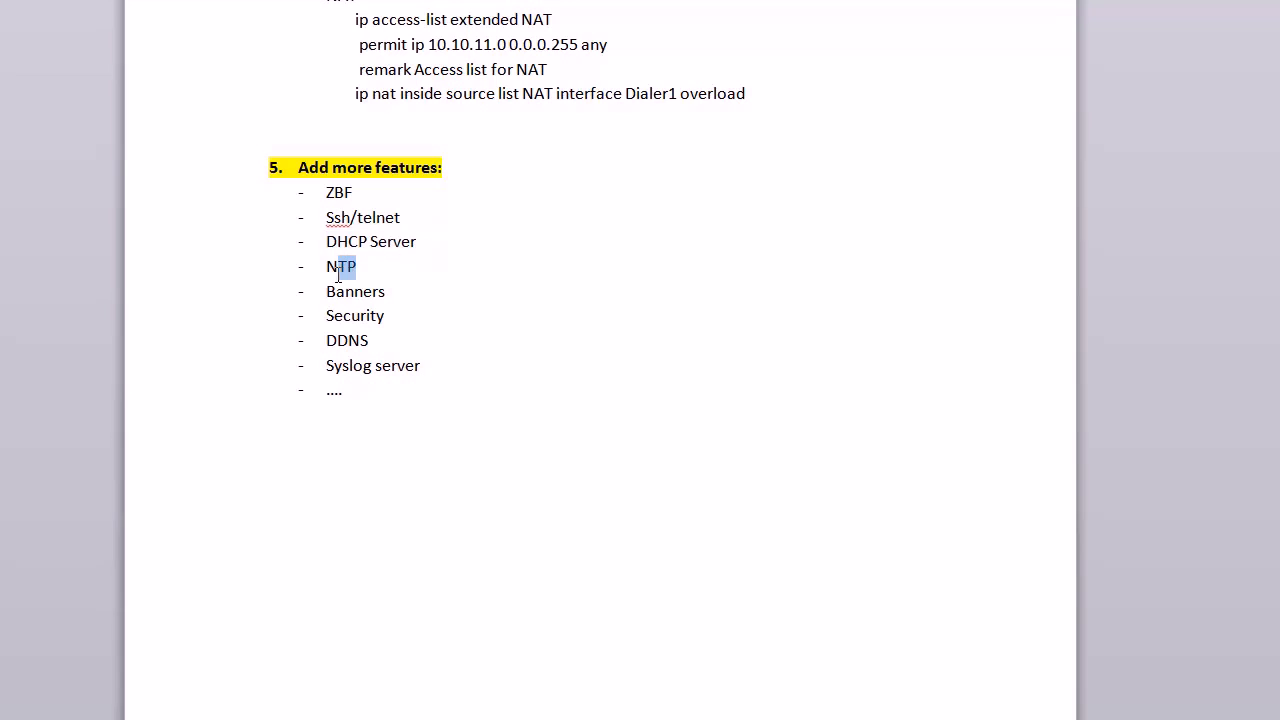
{"action": "double_click", "coordinate": [355, 291]}
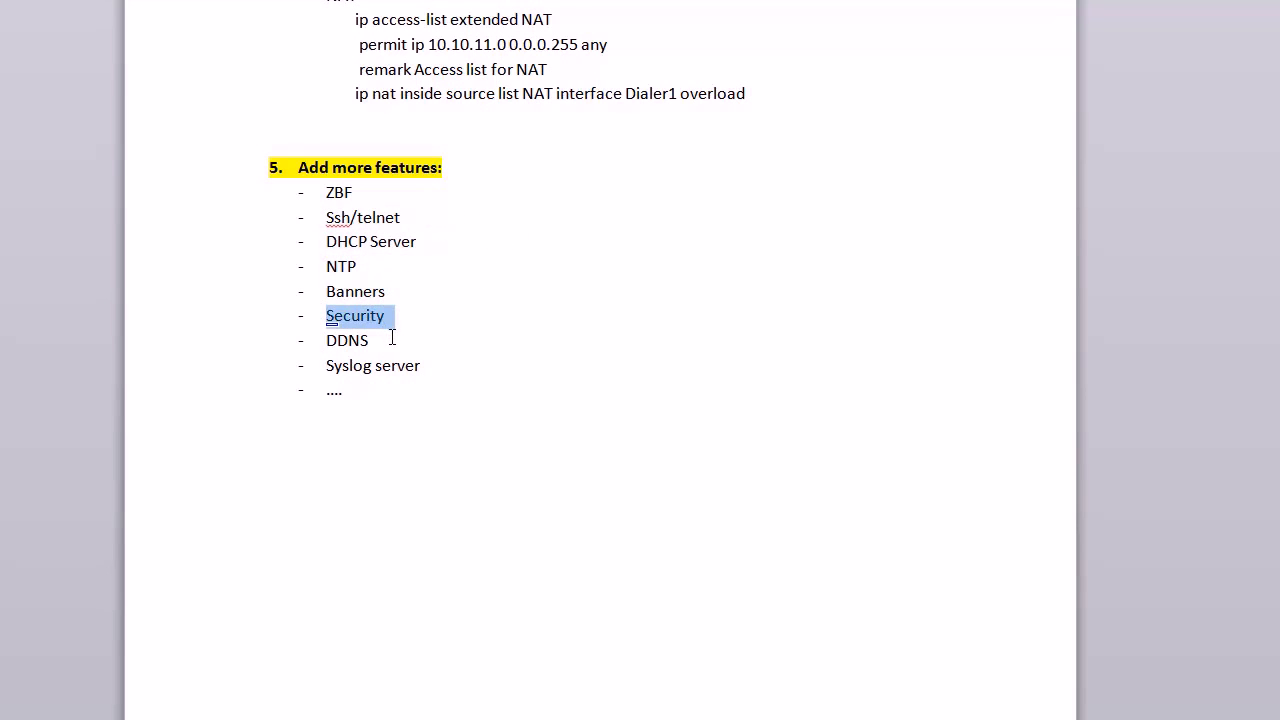
{"action": "double_click", "coordinate": [346, 340]}
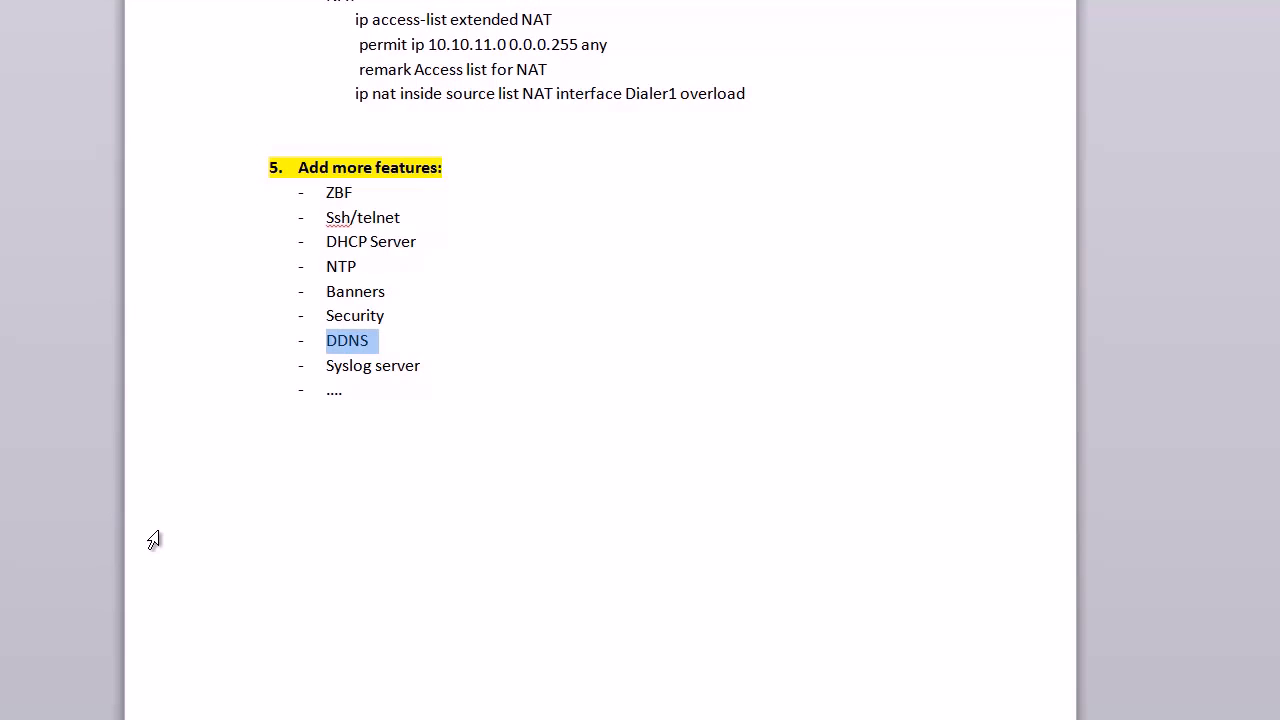
{"action": "mouse_move", "coordinate": [261, 429]}
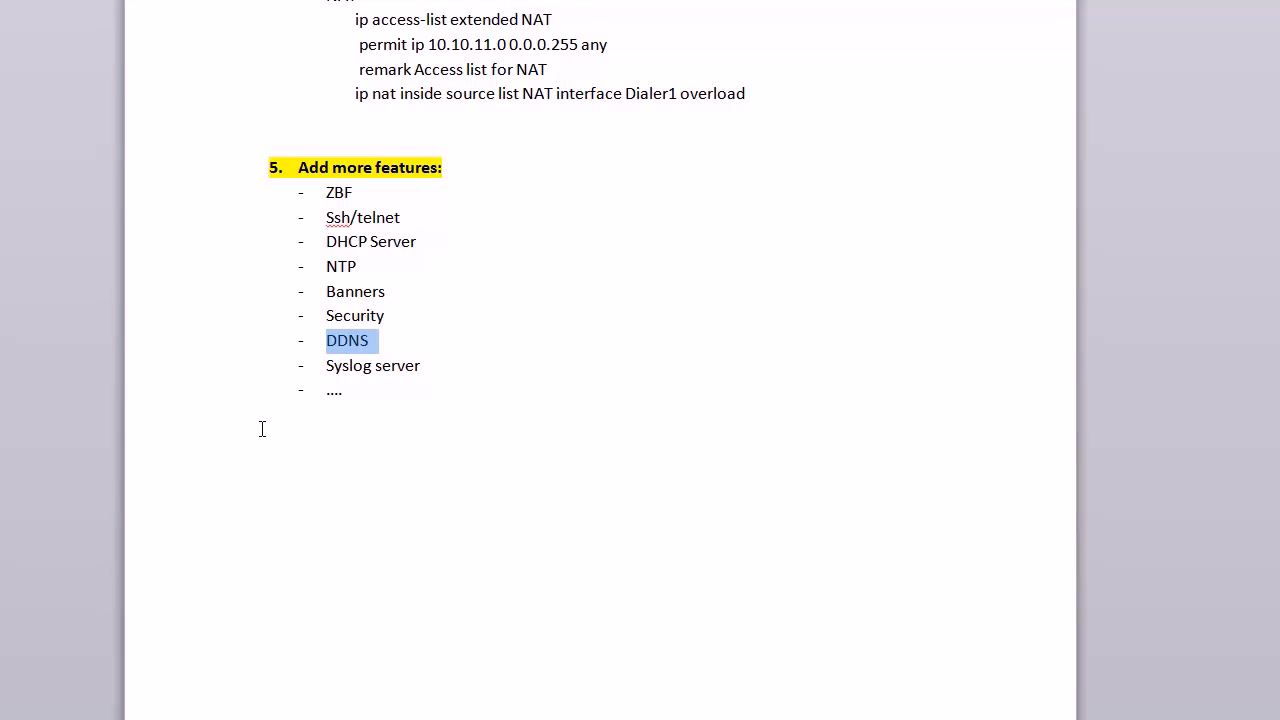
{"action": "mouse_move", "coordinate": [396, 387]}
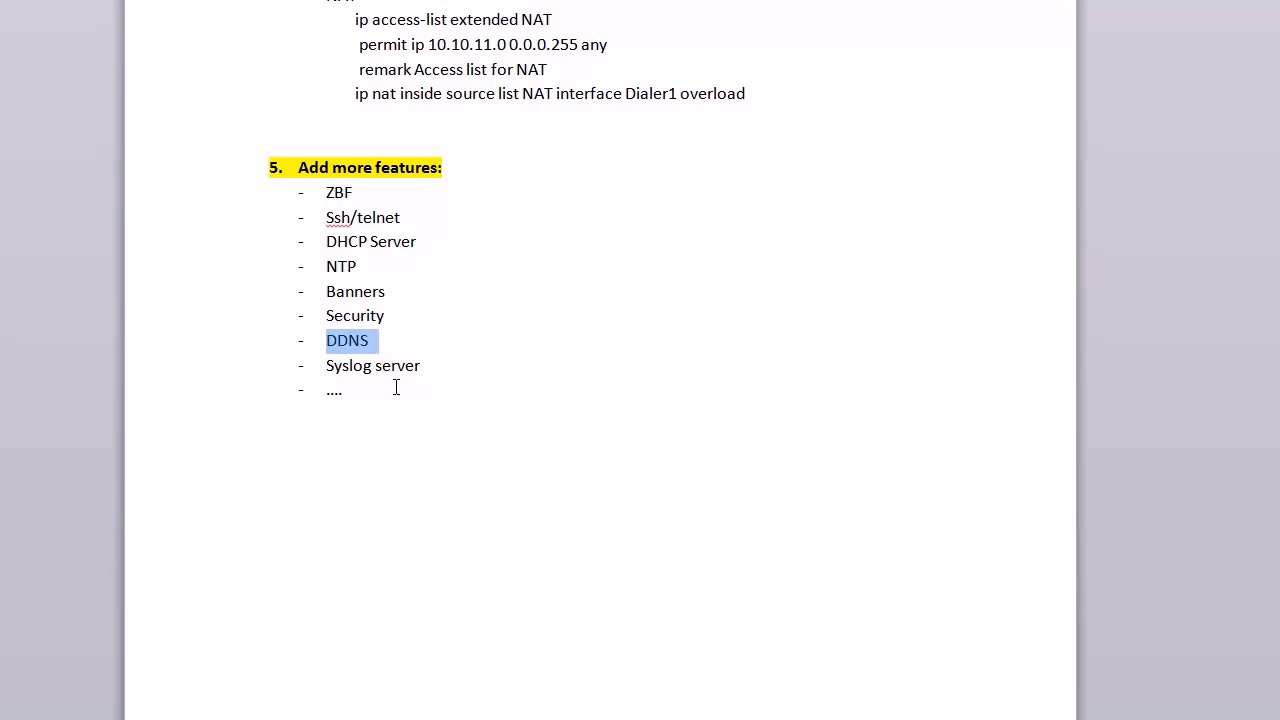
{"action": "mouse_move", "coordinate": [399, 364]}
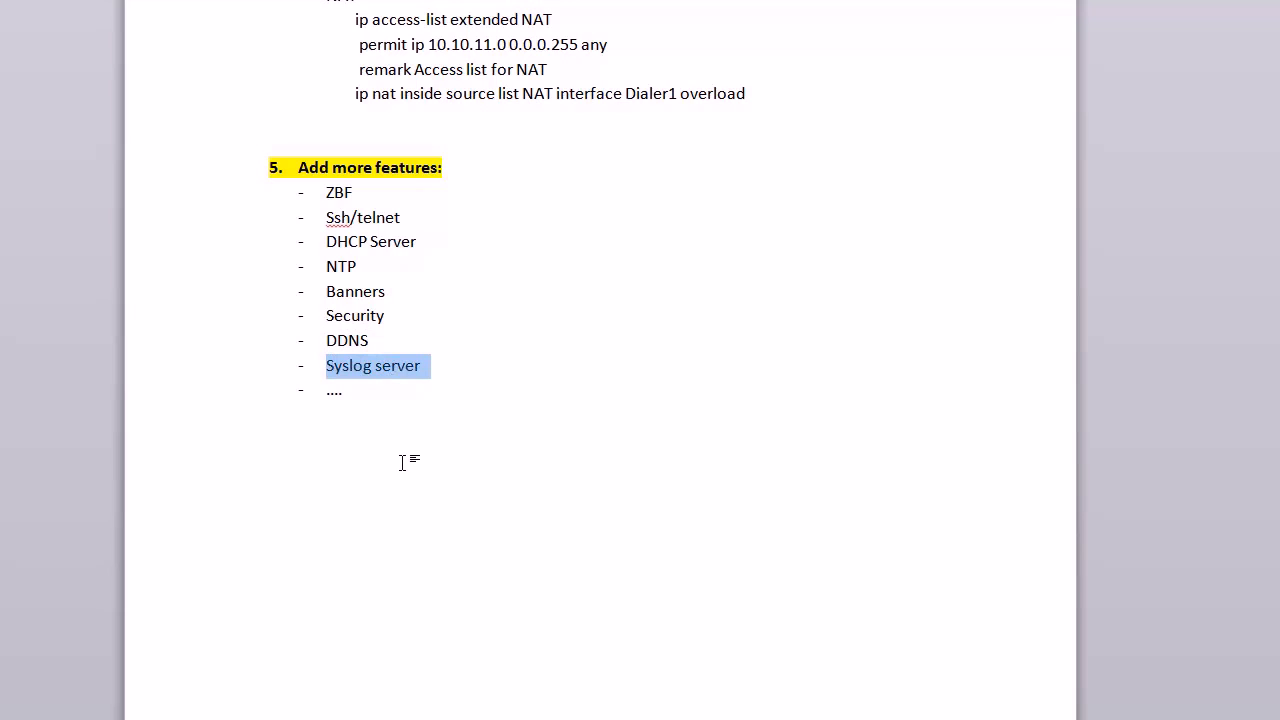
{"action": "left_click_drag", "start_coordinate": [420, 365], "coordinate": [343, 390]}
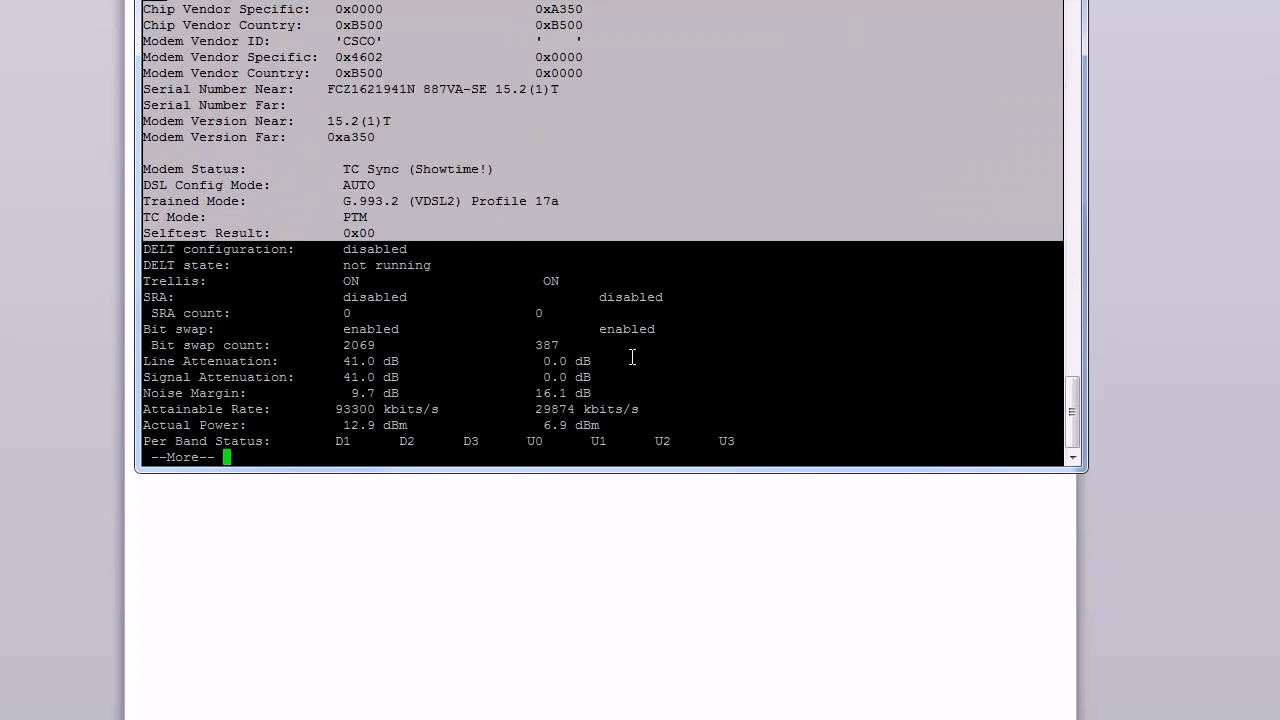
- Page past the --More-- prompts, then highlight the VDSL2 Profile 17a trained mode line
{"action": "key", "text": "space"}
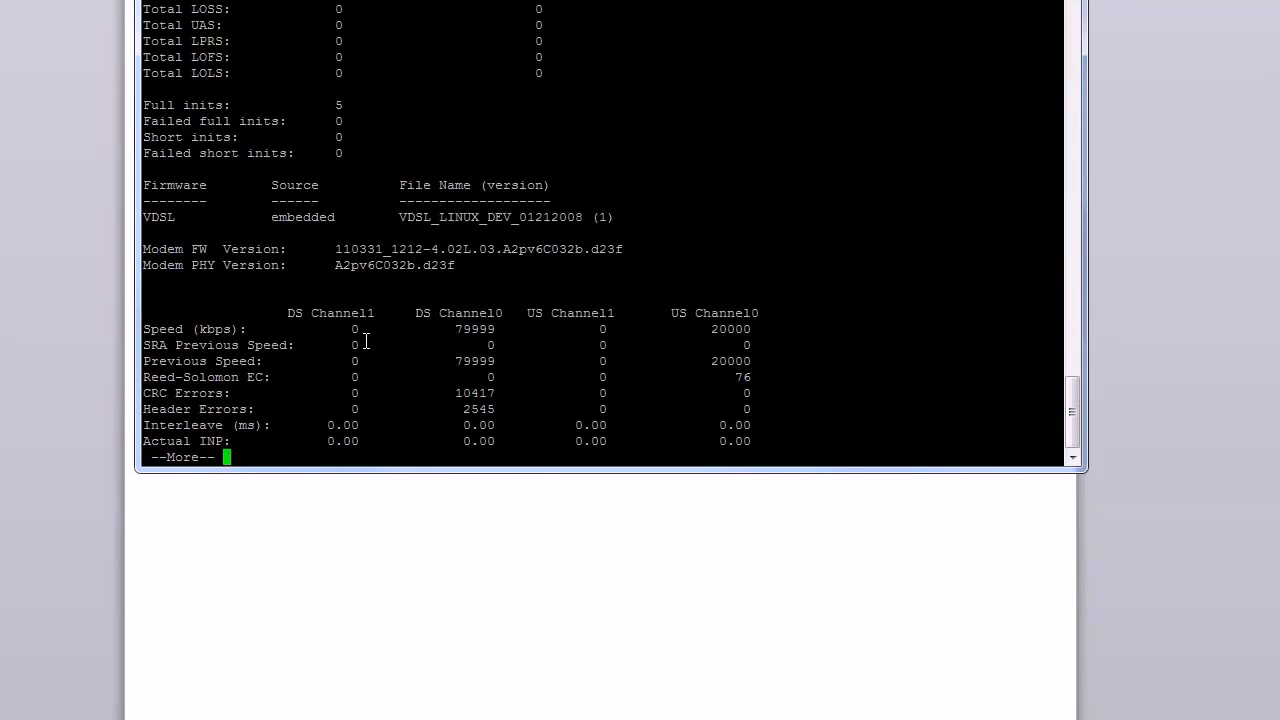
{"action": "key", "text": "space"}
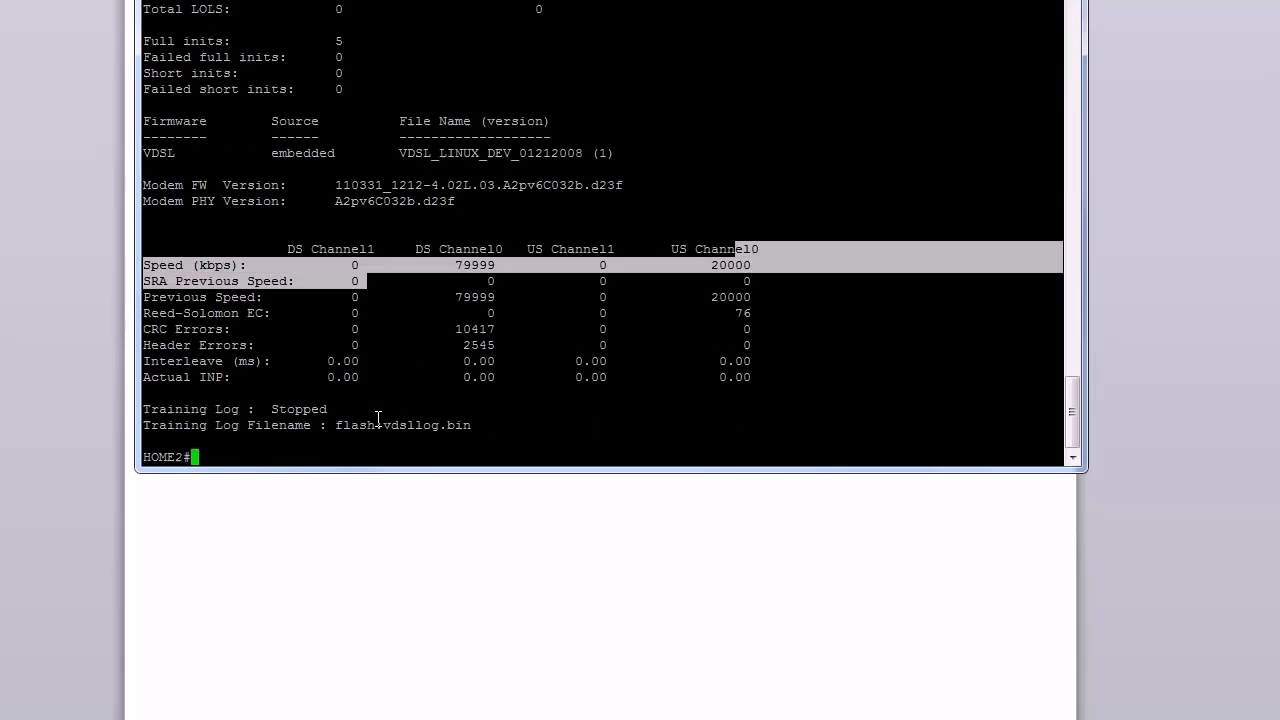
{"action": "scroll", "scroll_direction": "up", "scroll_amount": 3}
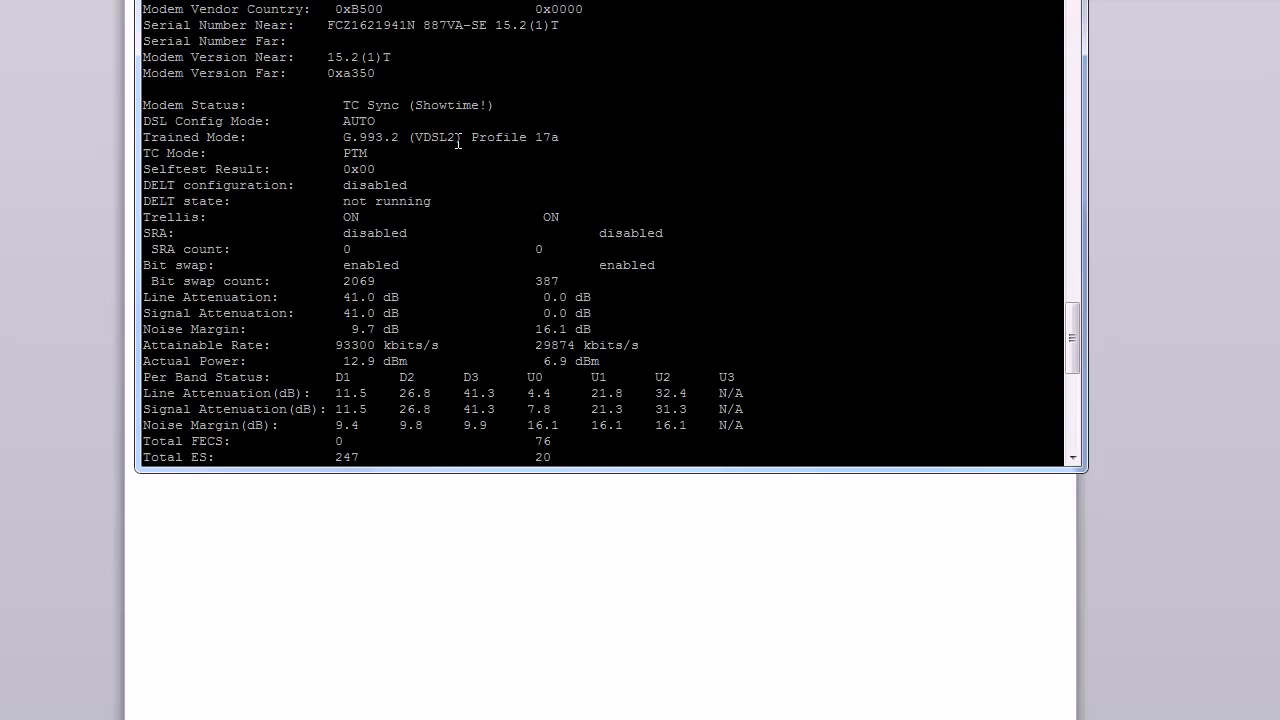
{"action": "double_click", "coordinate": [450, 137]}
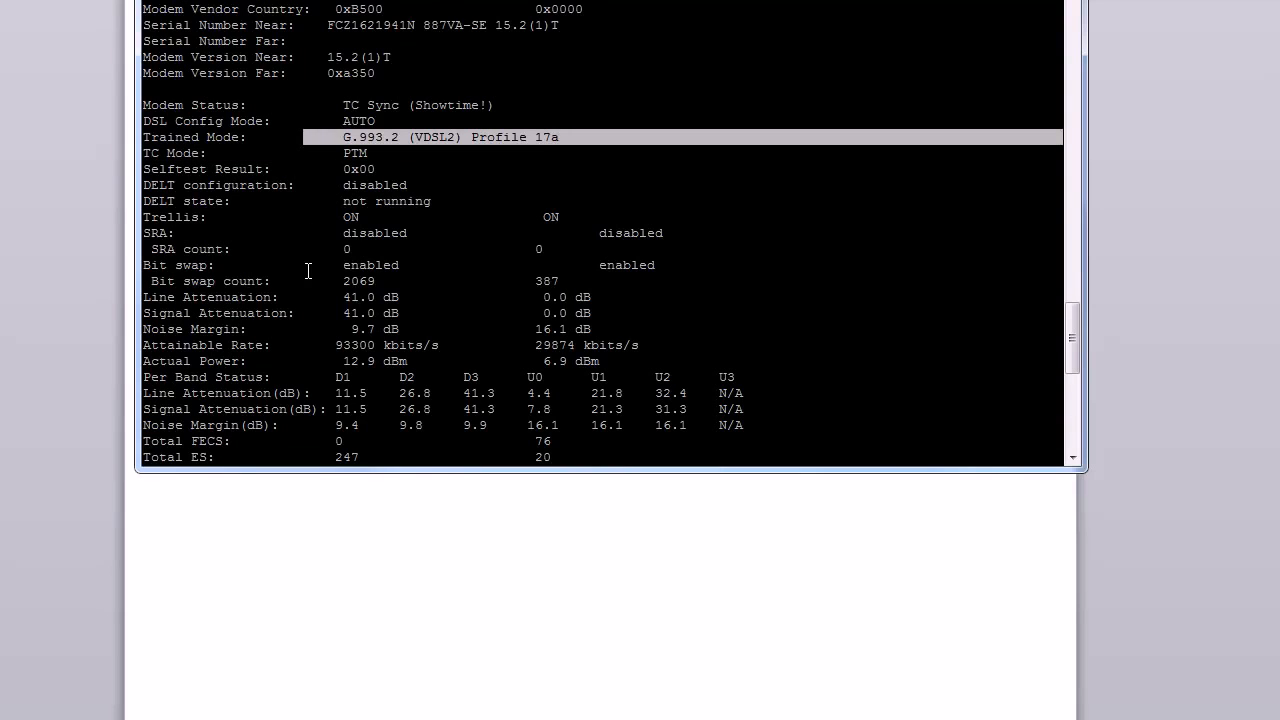
{"action": "mouse_move", "coordinate": [330, 297]}
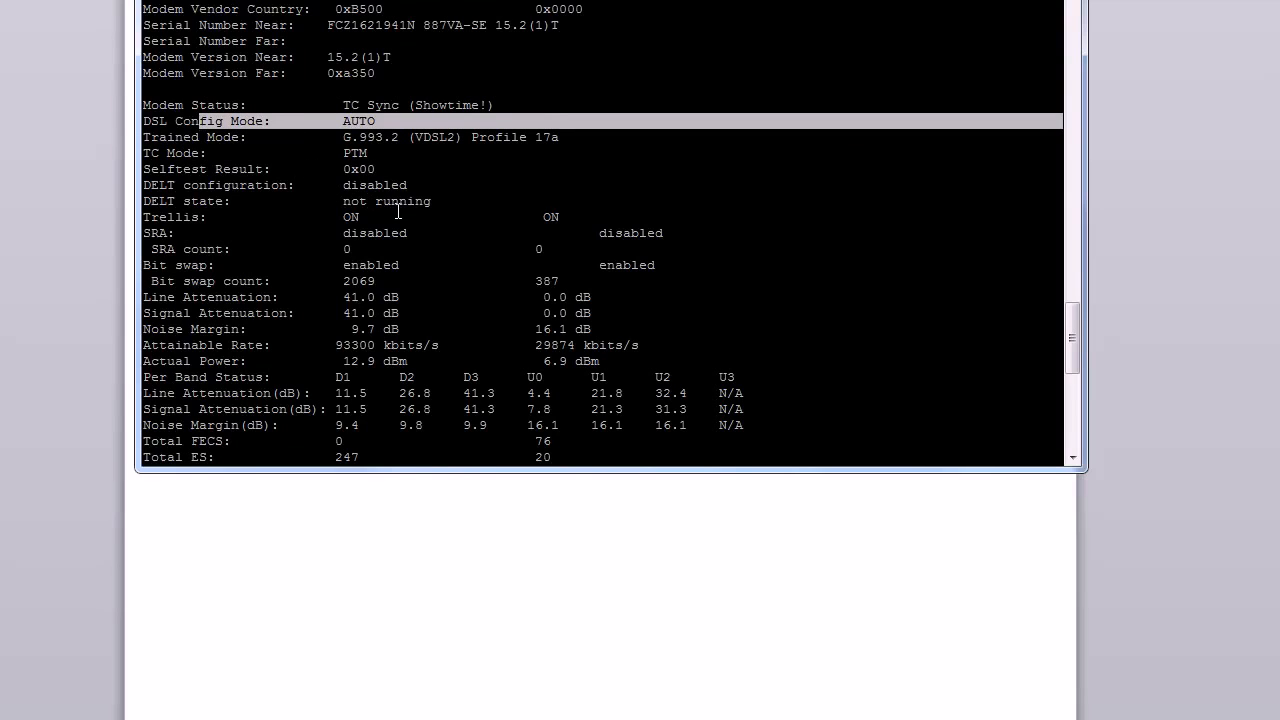
{"action": "mouse_move", "coordinate": [425, 254]}
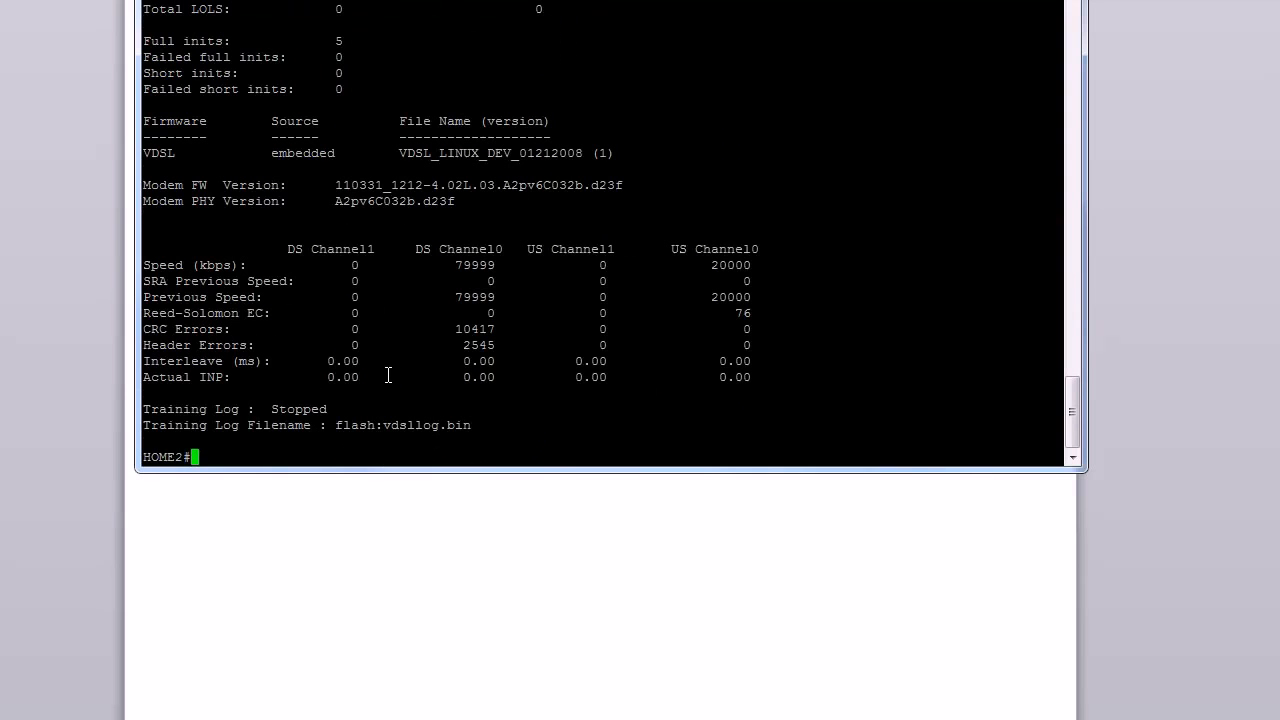
- Run 'sh ip int bri' and highlight ATM0's administratively down status
{"action": "type", "text": "sh"}
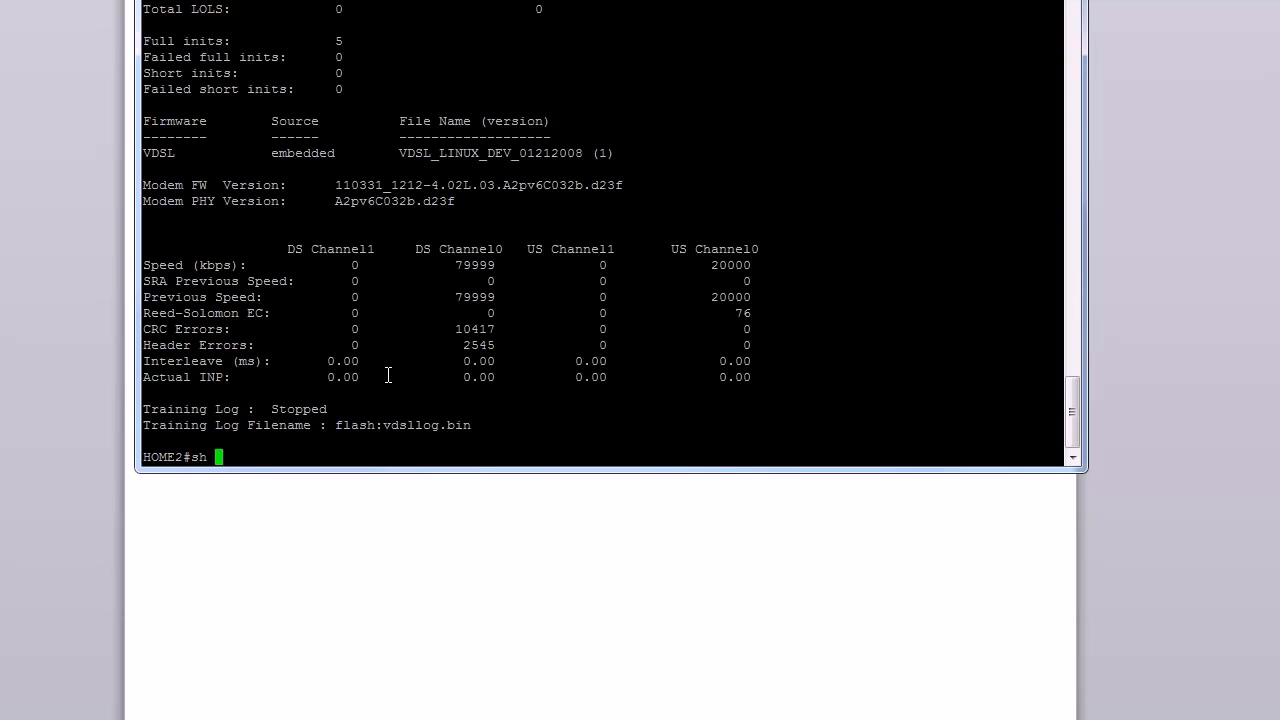
{"action": "type", "text": "ip int brie"}
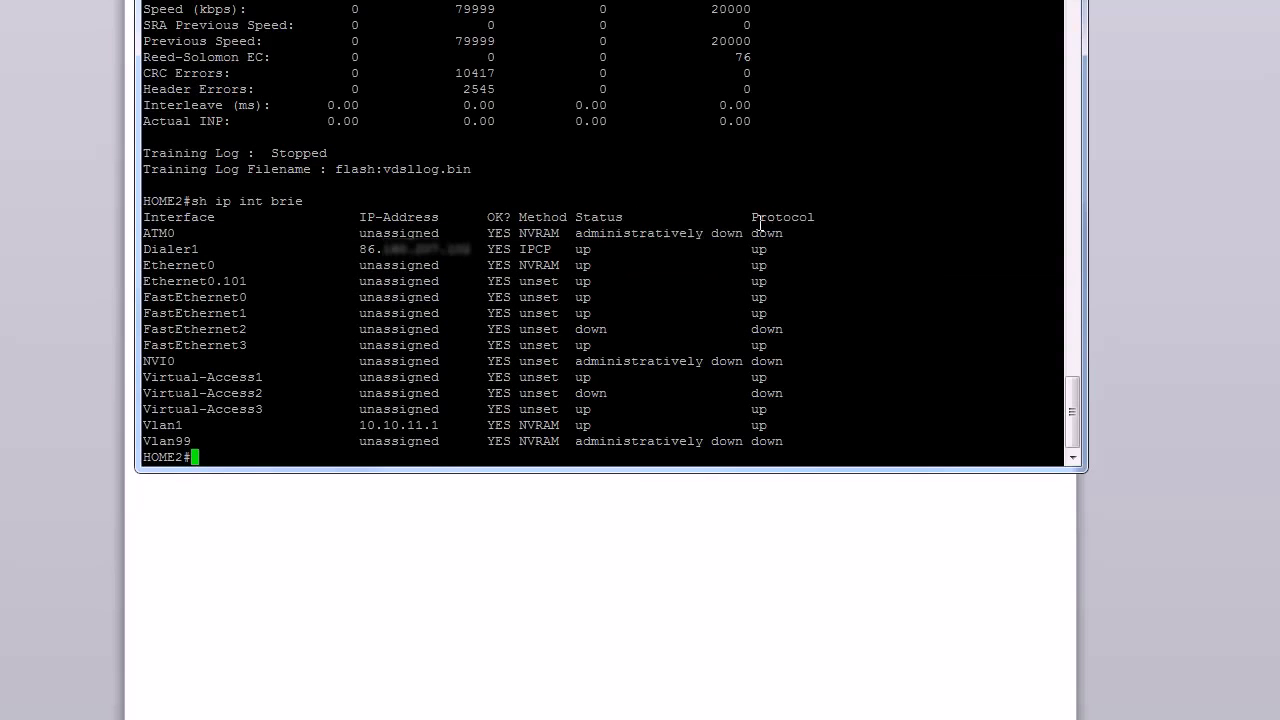
{"action": "double_click", "coordinate": [659, 233]}
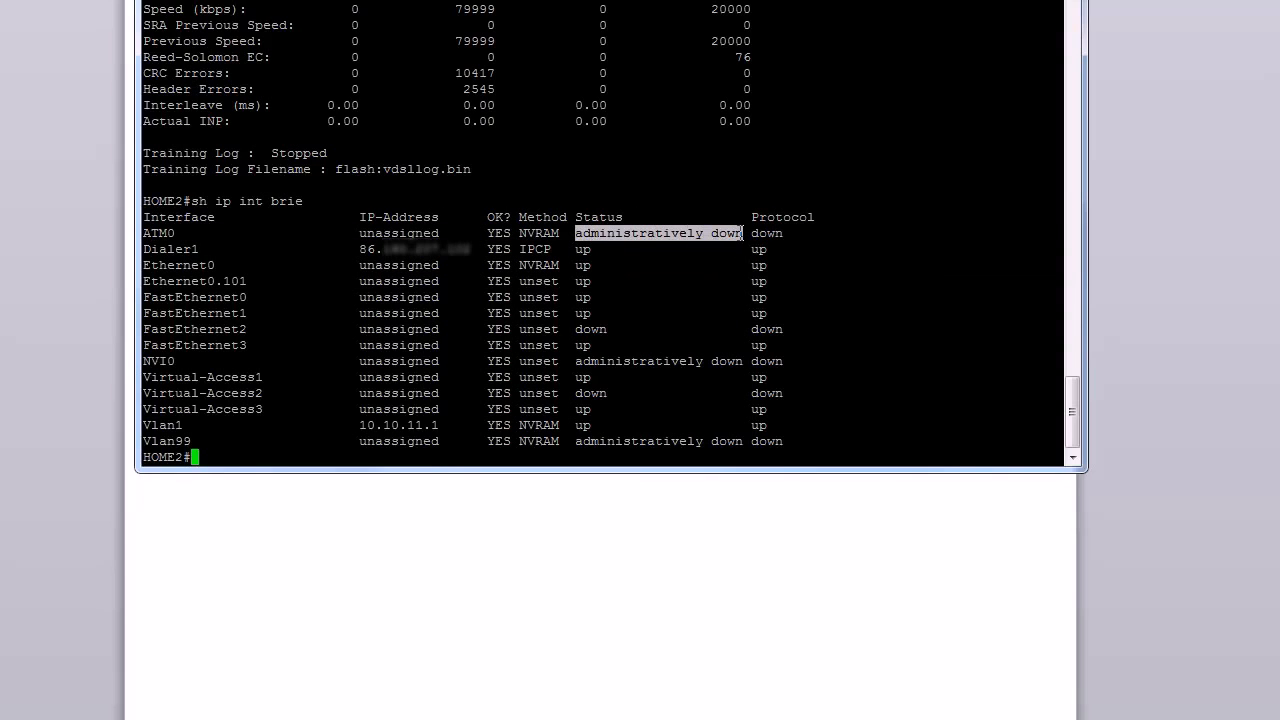